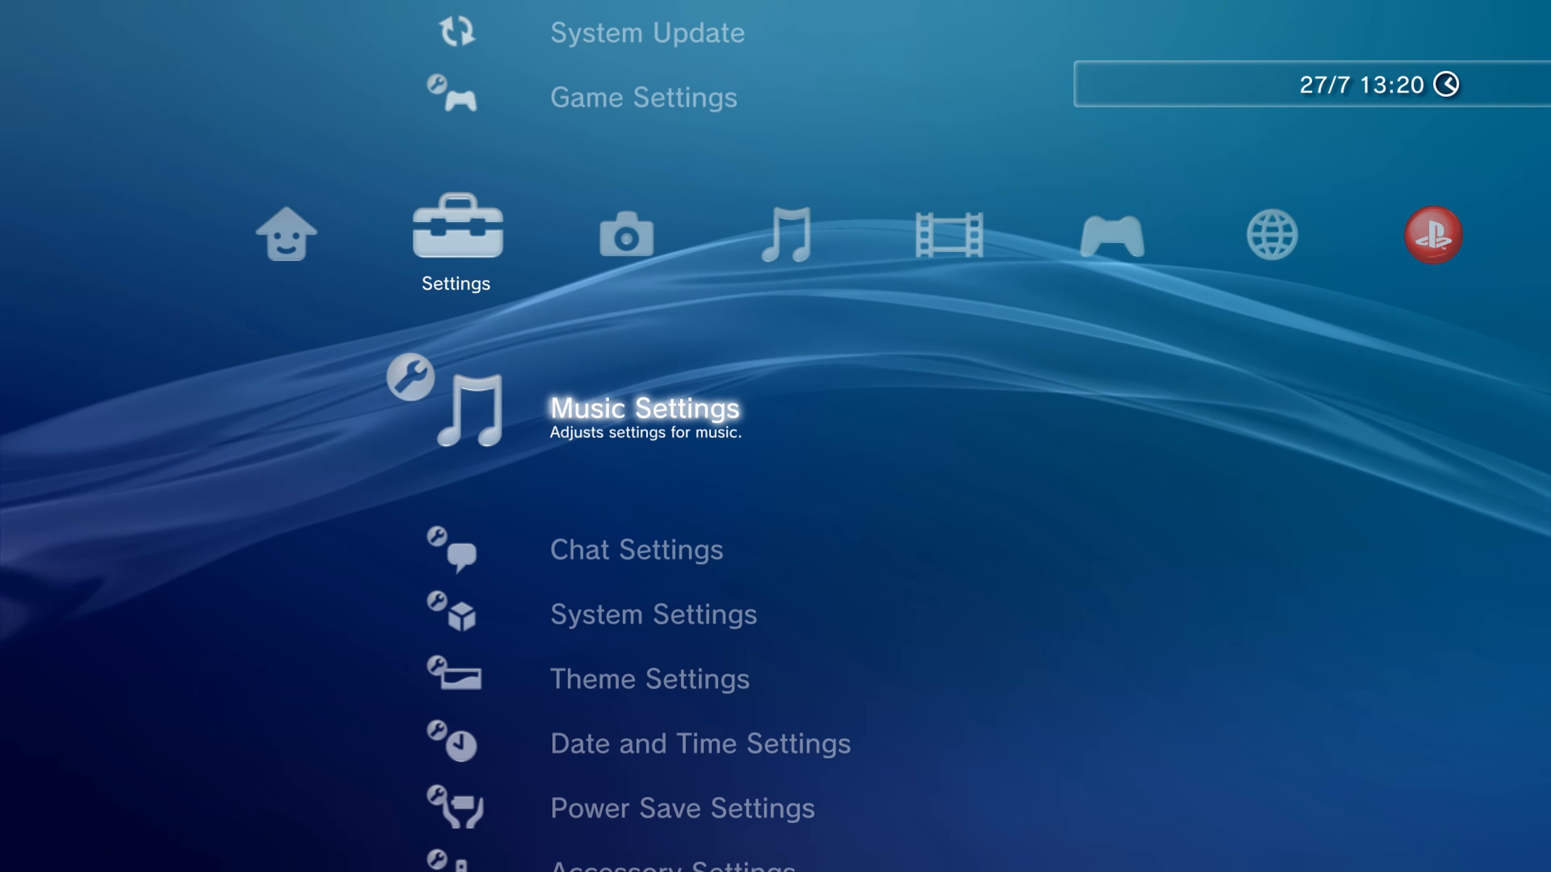
Launch FileZilla, quick-connect to the PS3 at 192.168.137.116 port 21 and pick dev_hdd0
scroll("down", 3)
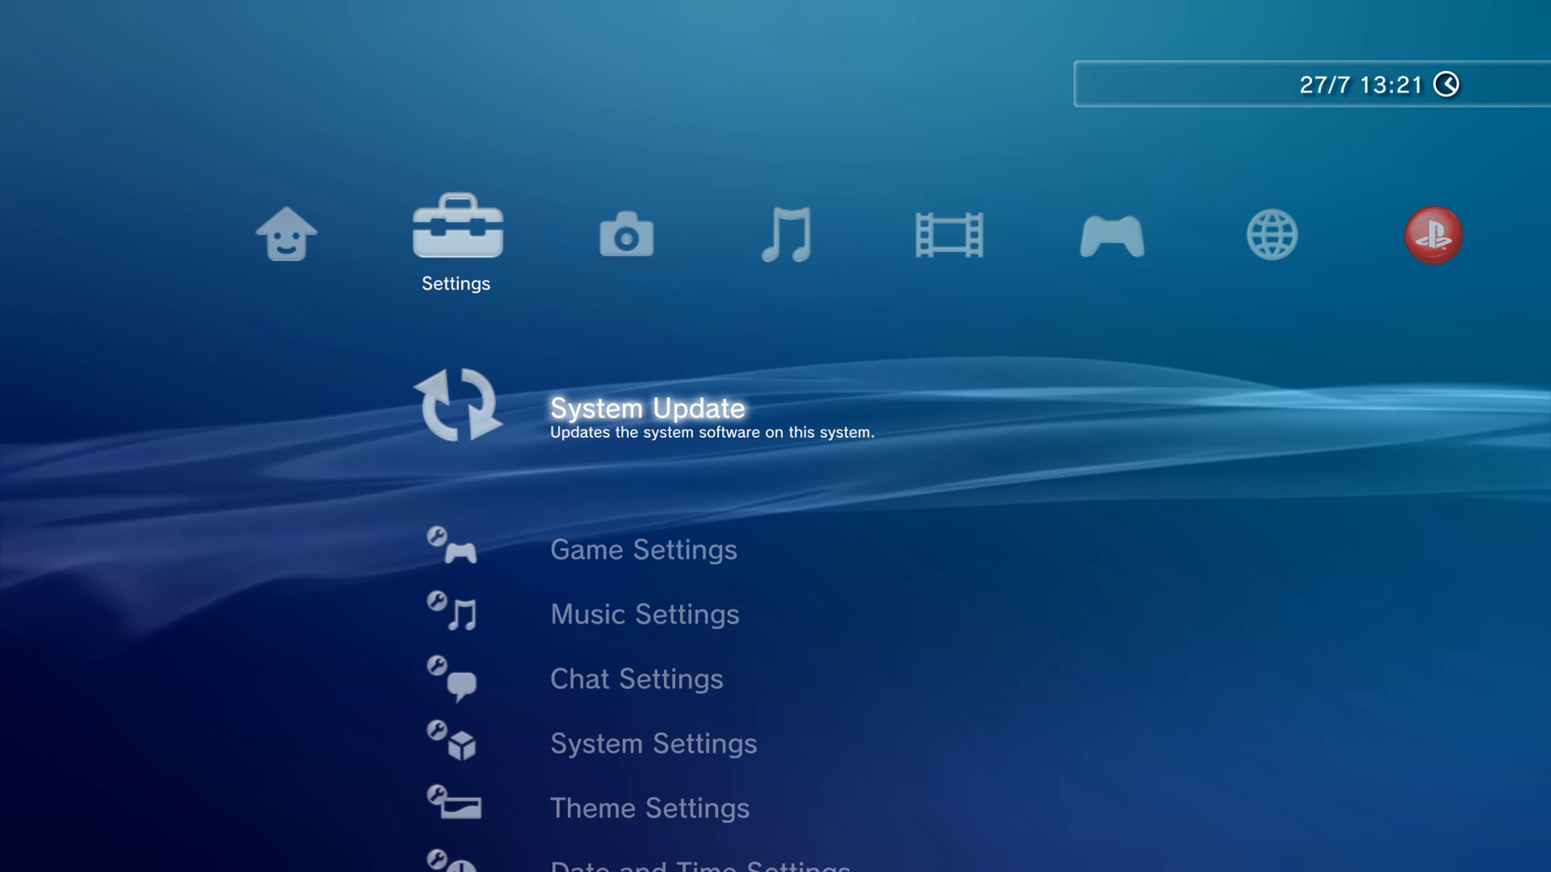
left_click(19, 850)
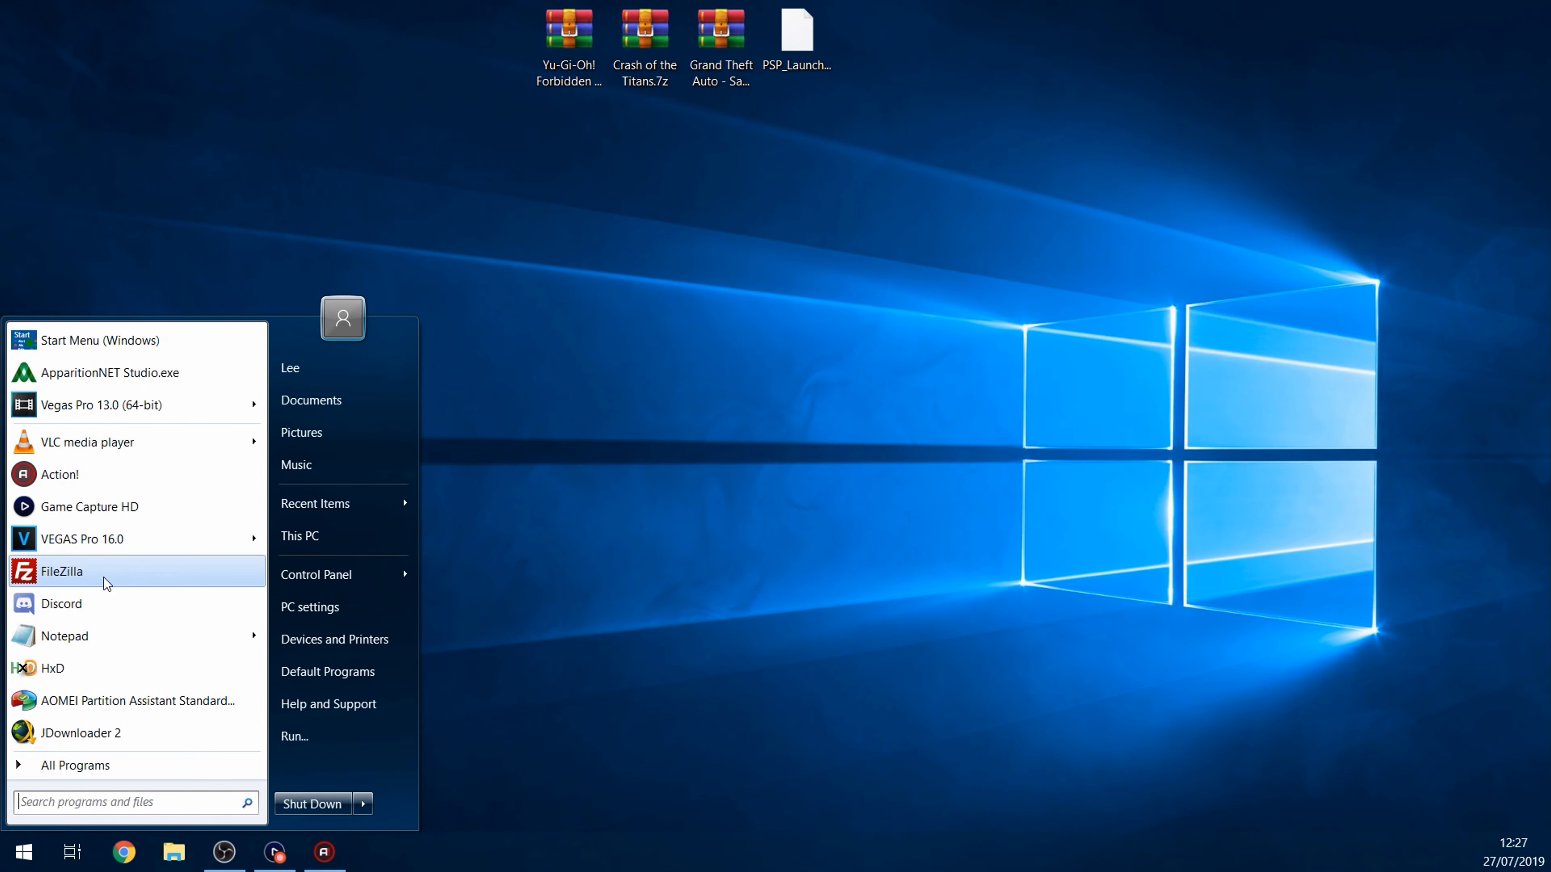
left_click(62, 570)
type("192")
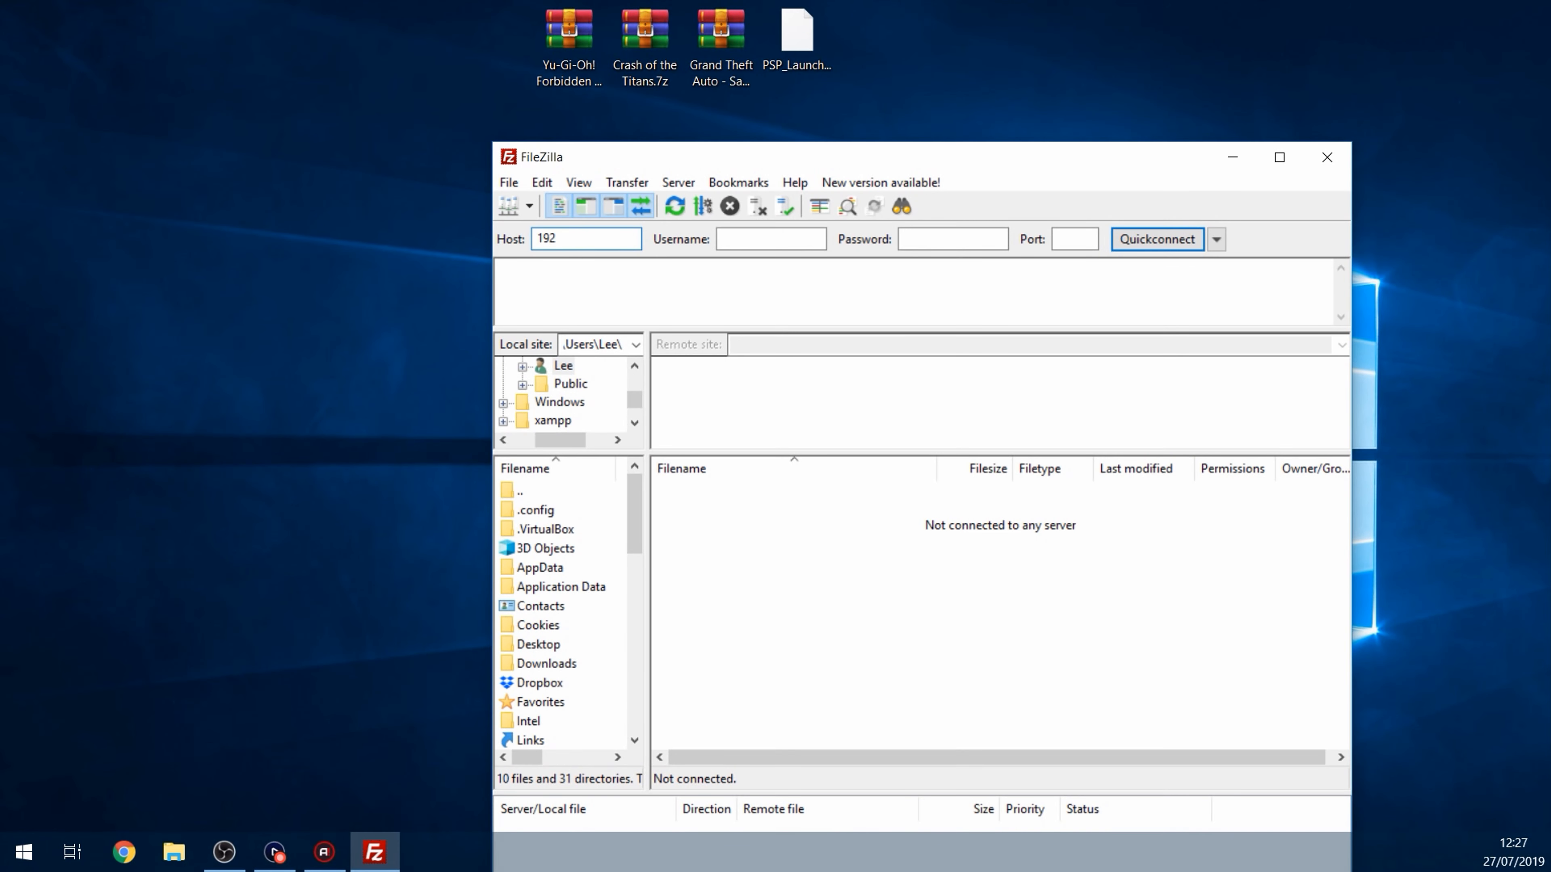
type(".168.137.116")
left_click(1074, 239)
type("21")
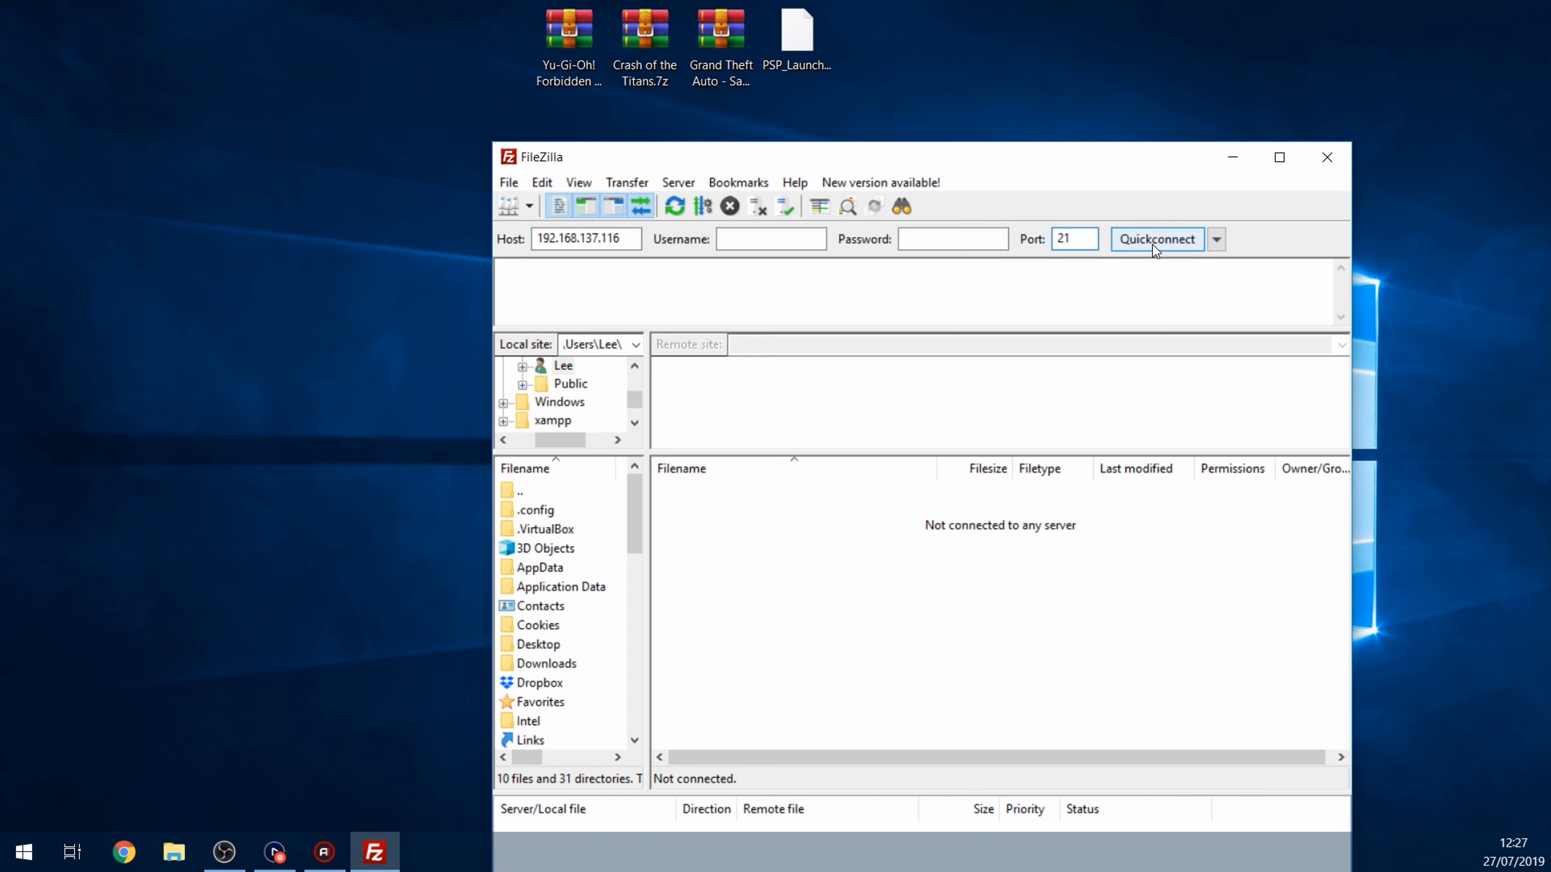
left_click(1156, 238)
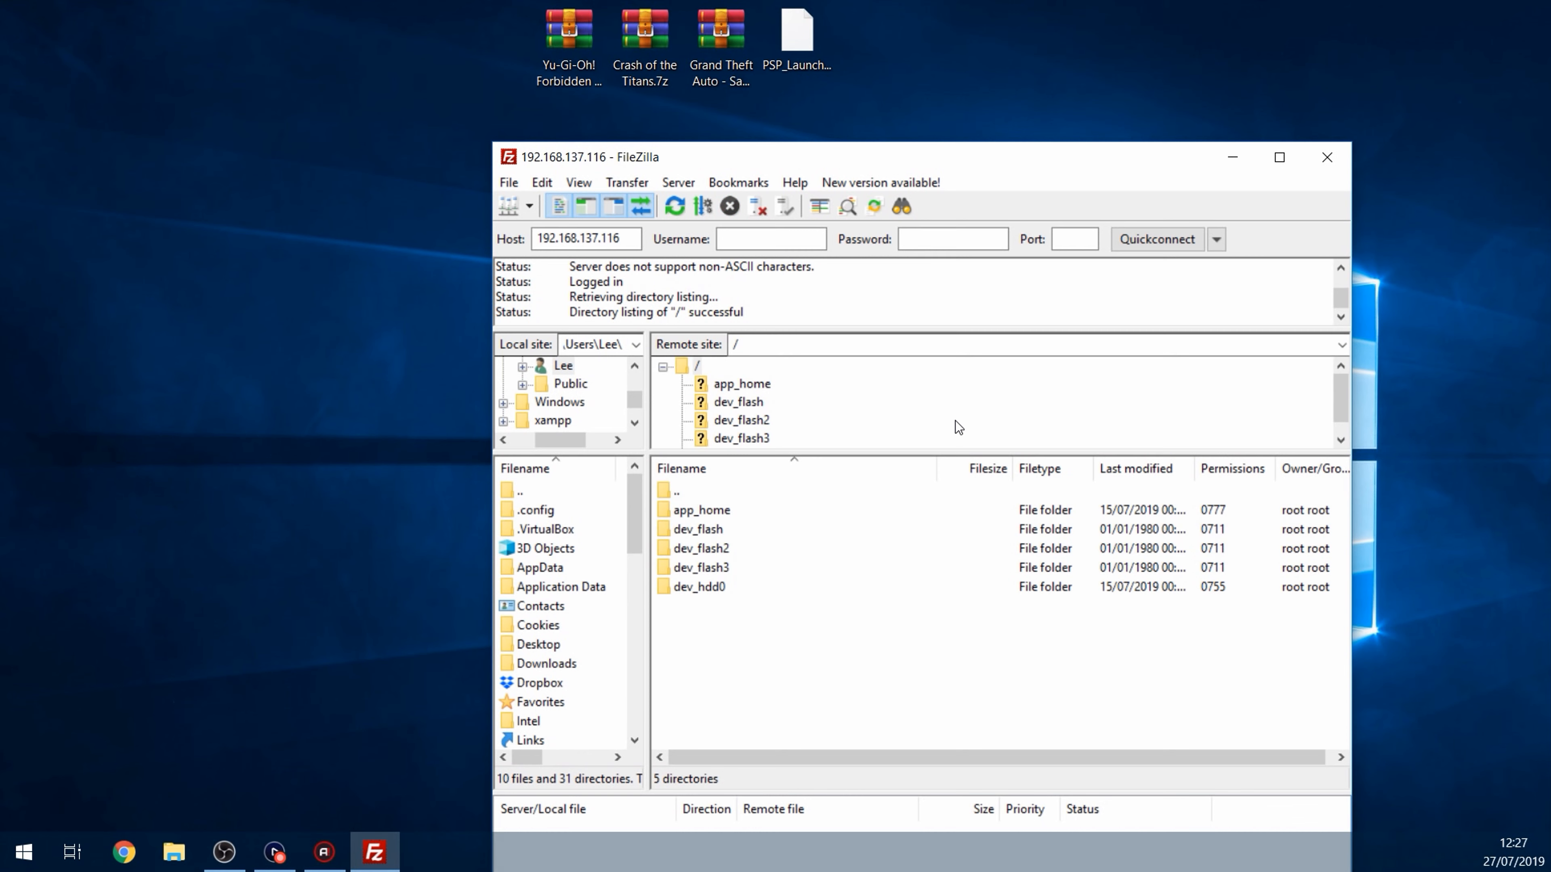
left_click(701, 586)
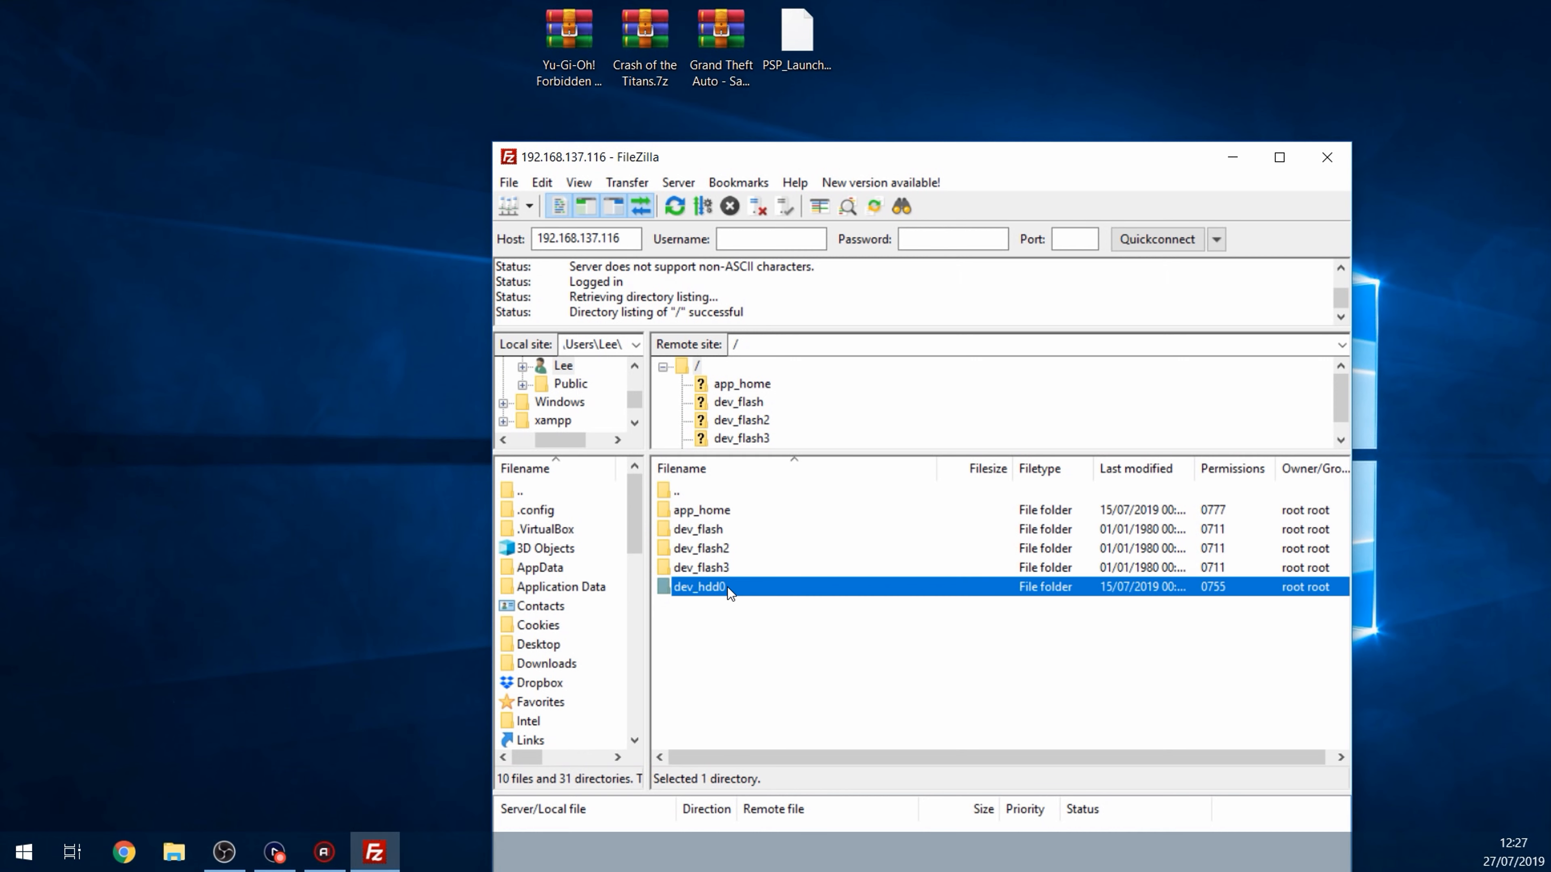
Browse dev_hdd0's game folders and select the Yu-Gi-Oh! and Crash of the Titans archives on the desktop
double_click(697, 587)
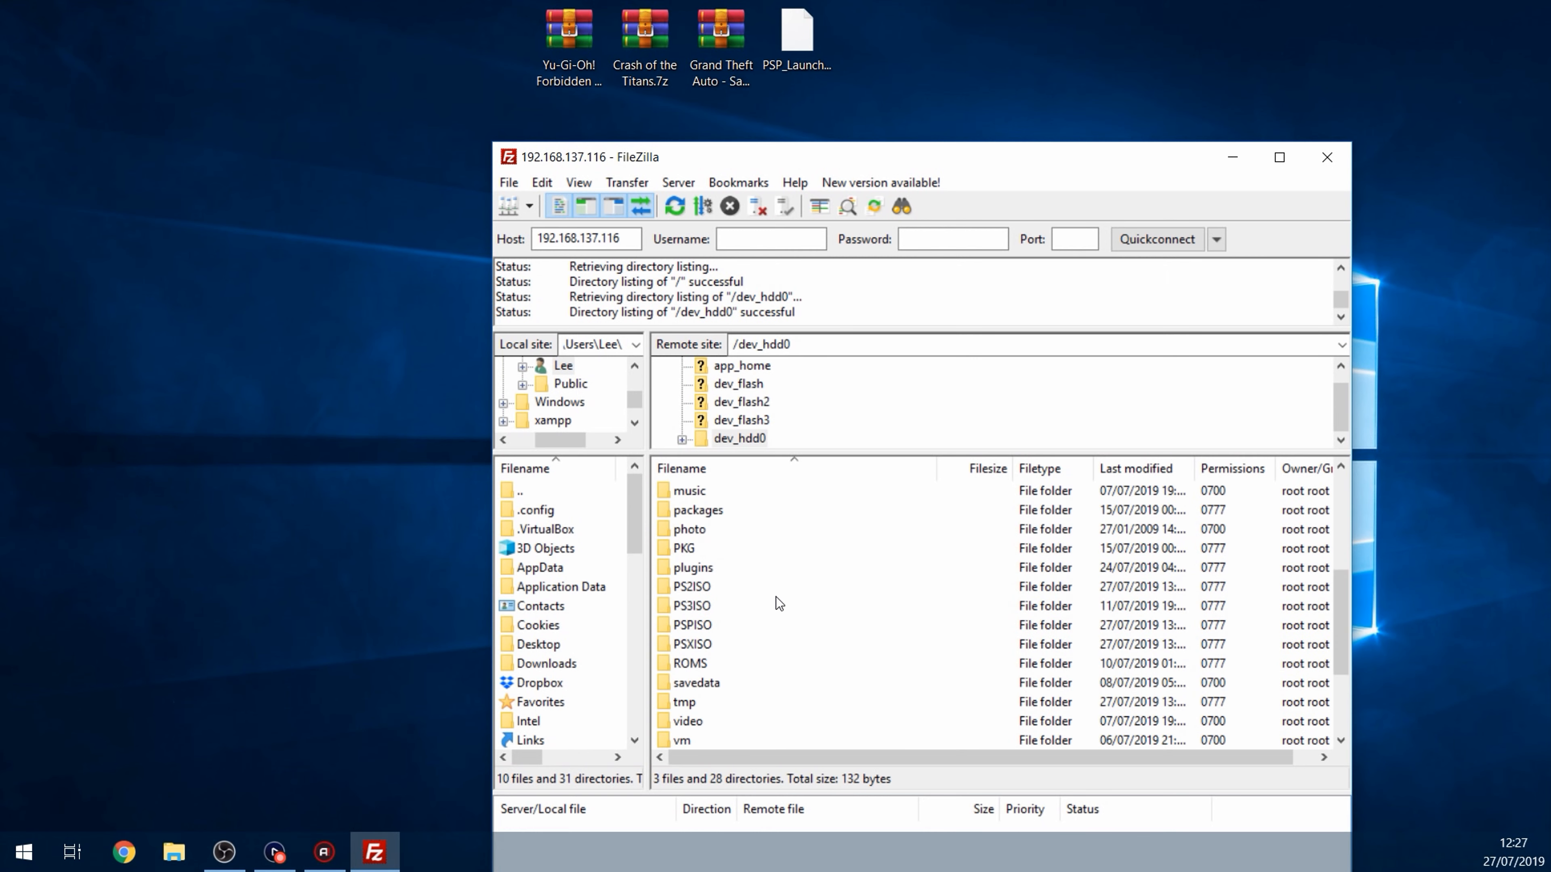
scroll("down", 3)
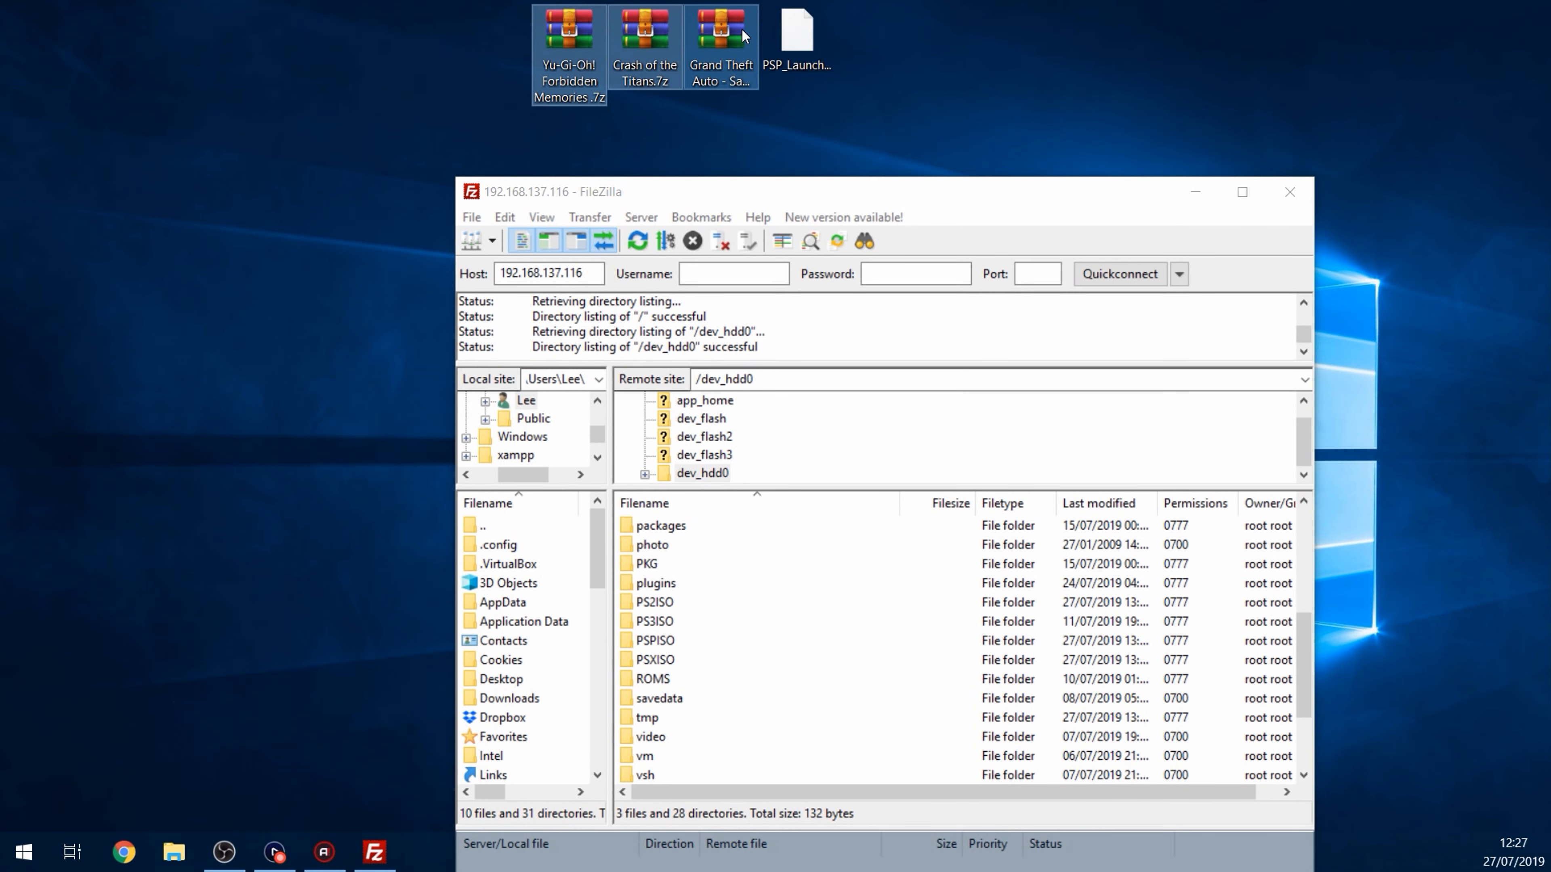
left_click(568, 49)
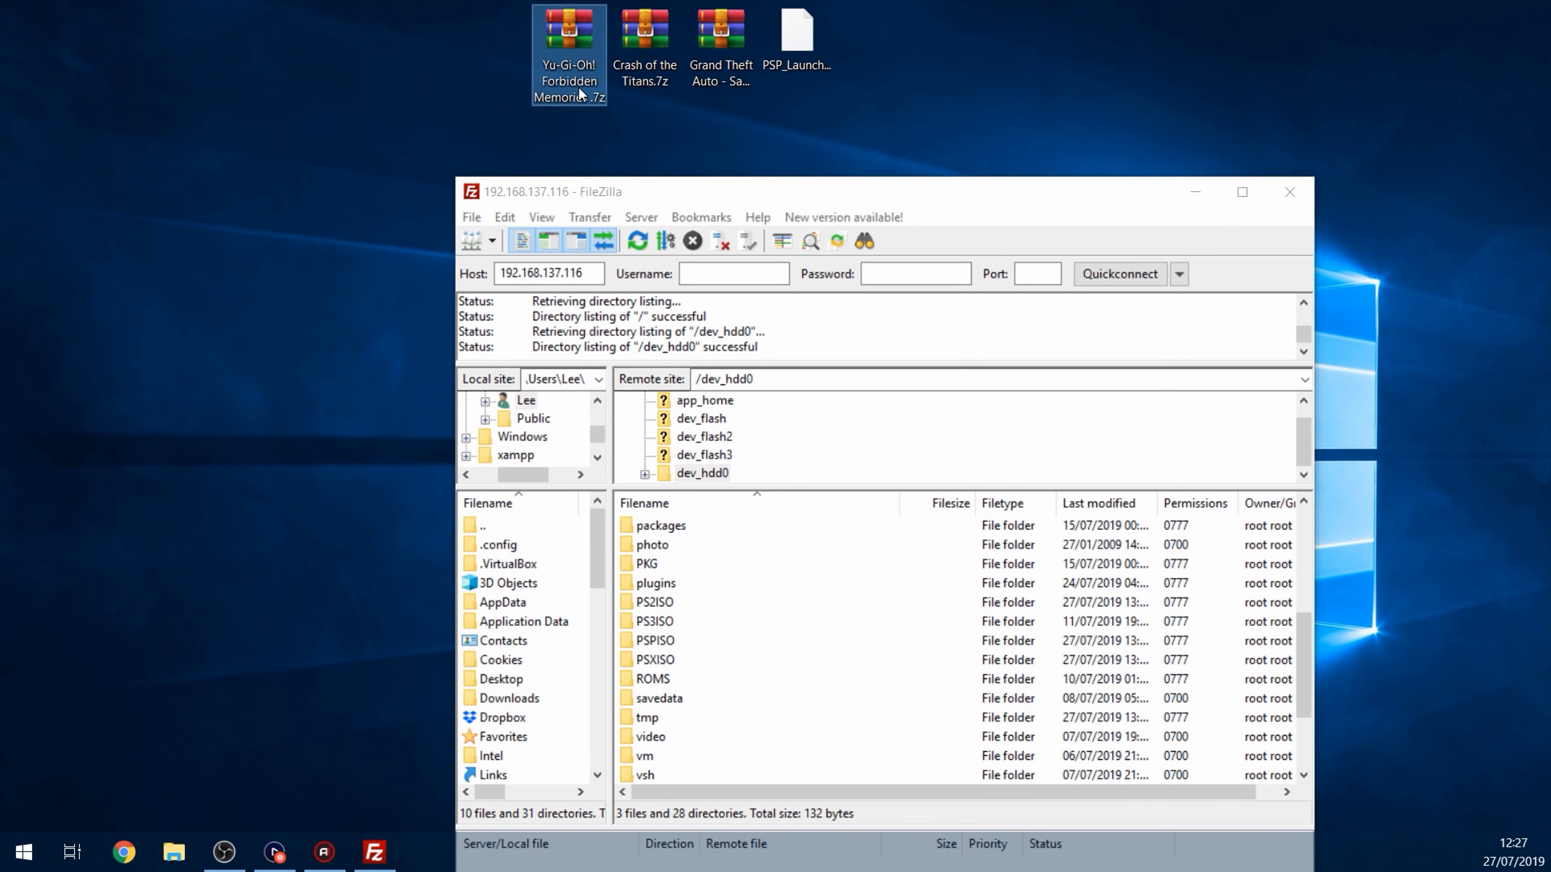
left_click(643, 27)
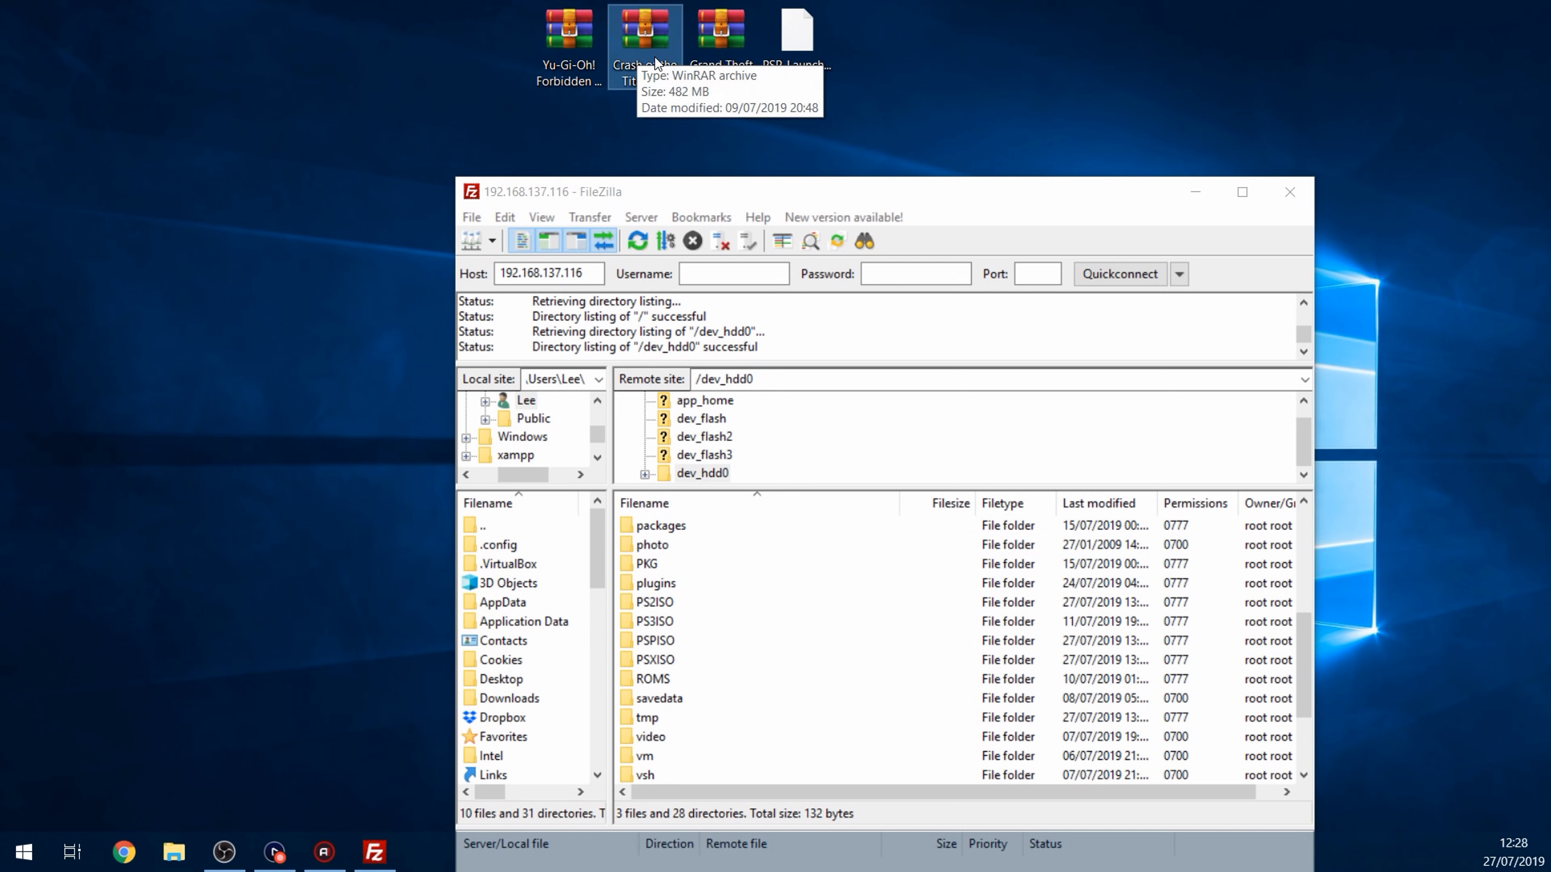
mouse_move(720, 40)
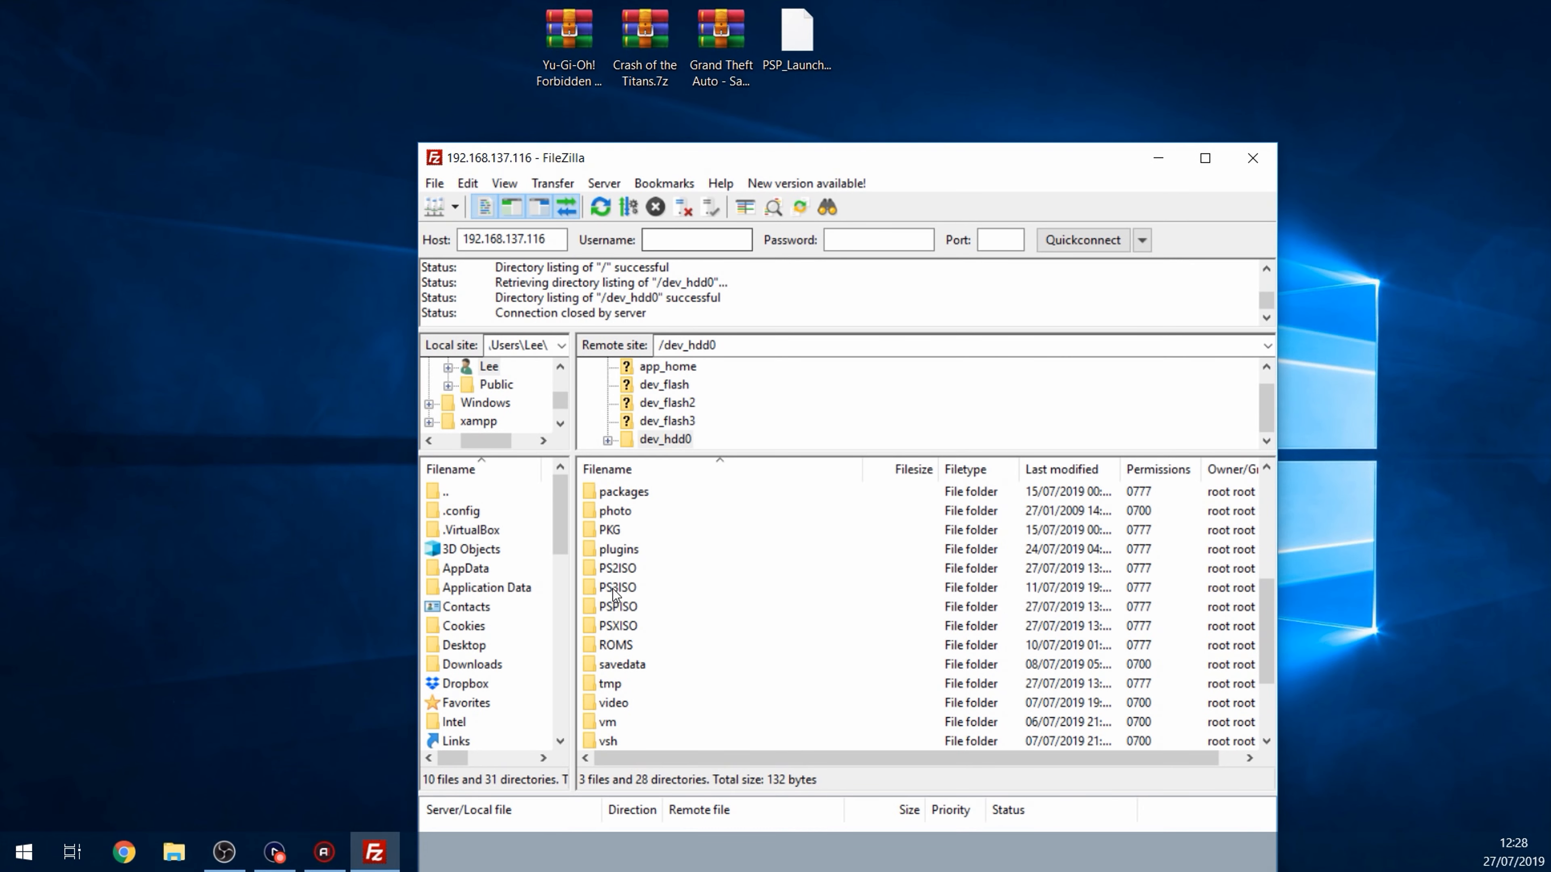
Choose PS2ISO as the destination for Grand Theft Auto - San Andreas (USA).iso
left_click(615, 568)
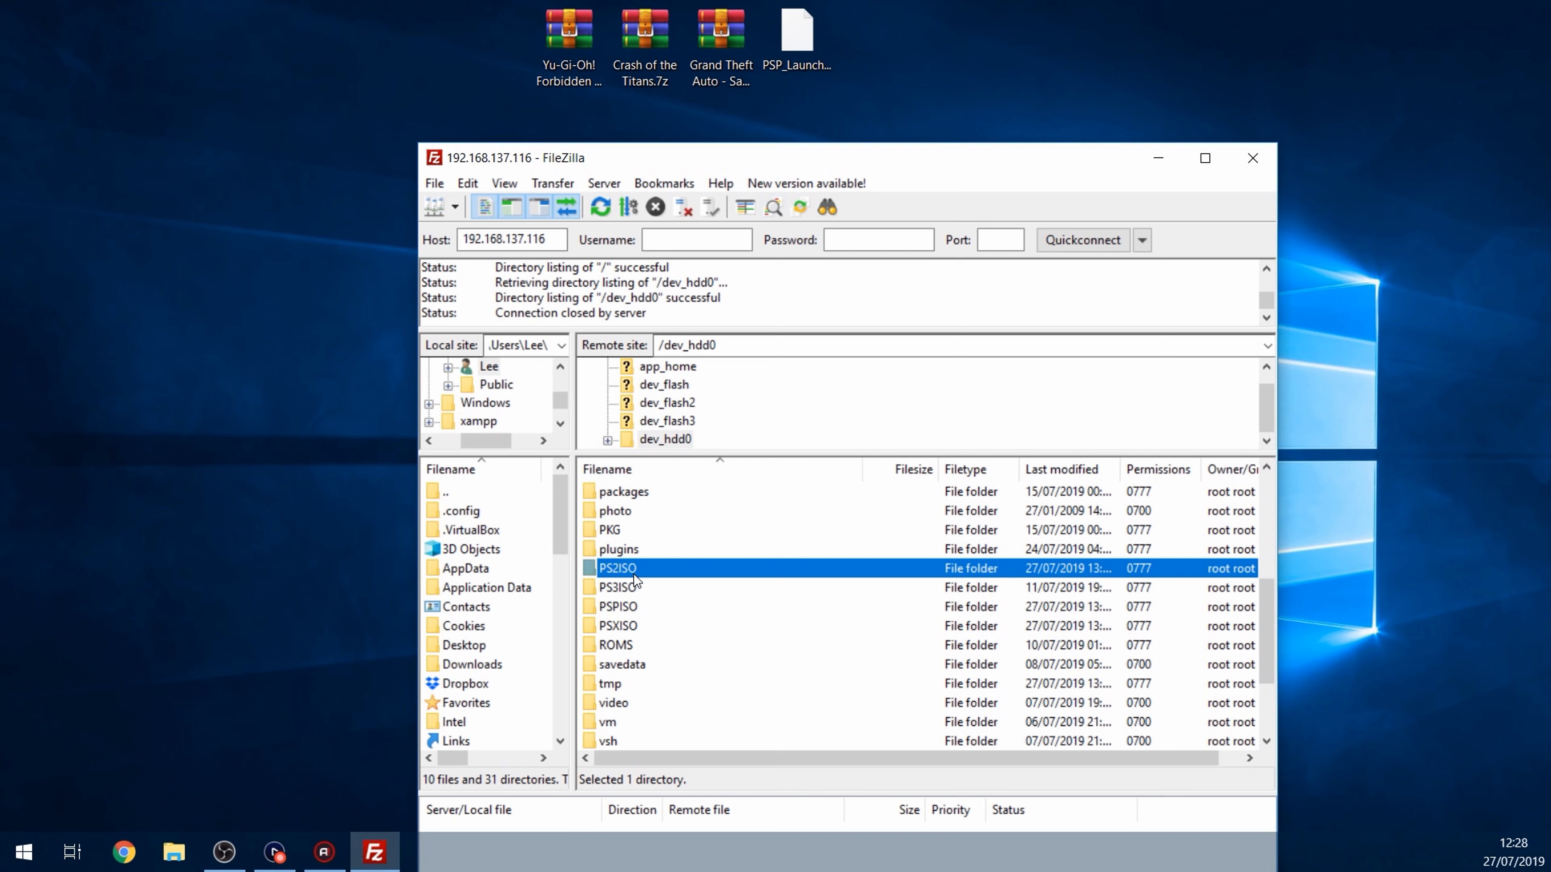
mouse_move(630, 576)
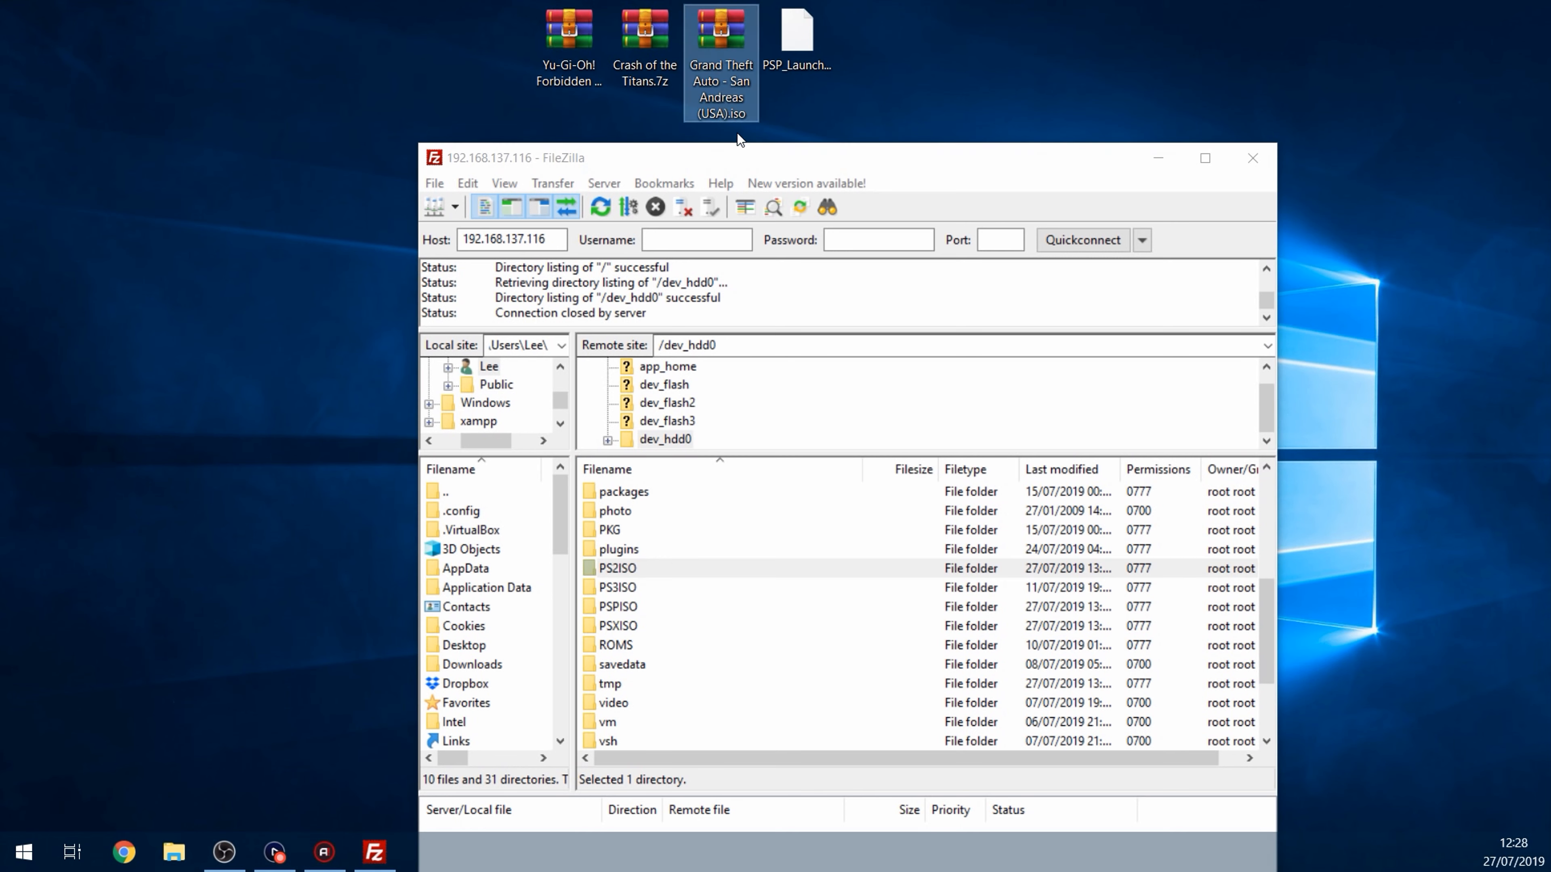
mouse_move(721, 114)
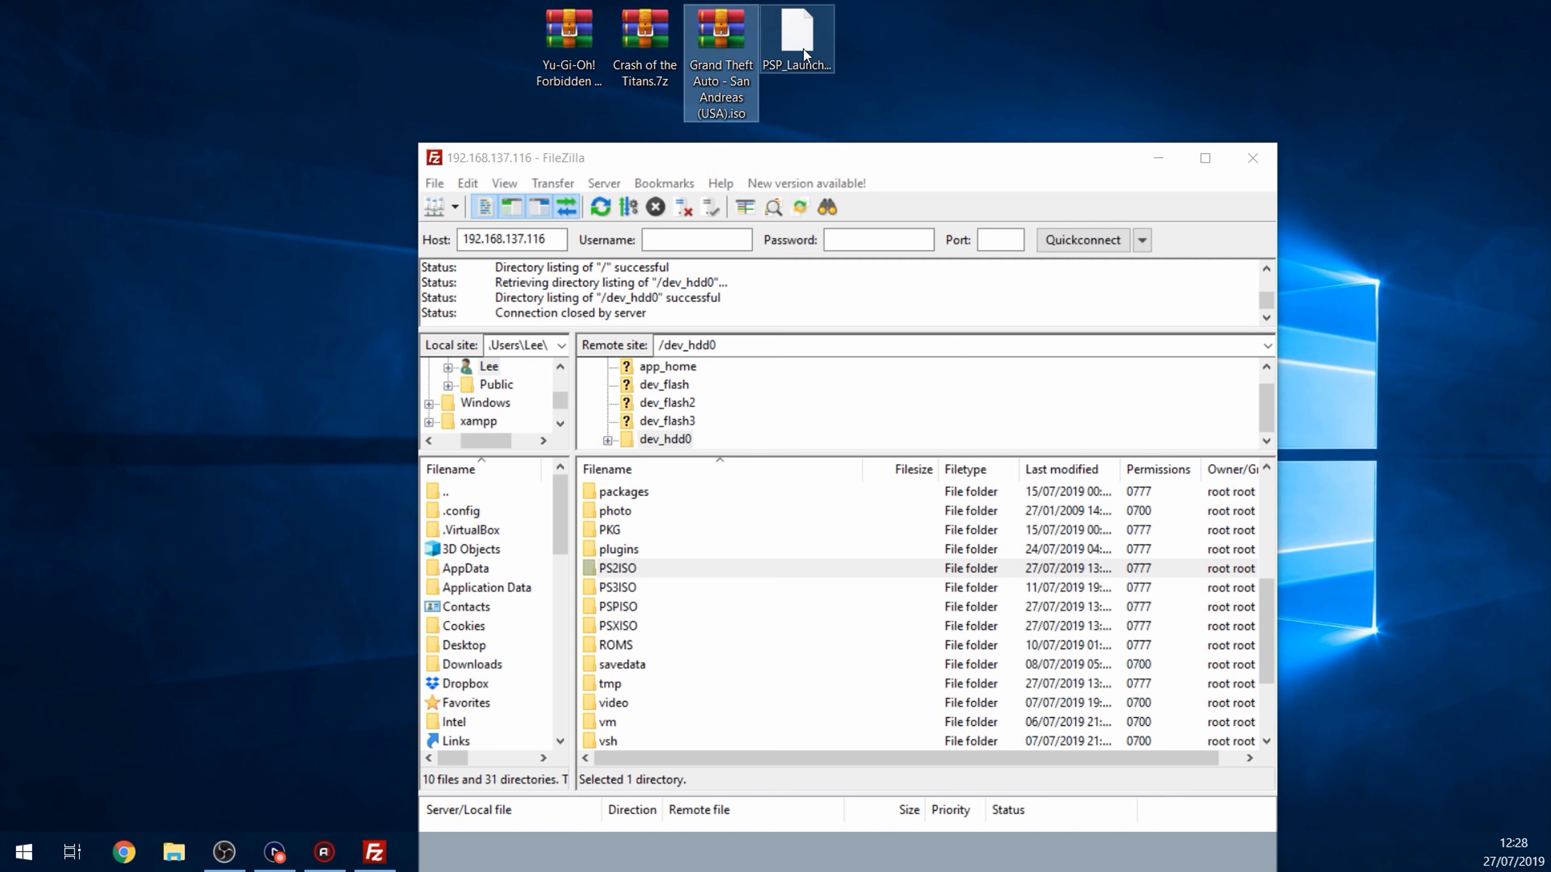
mouse_move(721, 94)
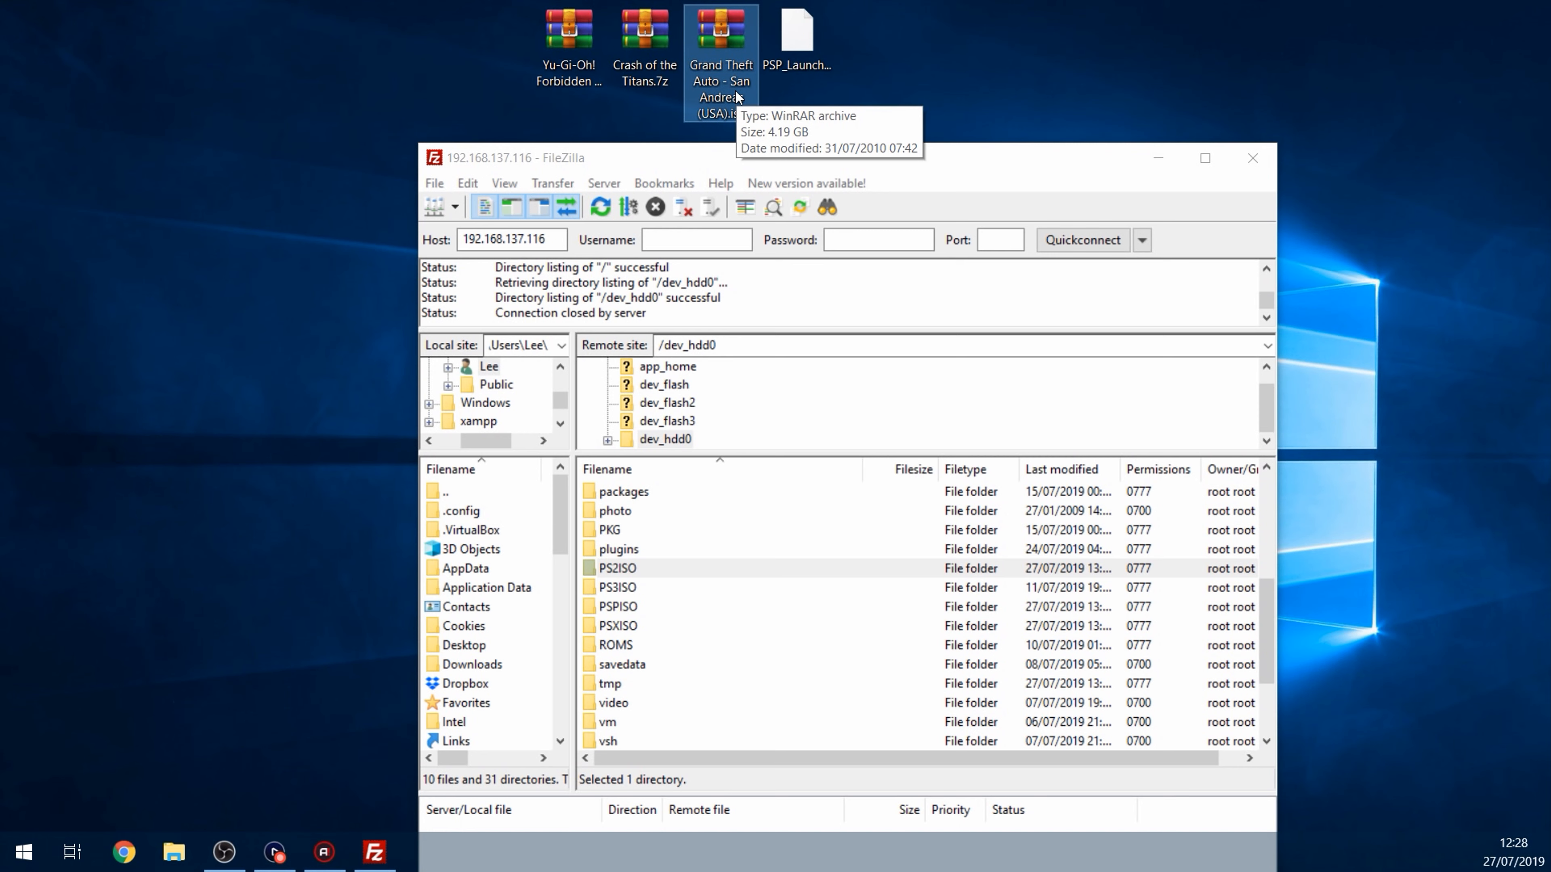
mouse_move(757, 98)
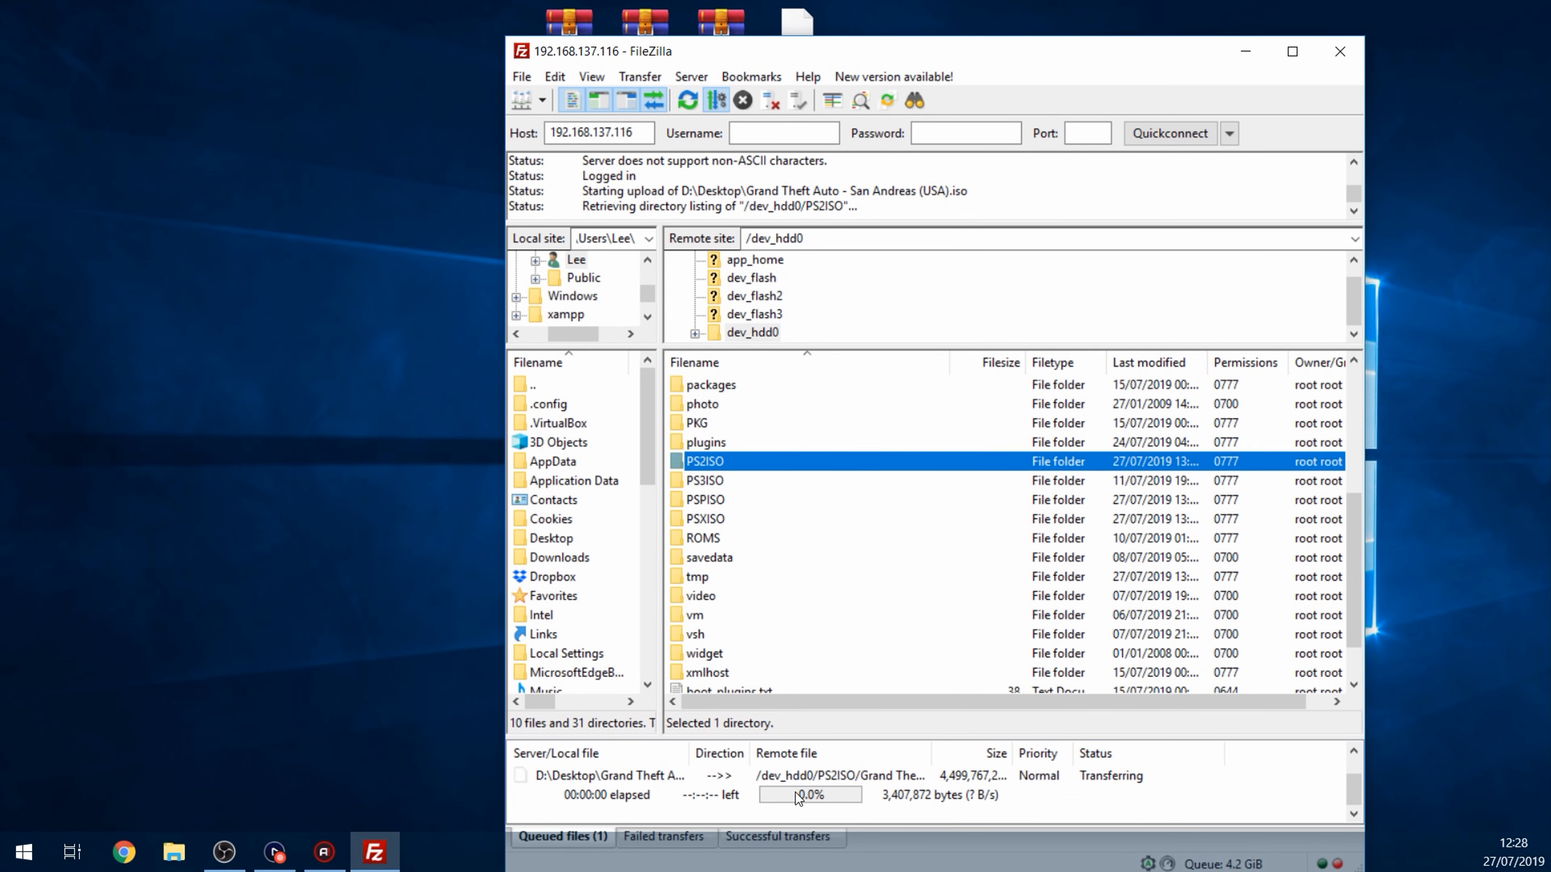
mouse_move(811, 697)
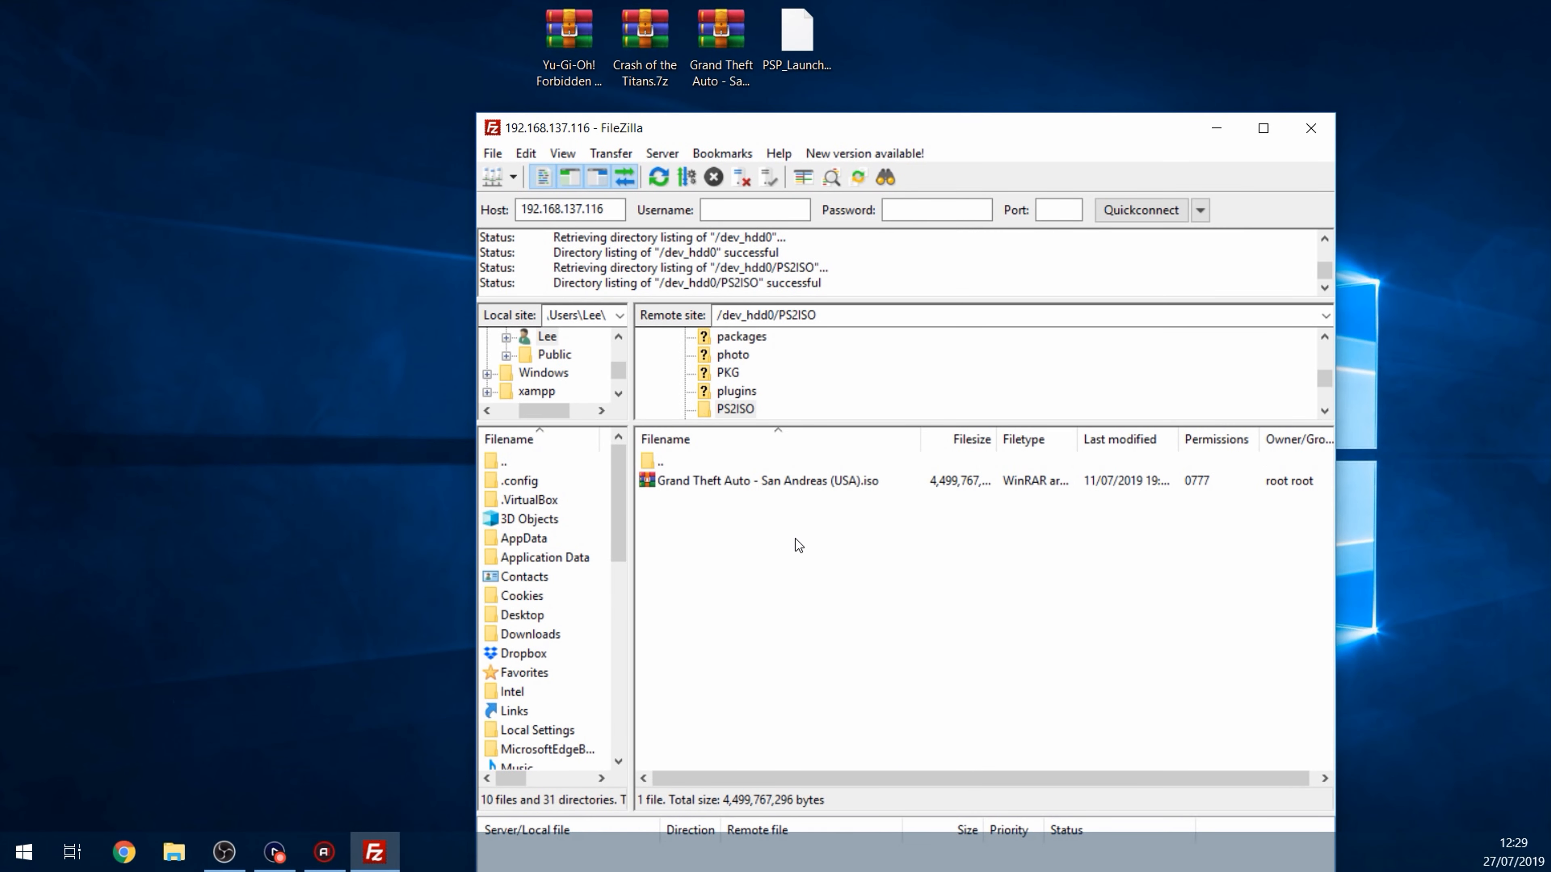
Go back up from PS2ISO to the dev_hdd0 listing
left_click(767, 481)
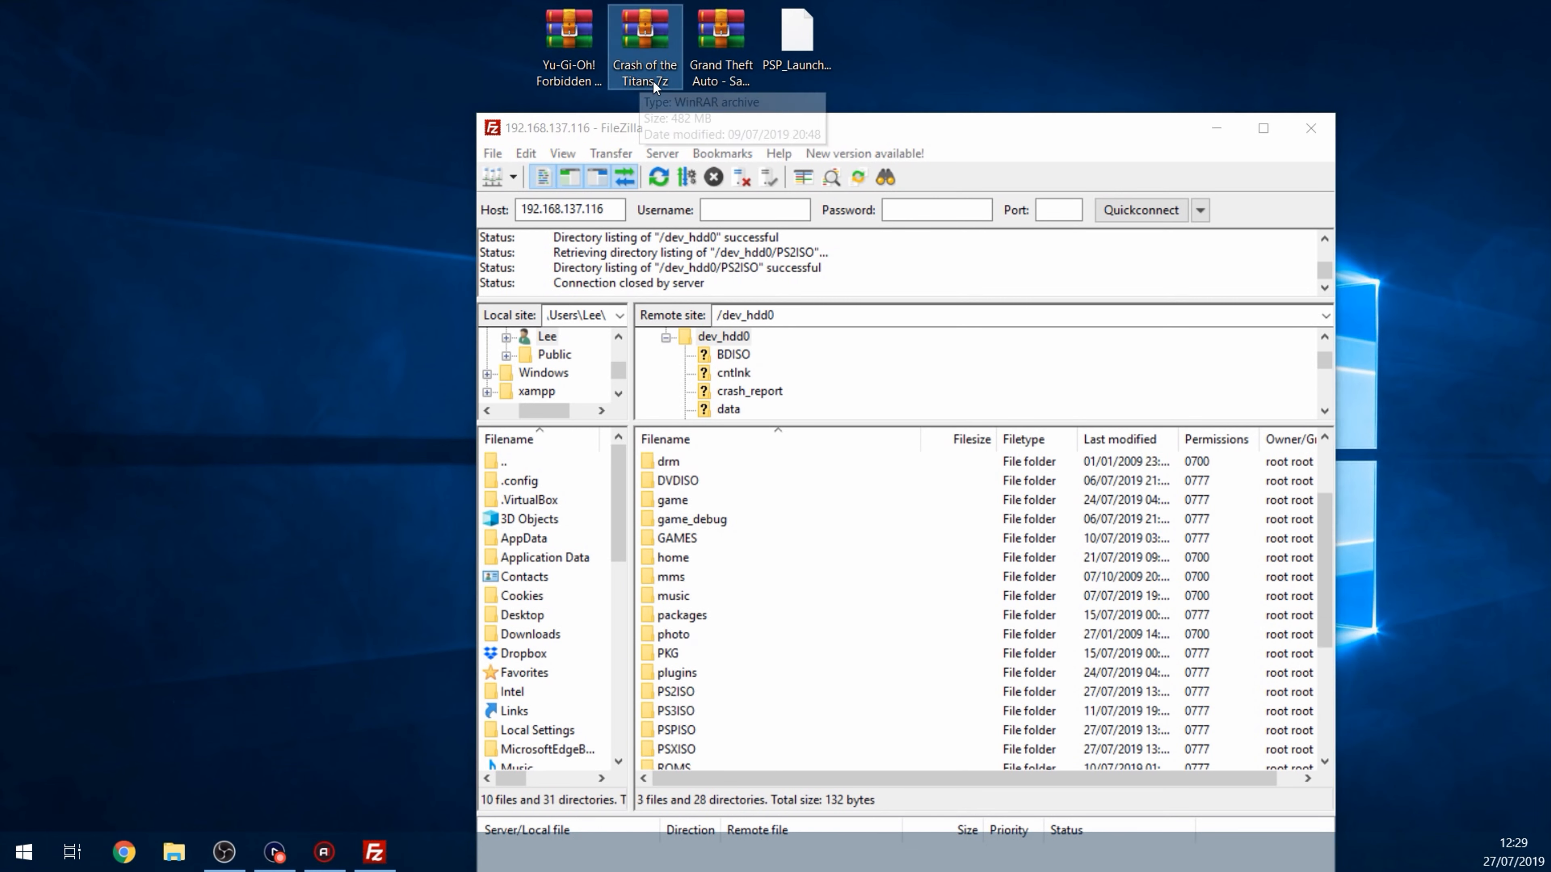
mouse_move(653, 84)
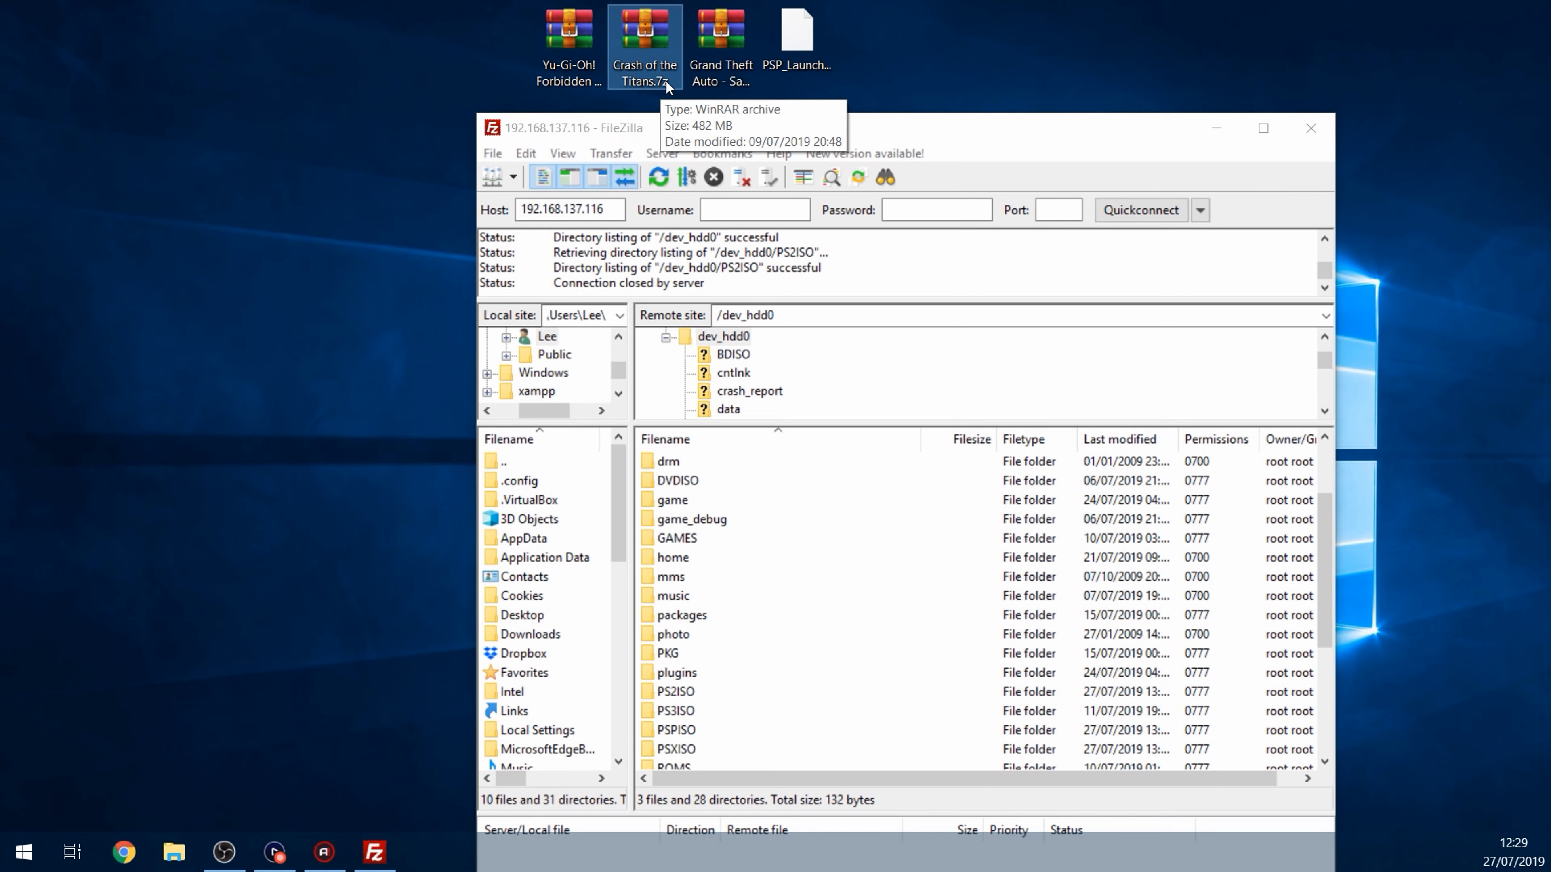
Extract Crash of the Titans.iso from its archive and open the PS3's PSPISO folder for it
double_click(644, 27)
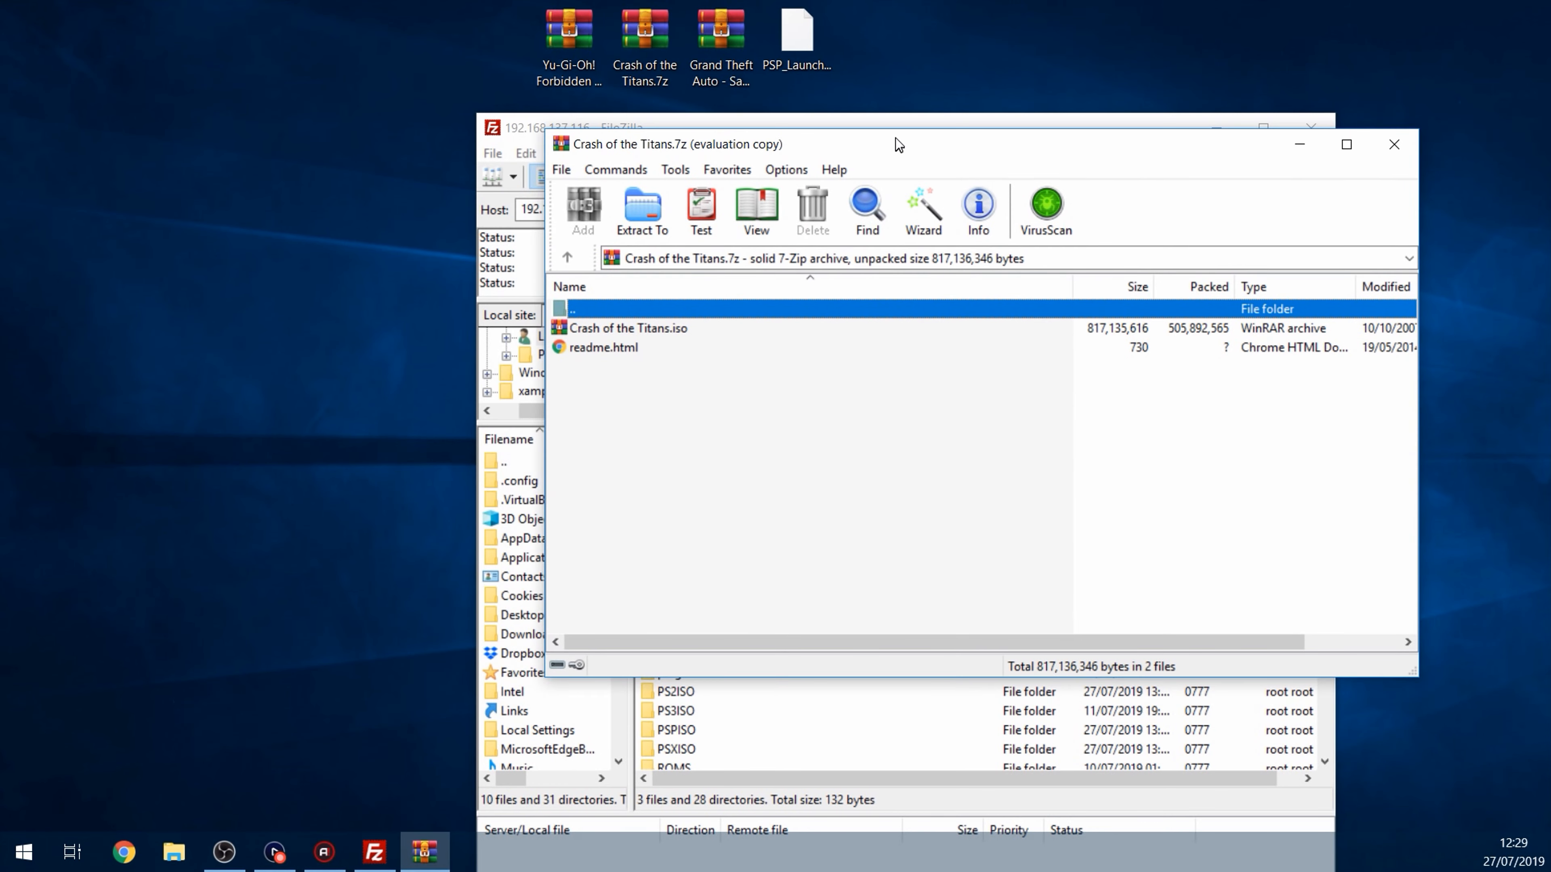
mouse_move(1017, 375)
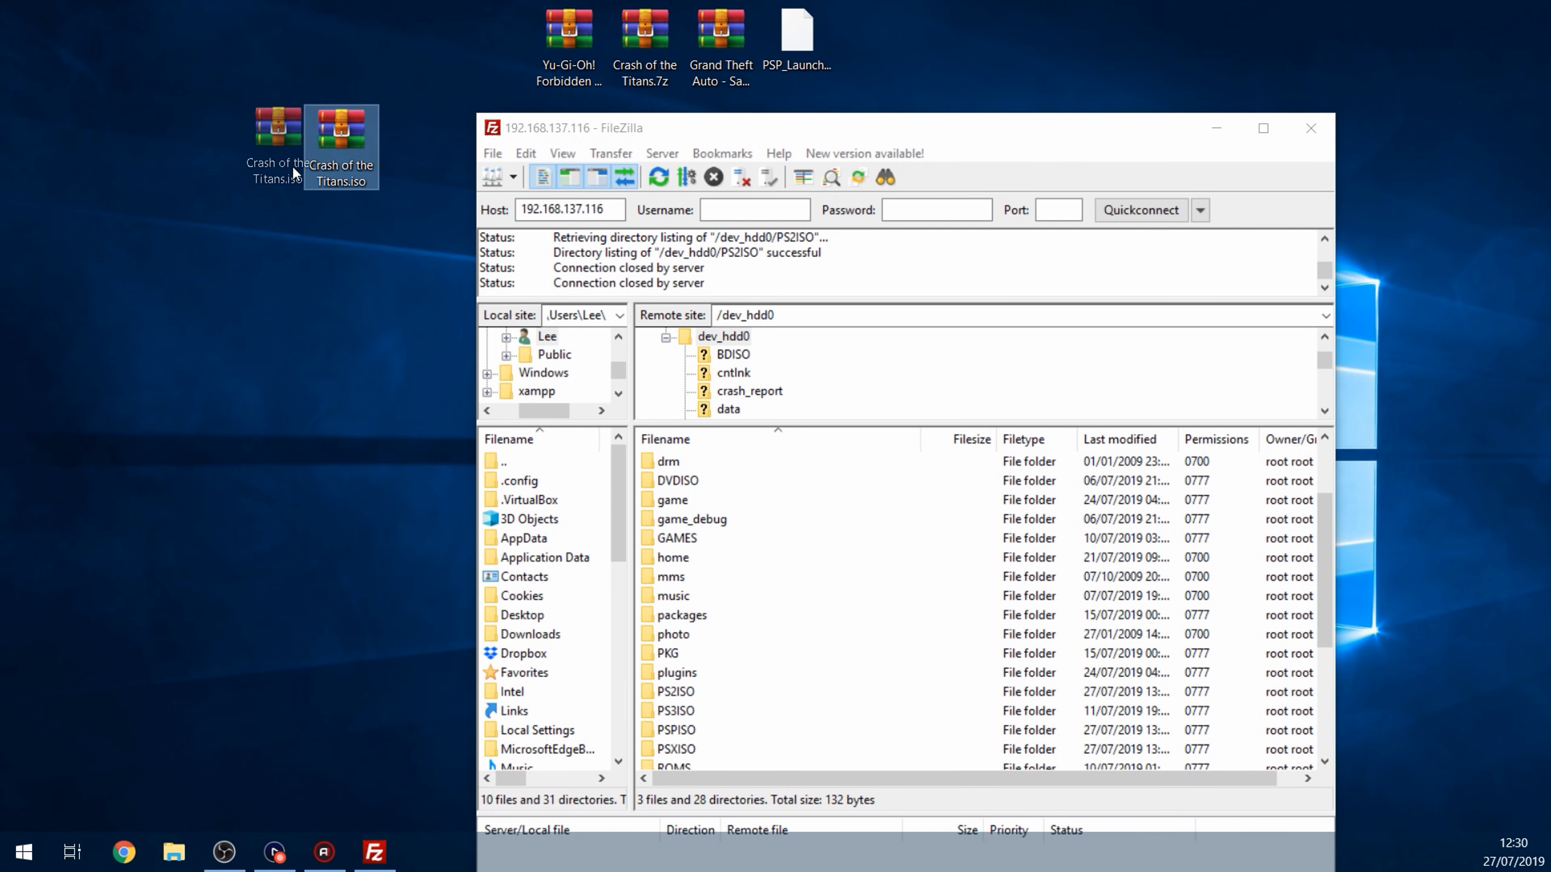
scroll("down", 3)
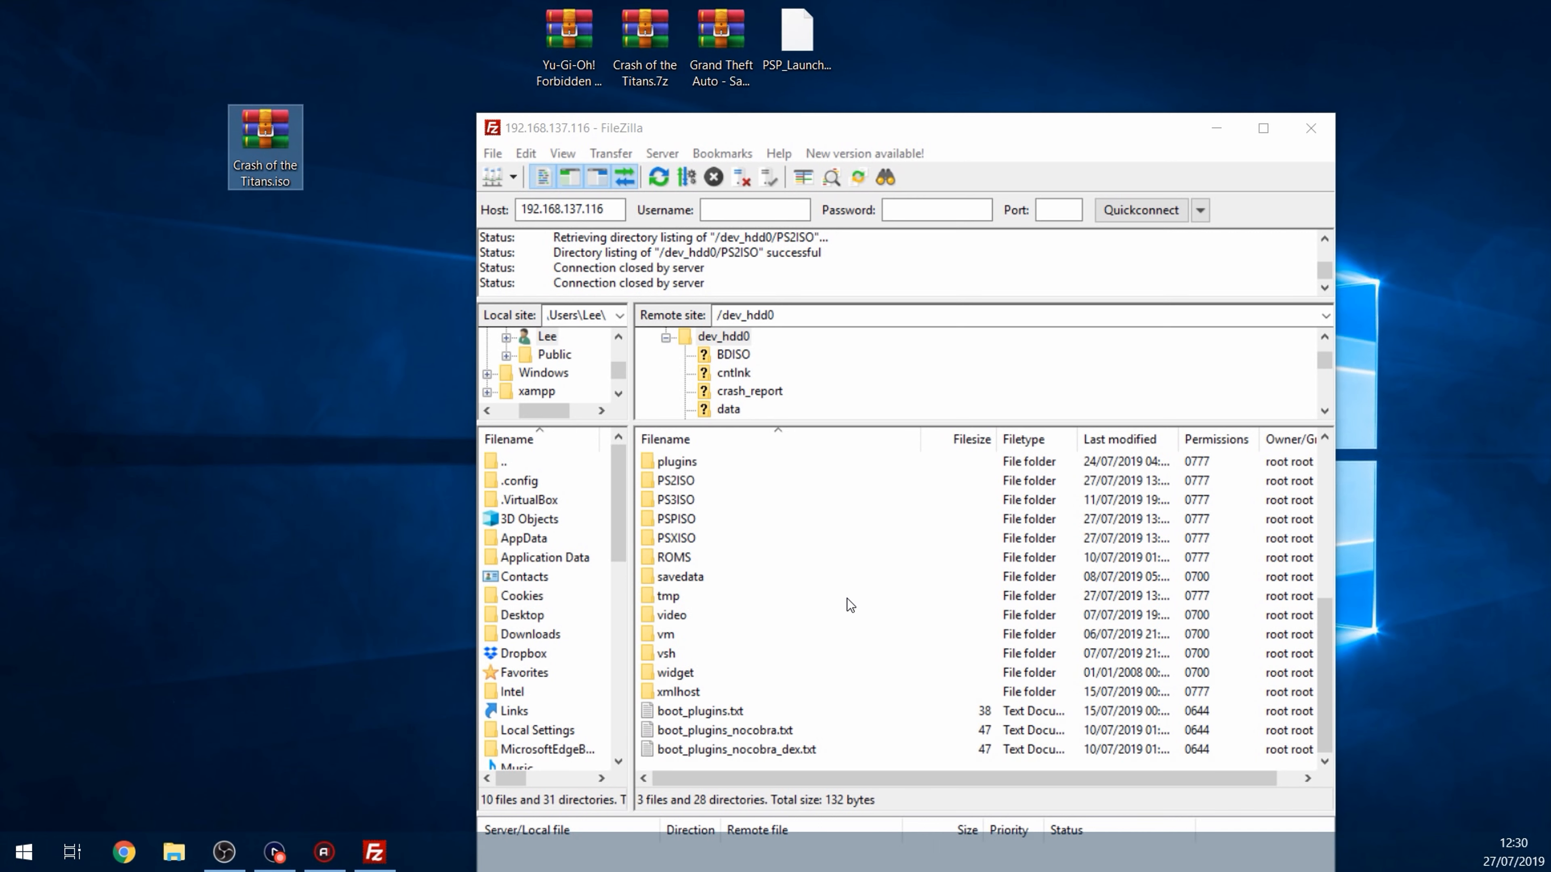
left_click(675, 519)
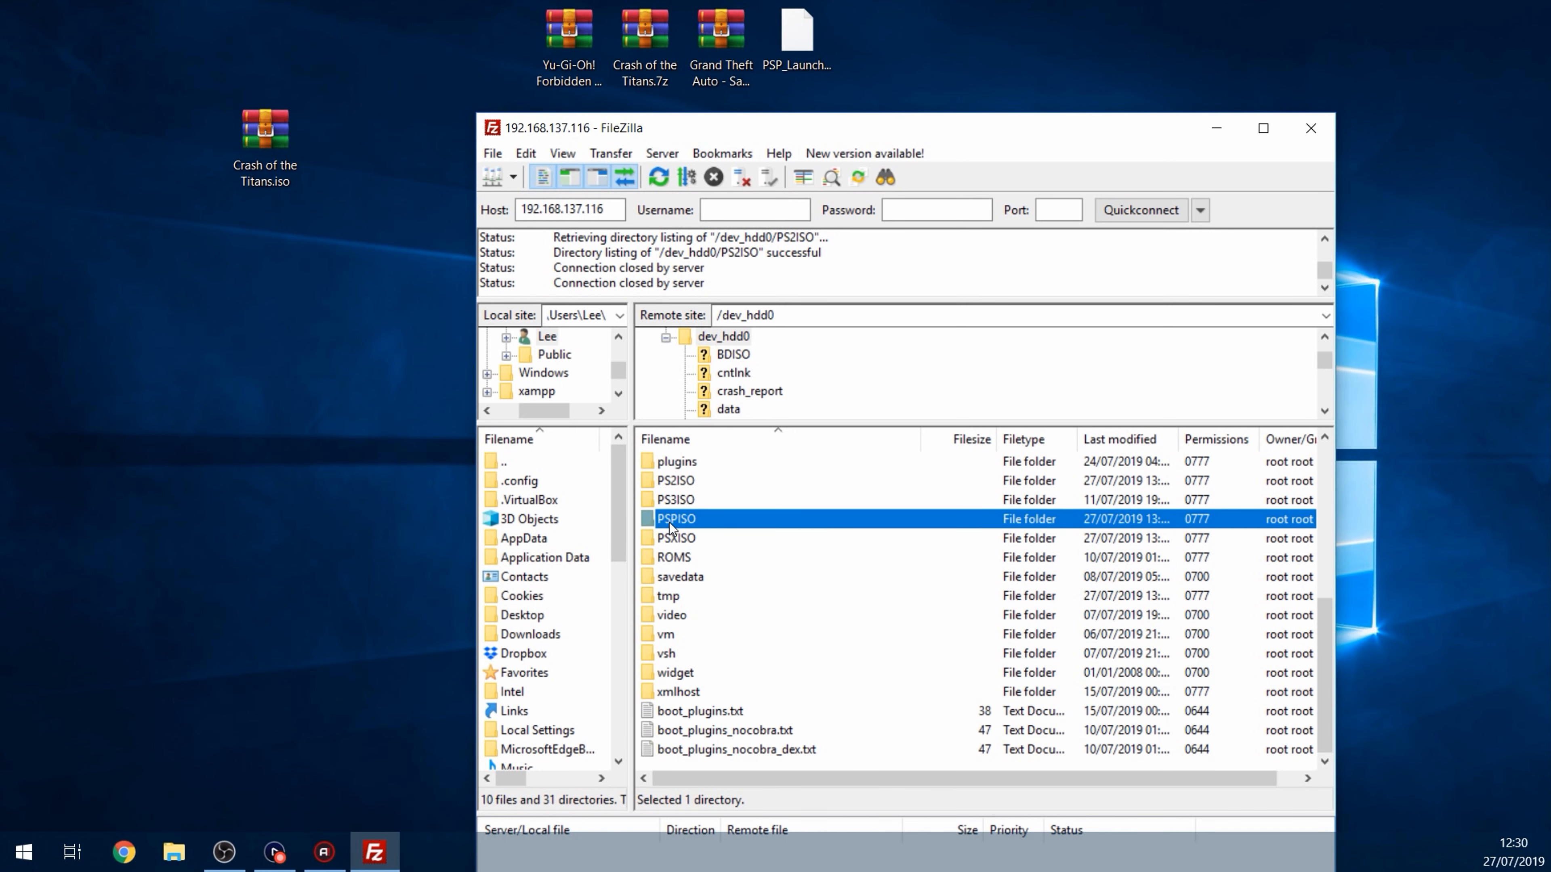
double_click(676, 518)
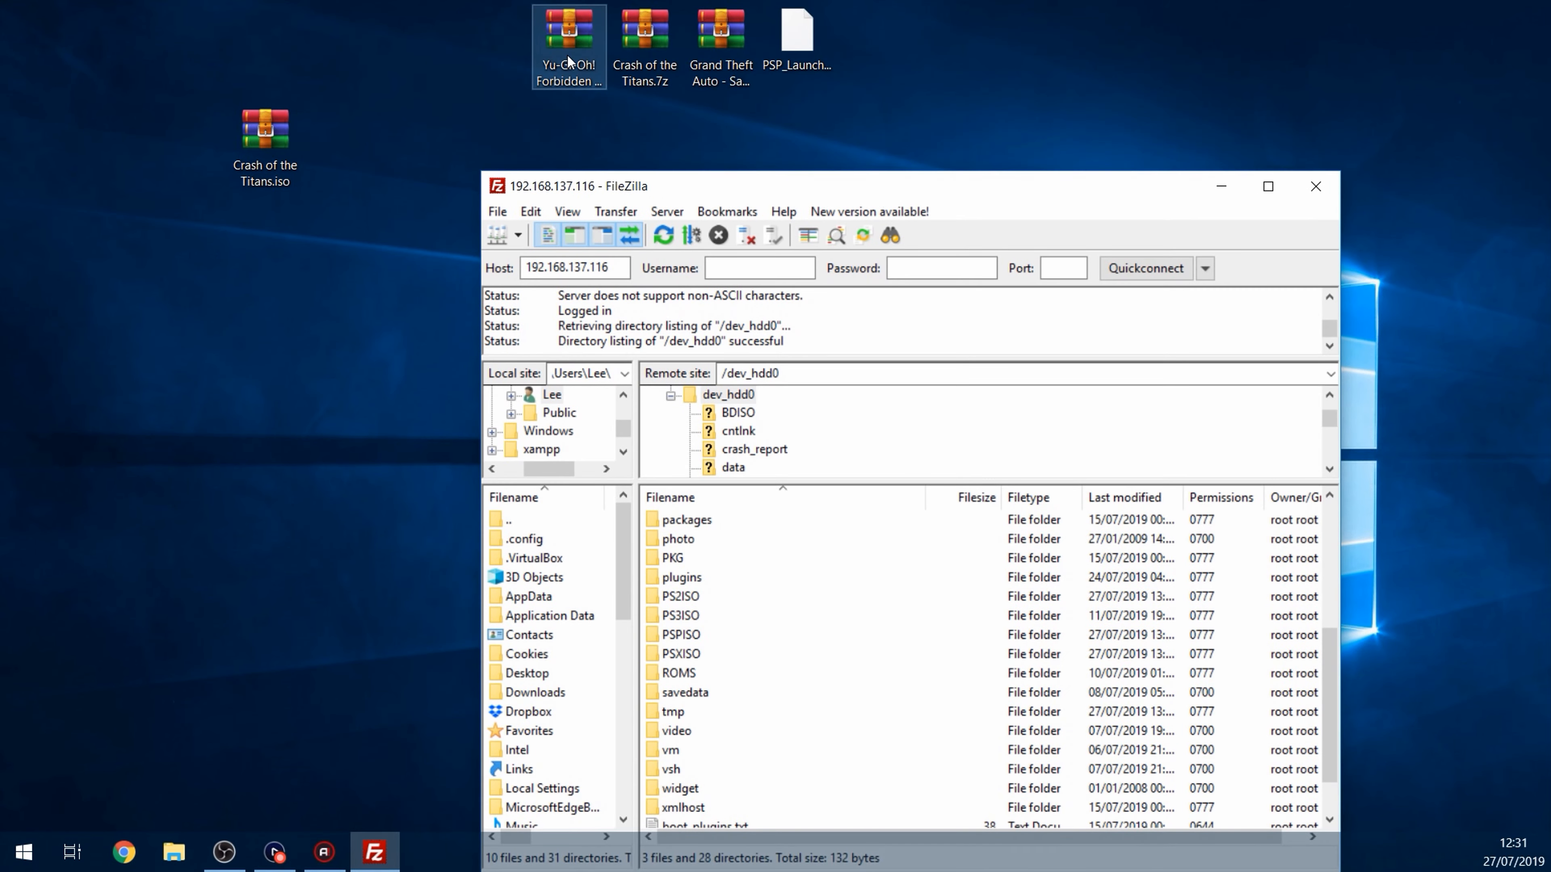
Extract the Yu-Gi-Oh! Forbidden Memories .bin and .cue from the 7z archive onto the desktop
double_click(569, 28)
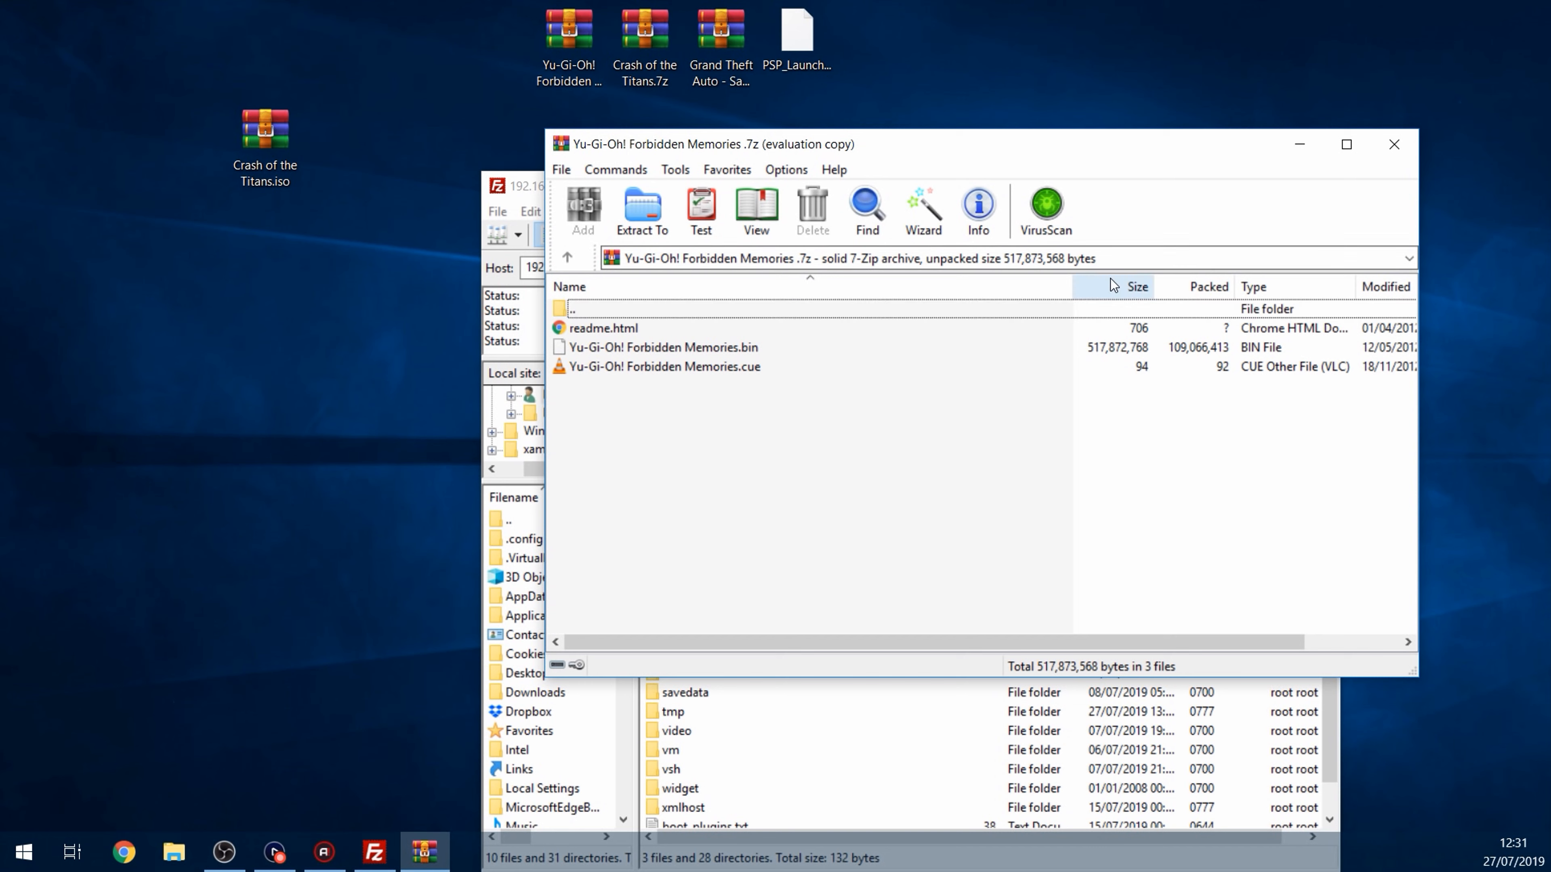
left_click(1135, 287)
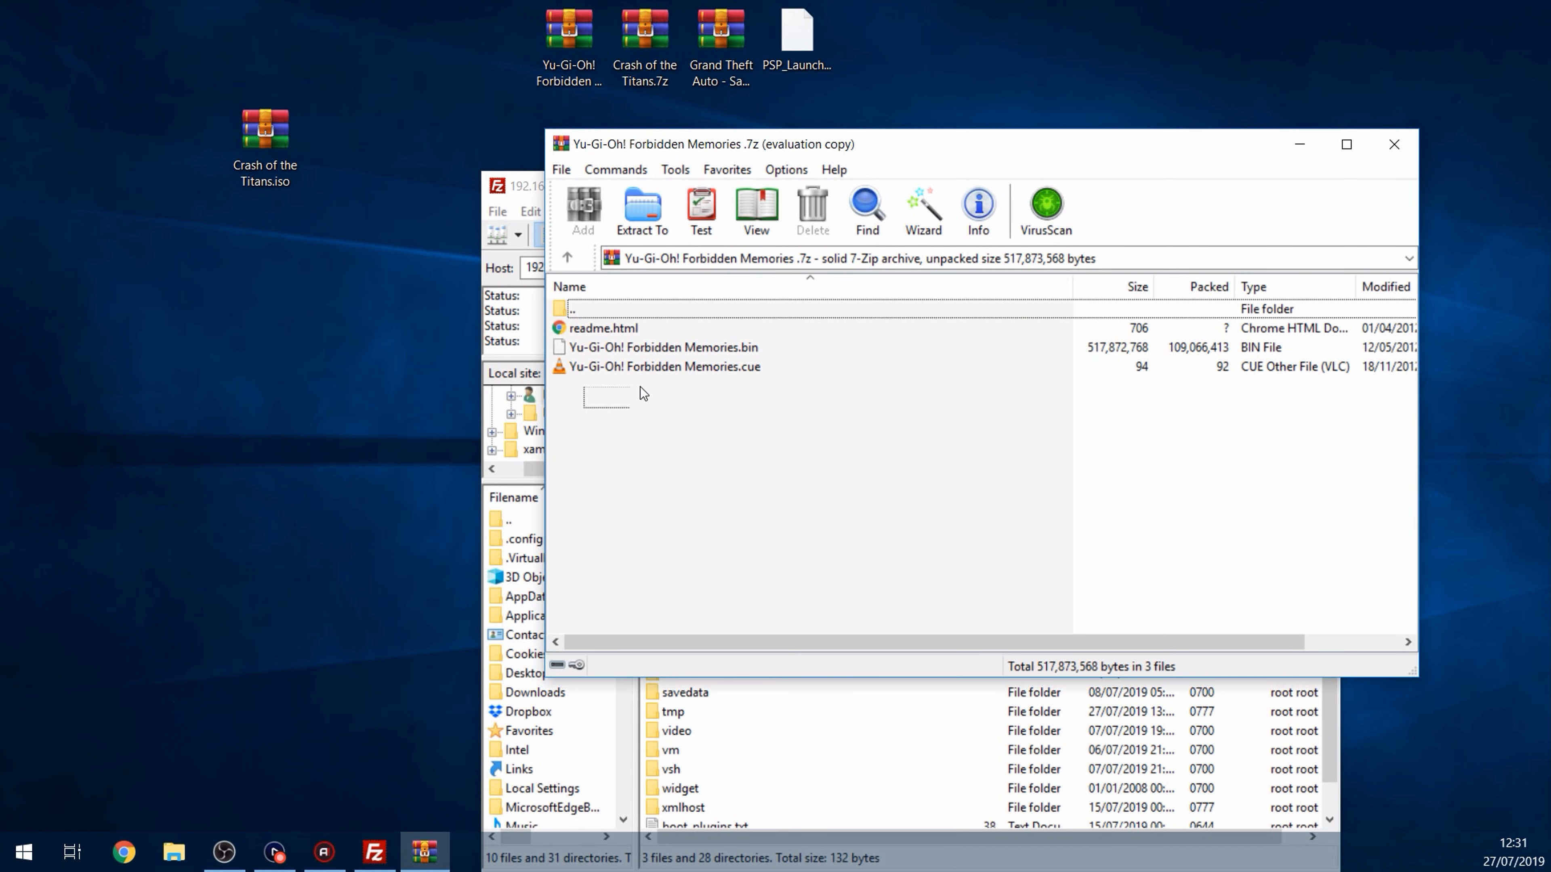
left_click(664, 348)
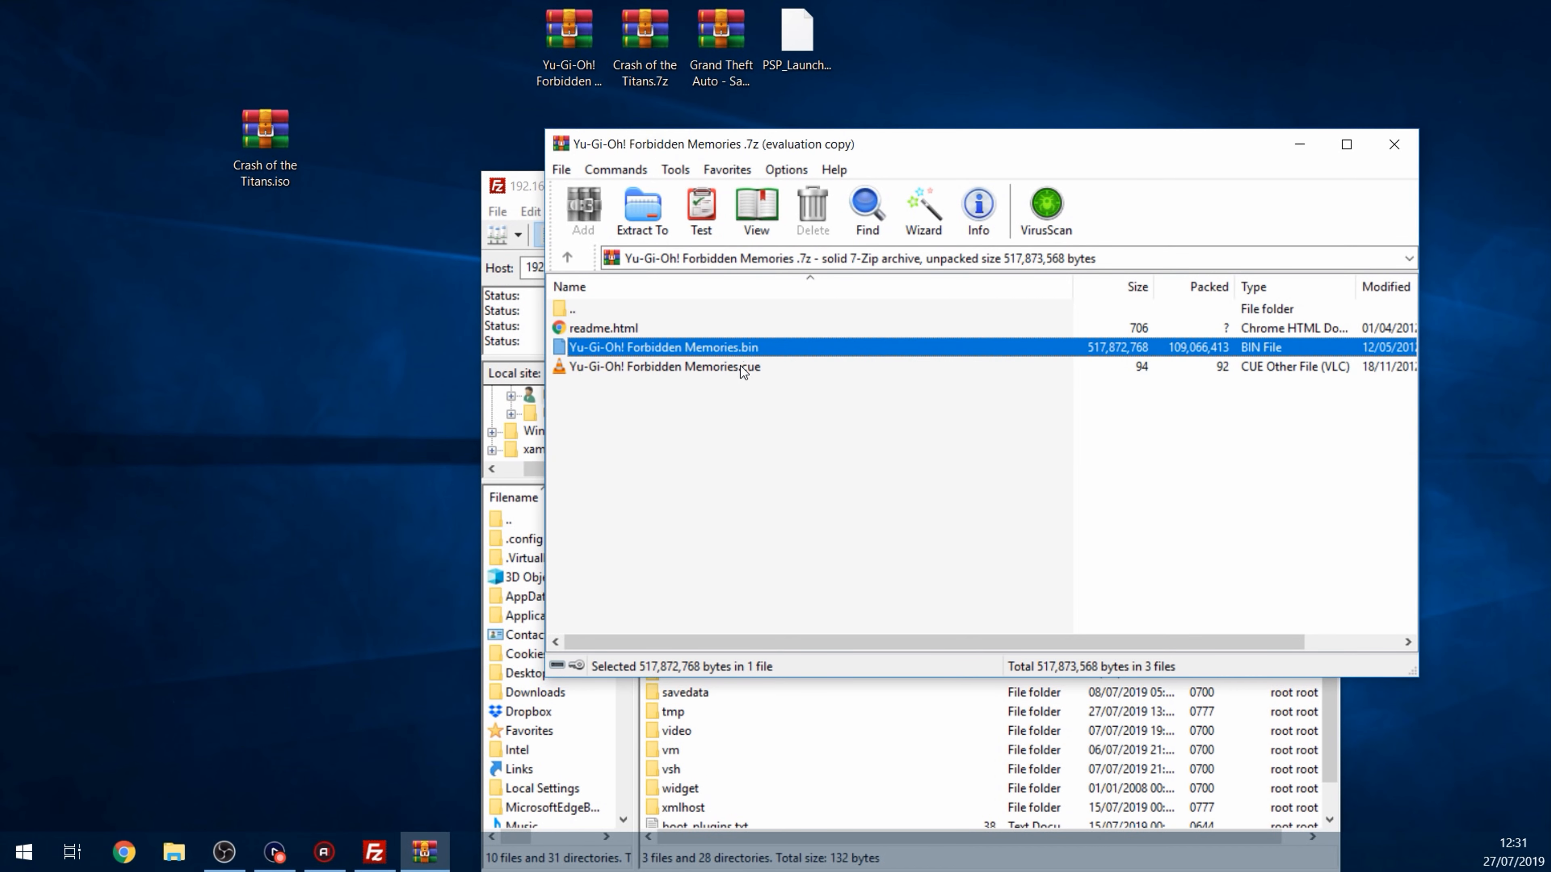
left_click(662, 366)
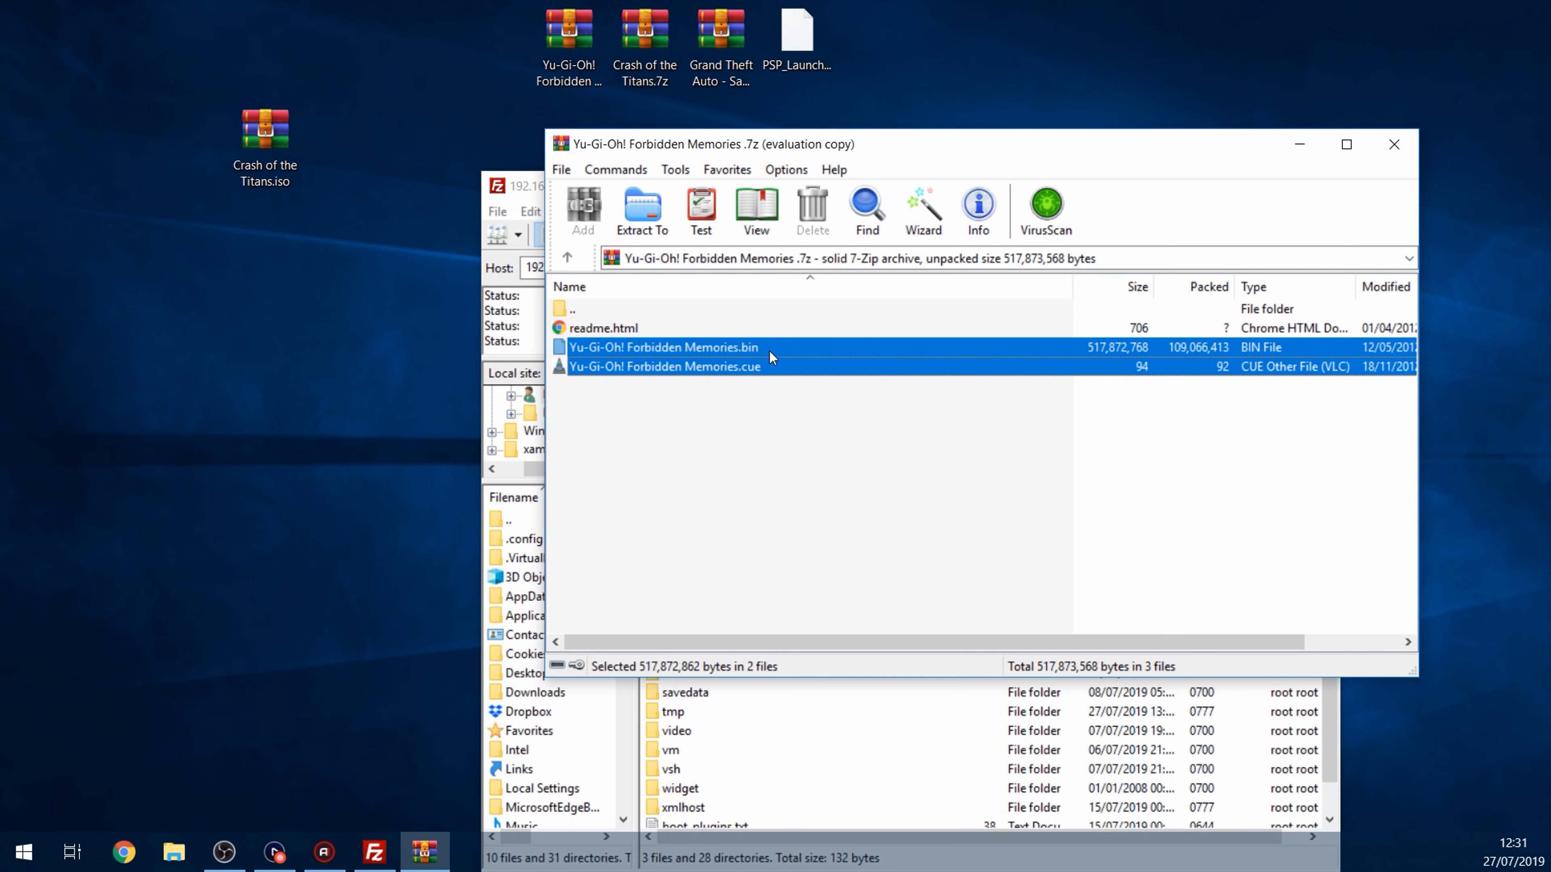
left_click(727, 400)
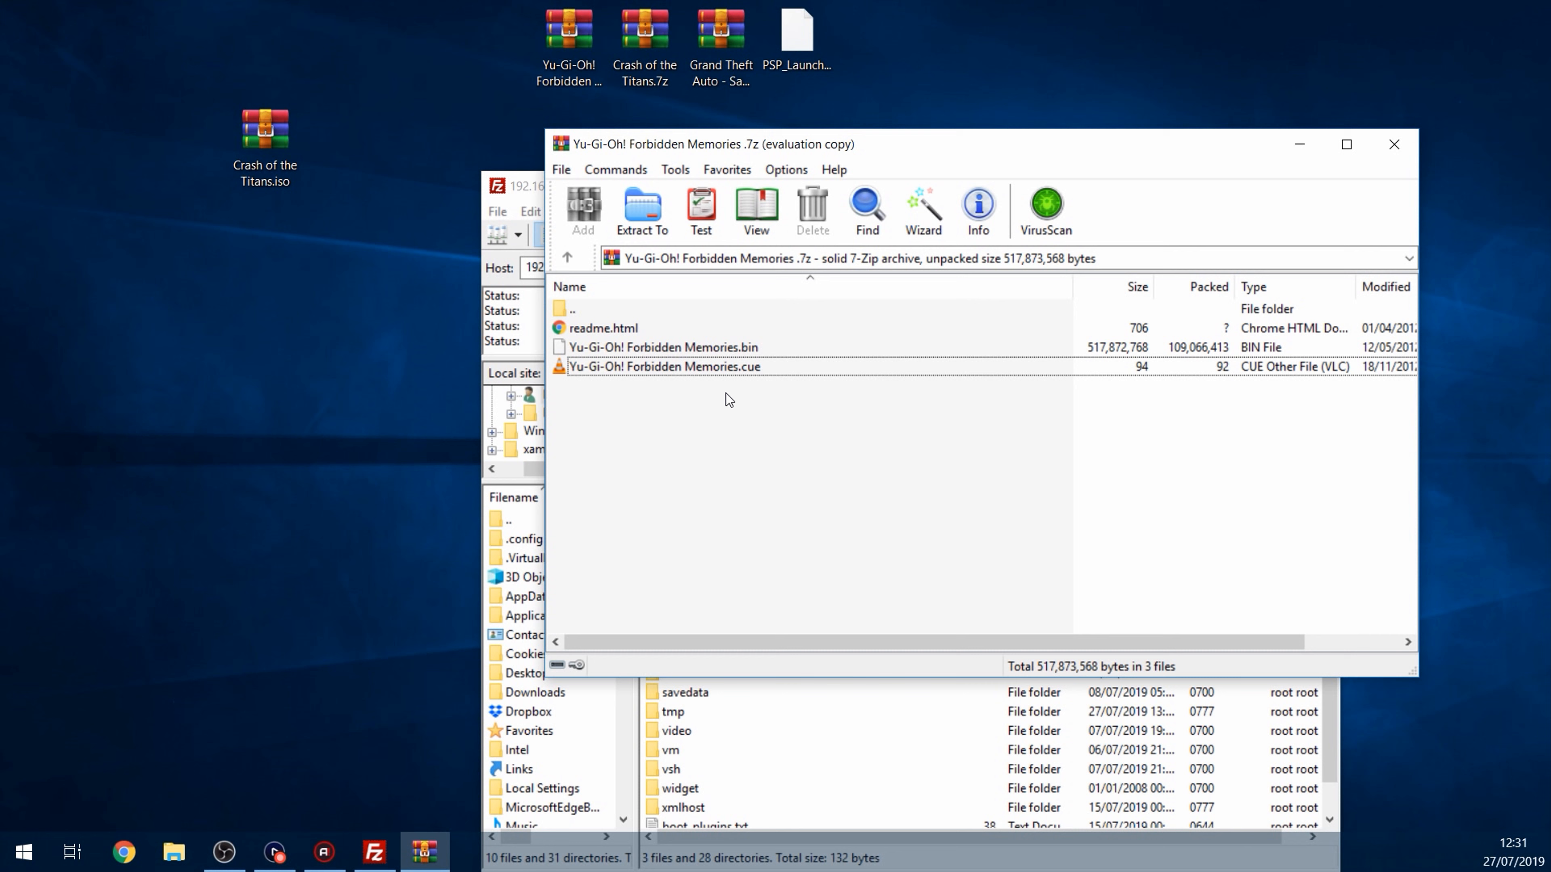
left_click(662, 348)
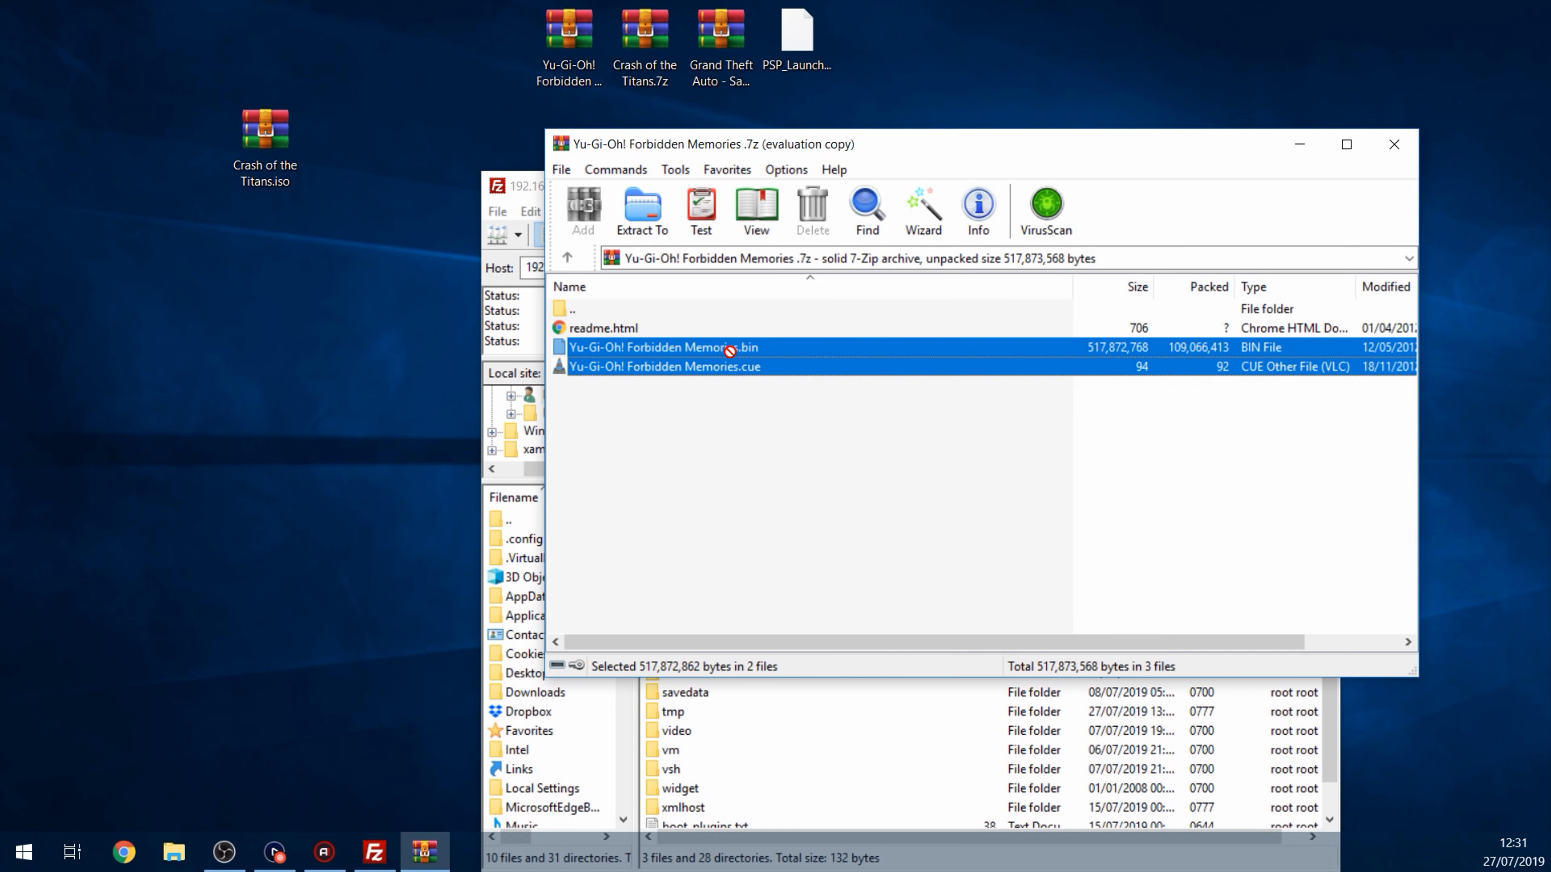
left_click(640, 210)
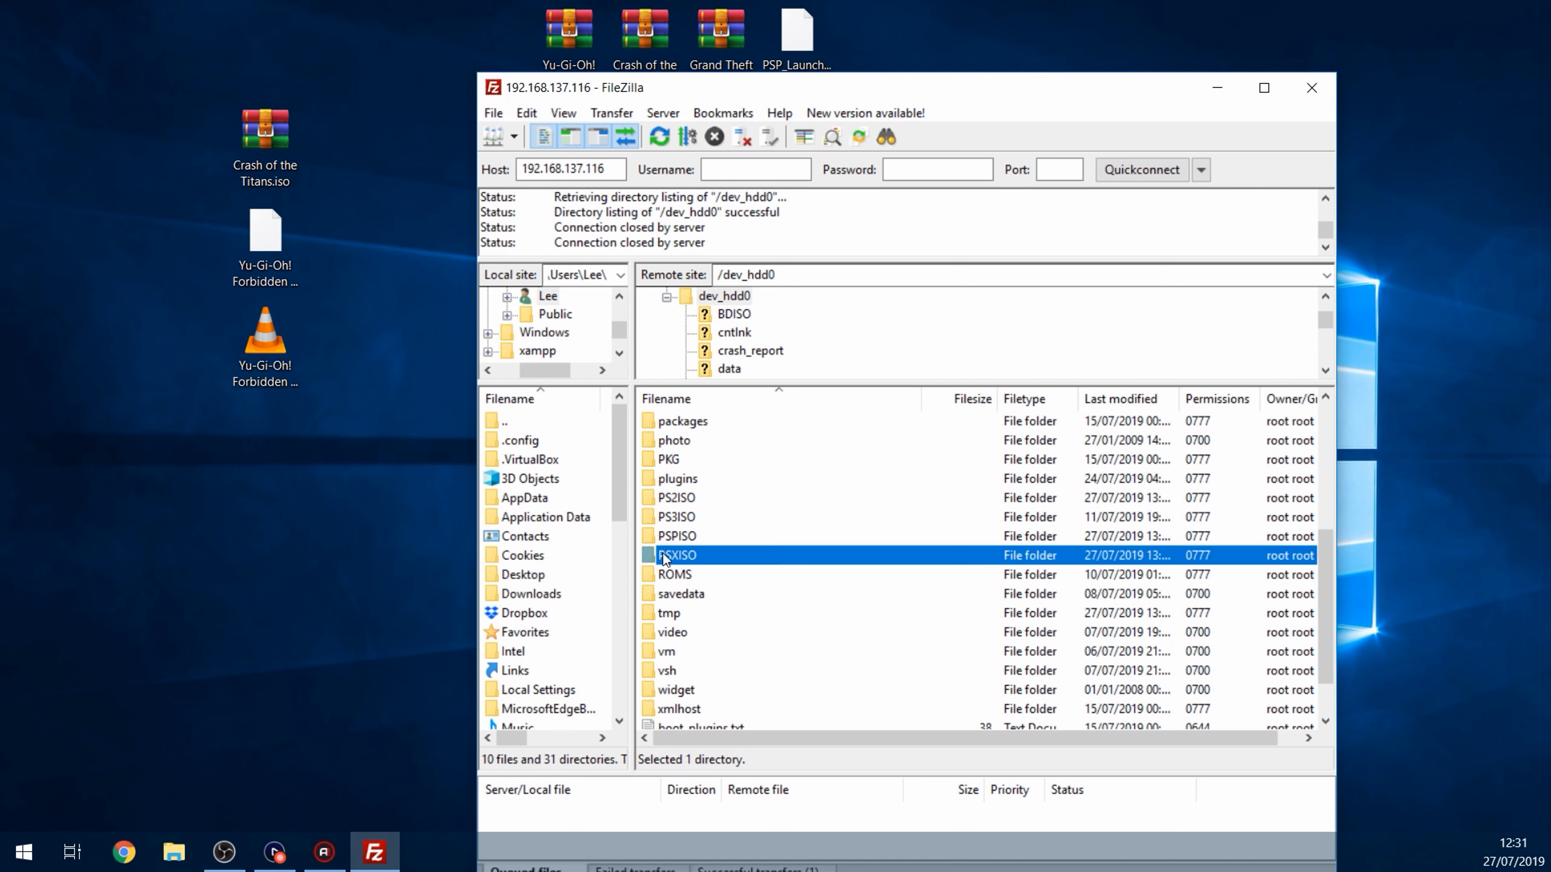
Open the PS3's PSXISO folder to receive the Yu-Gi-Oh! BIN and CUE files
double_click(677, 555)
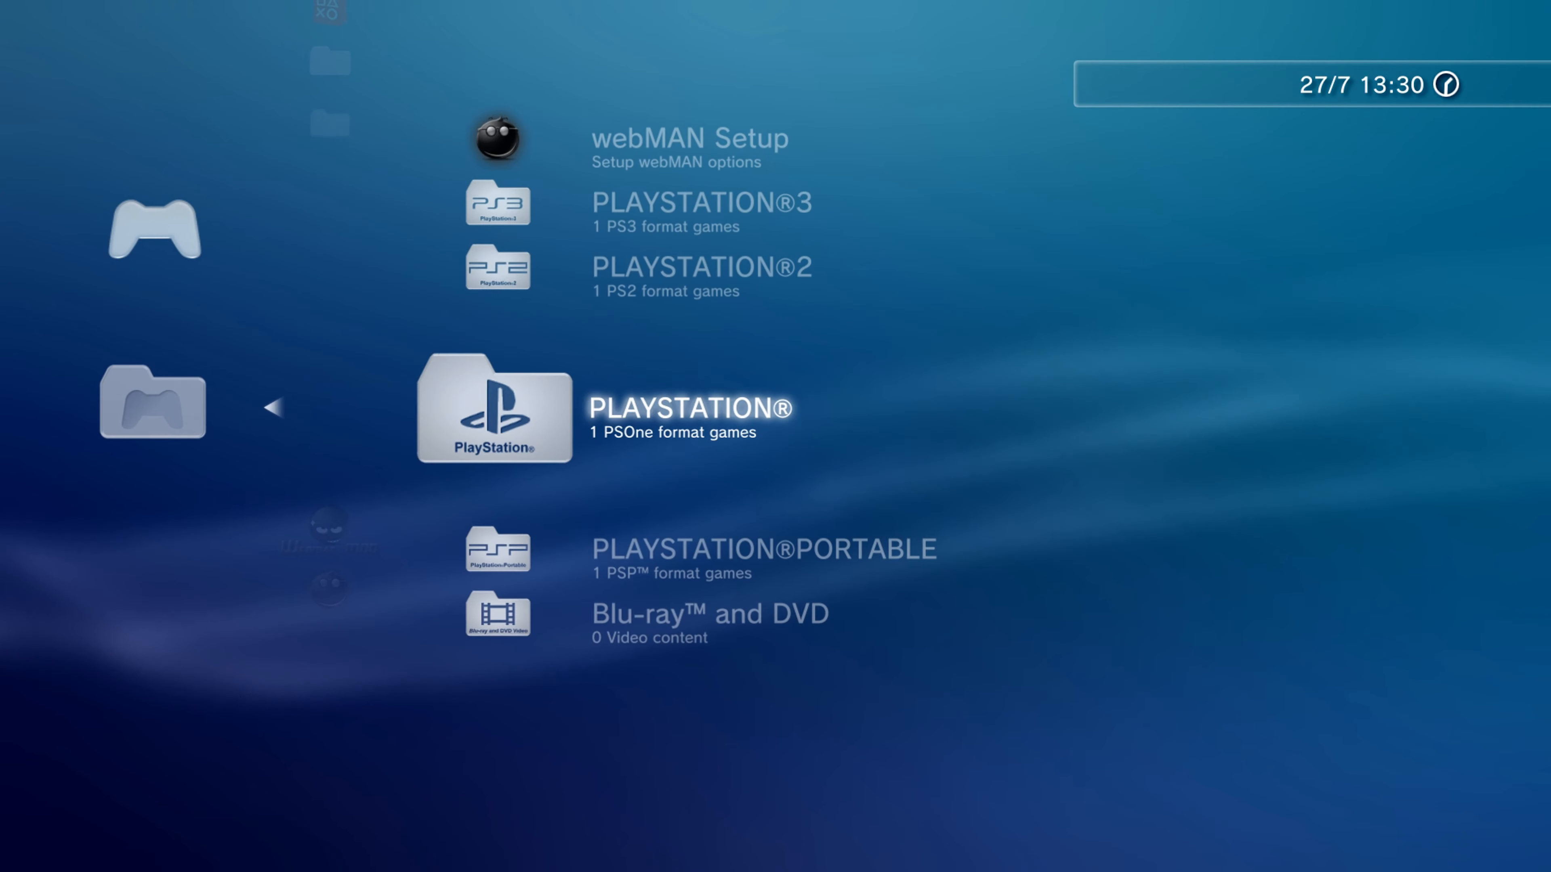
Mount Grand Theft Auto - San Andreas (USA) from the PLAYSTATION®2 webMAN category
key("Up")
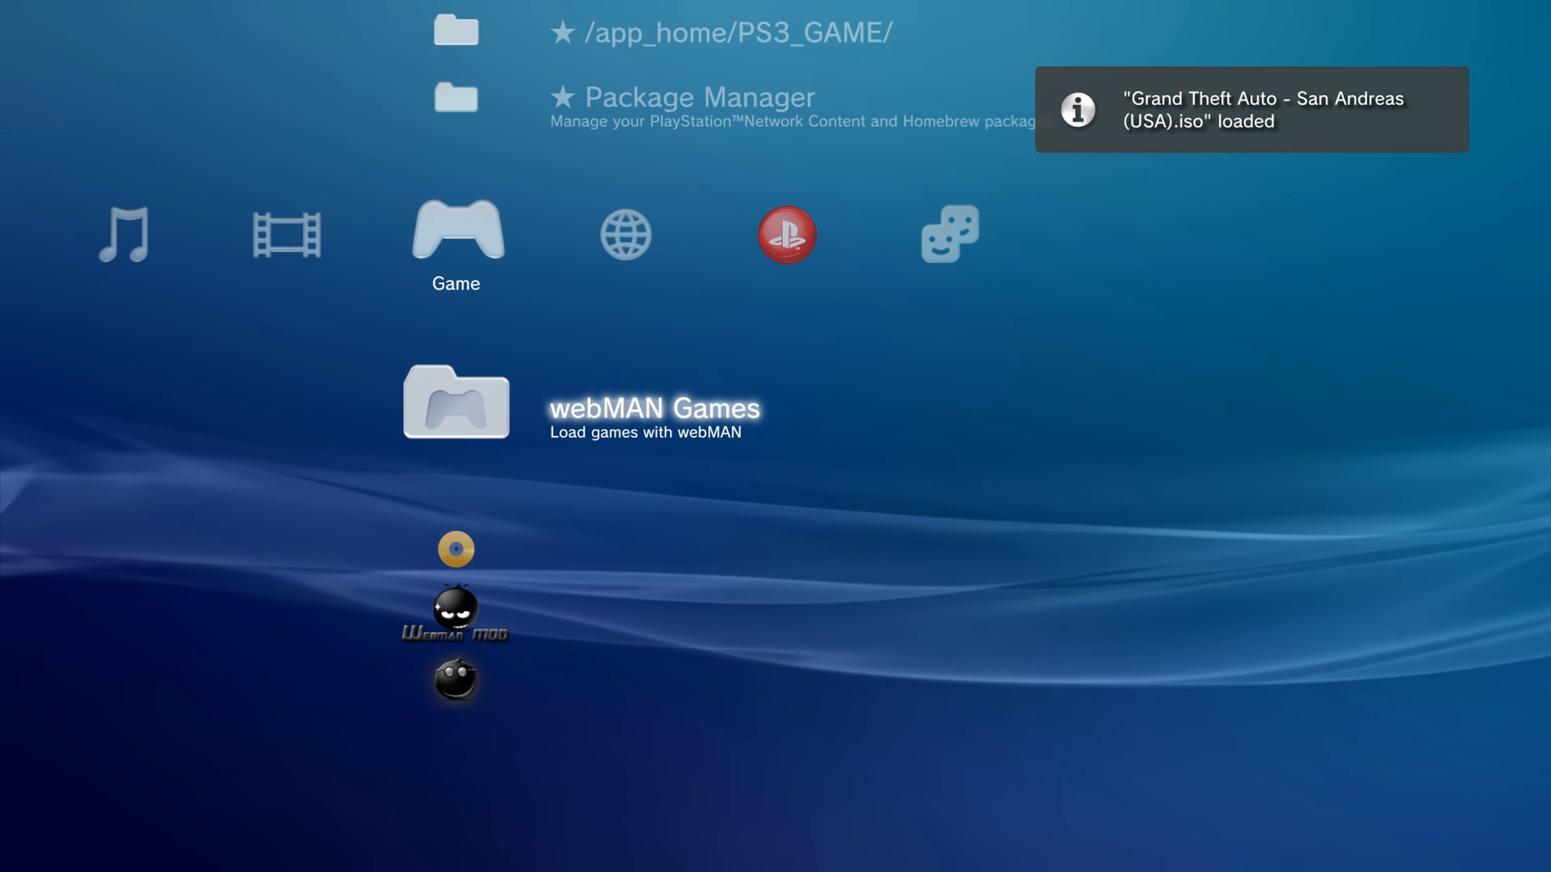
scroll("down", 3)
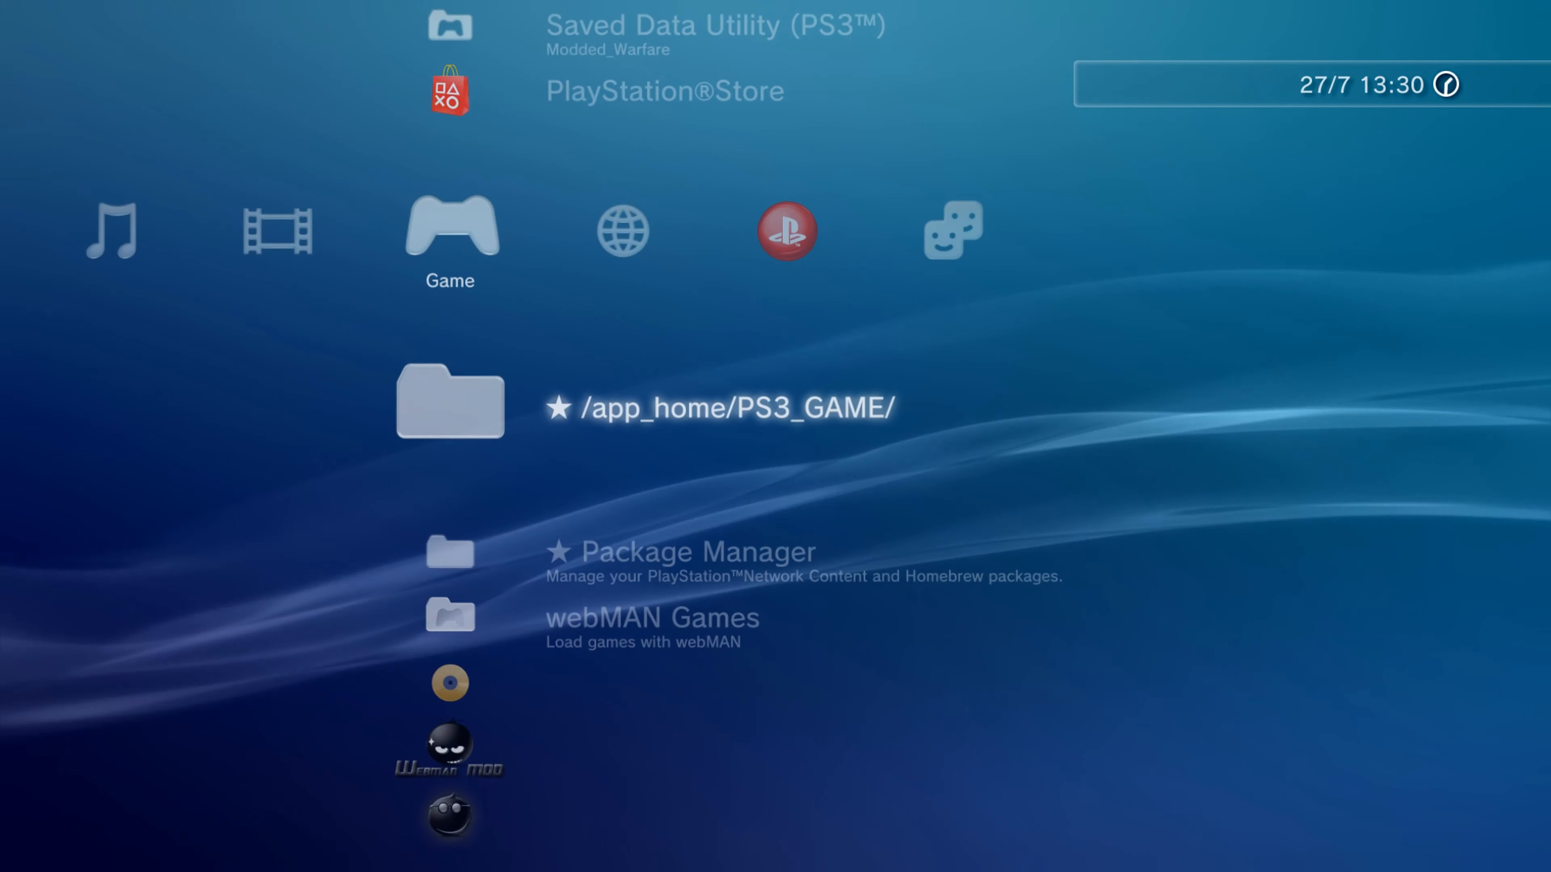
Create an internal PS/PS2 memory card, accepting its default name
scroll("down", 3)
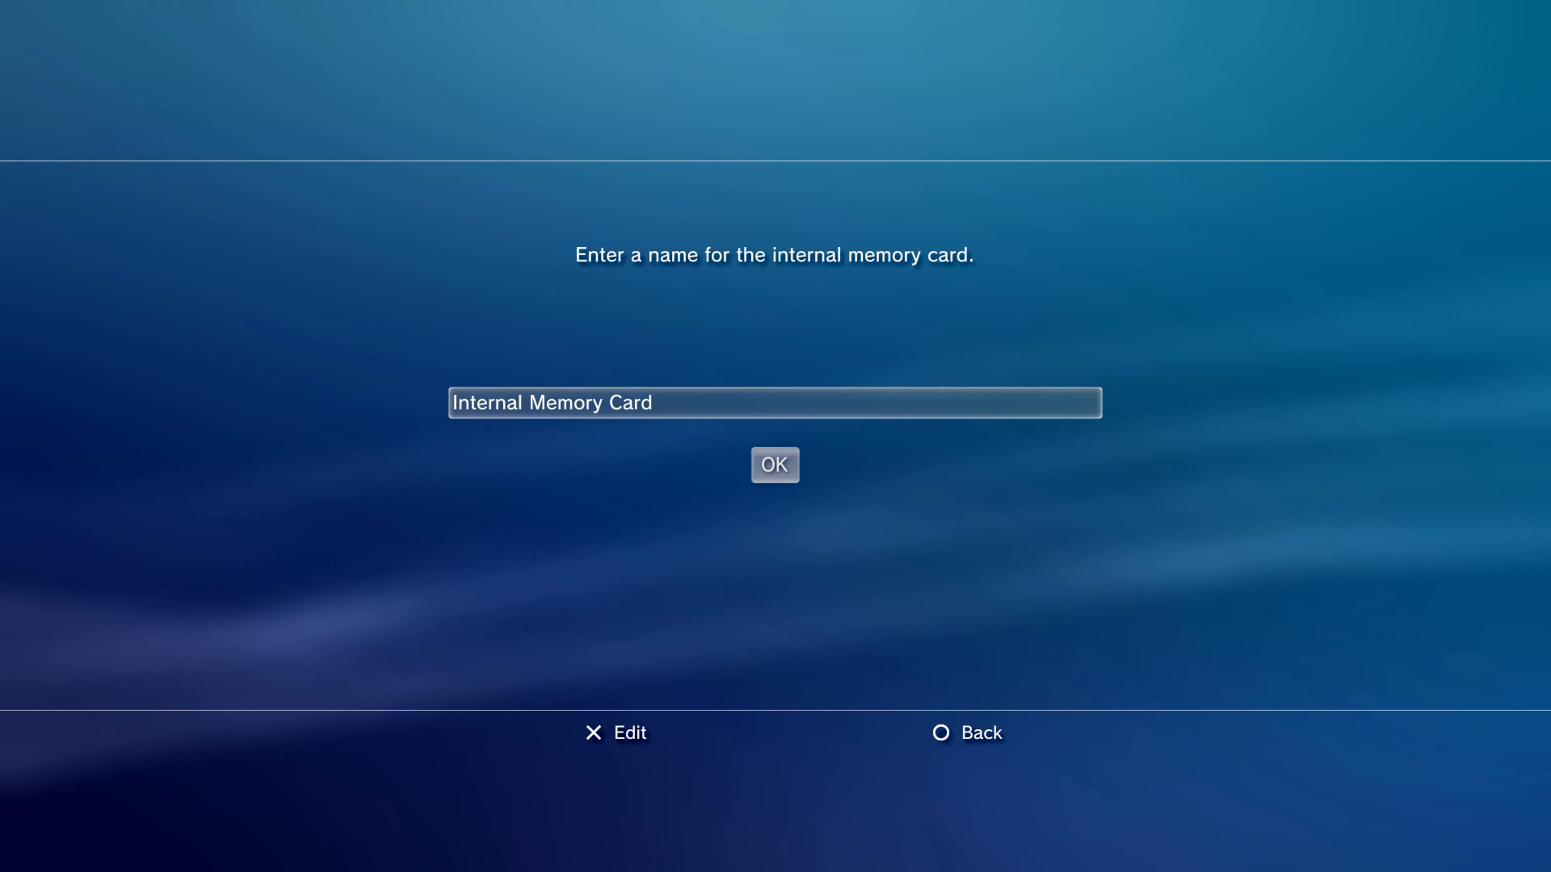
left_click(775, 464)
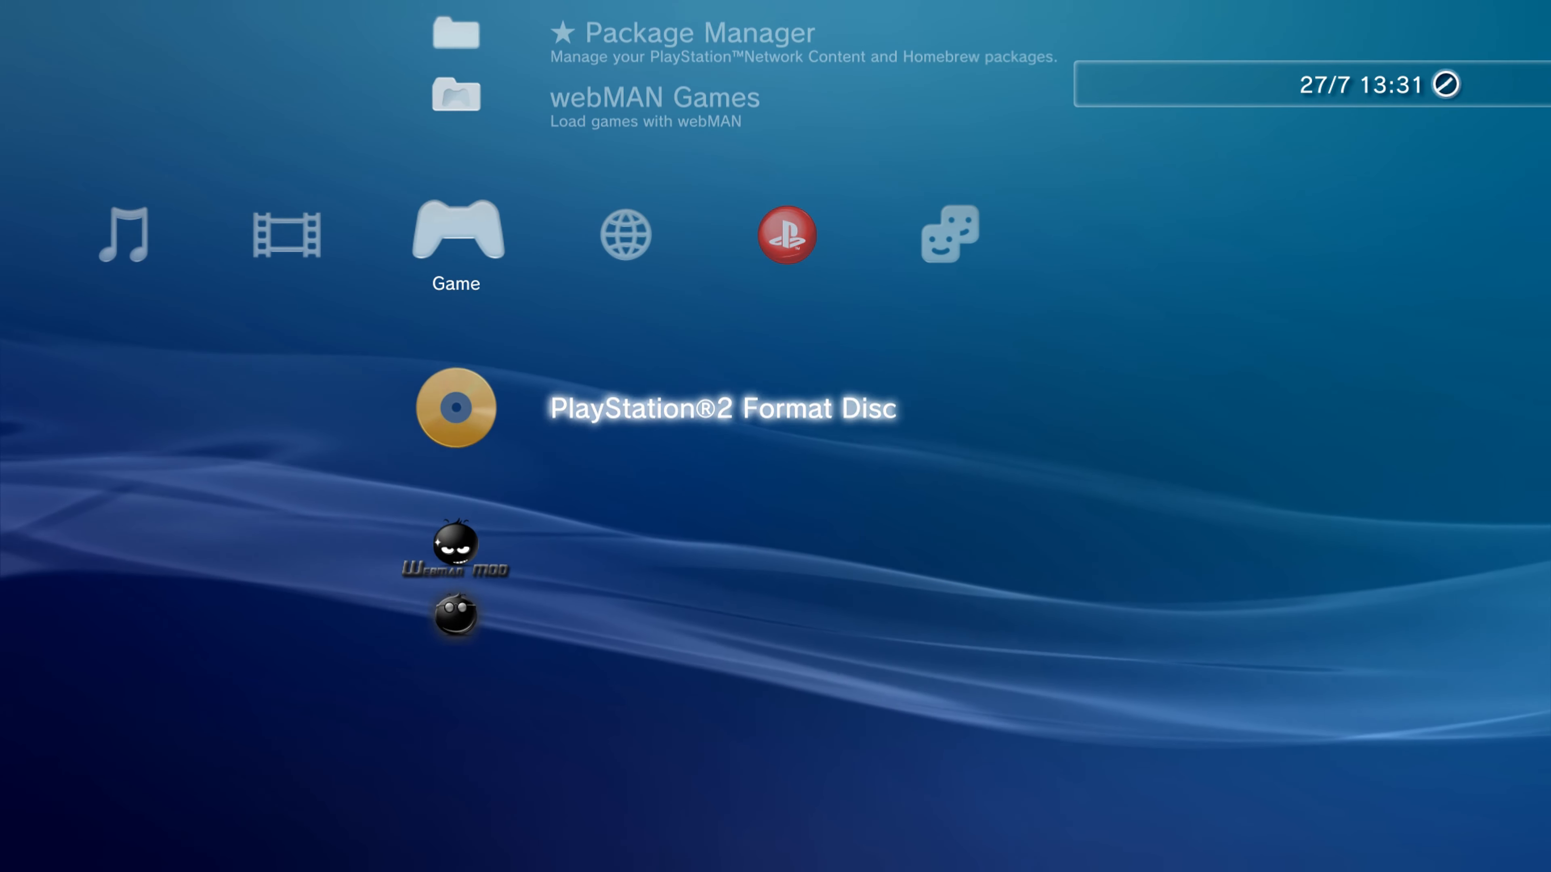
left_click(454, 407)
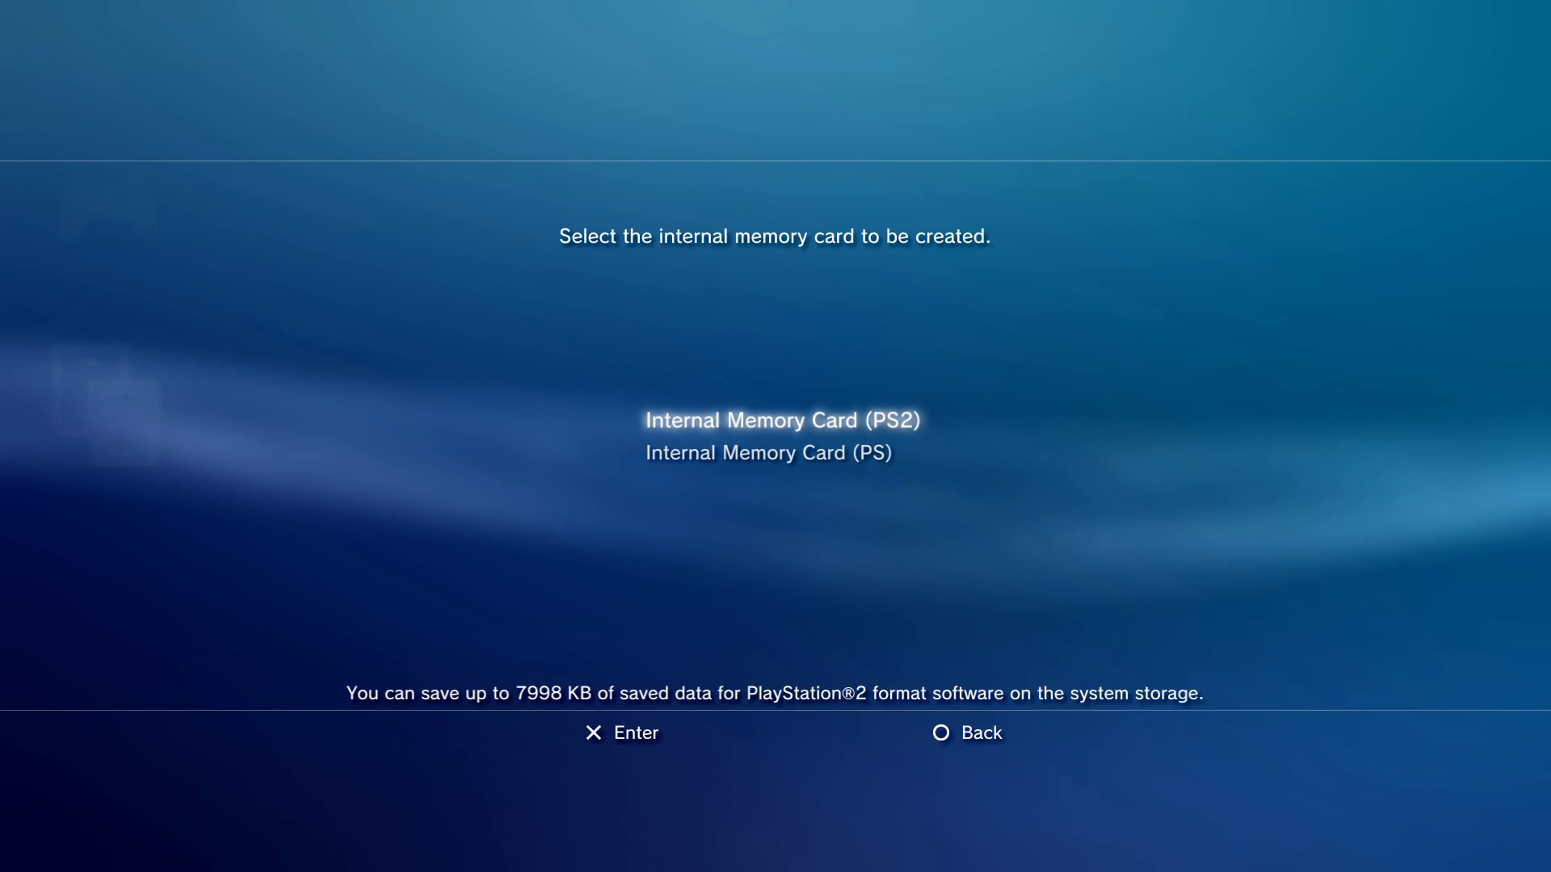
Create another internal memory card of the chosen type with the default name
left_click(779, 419)
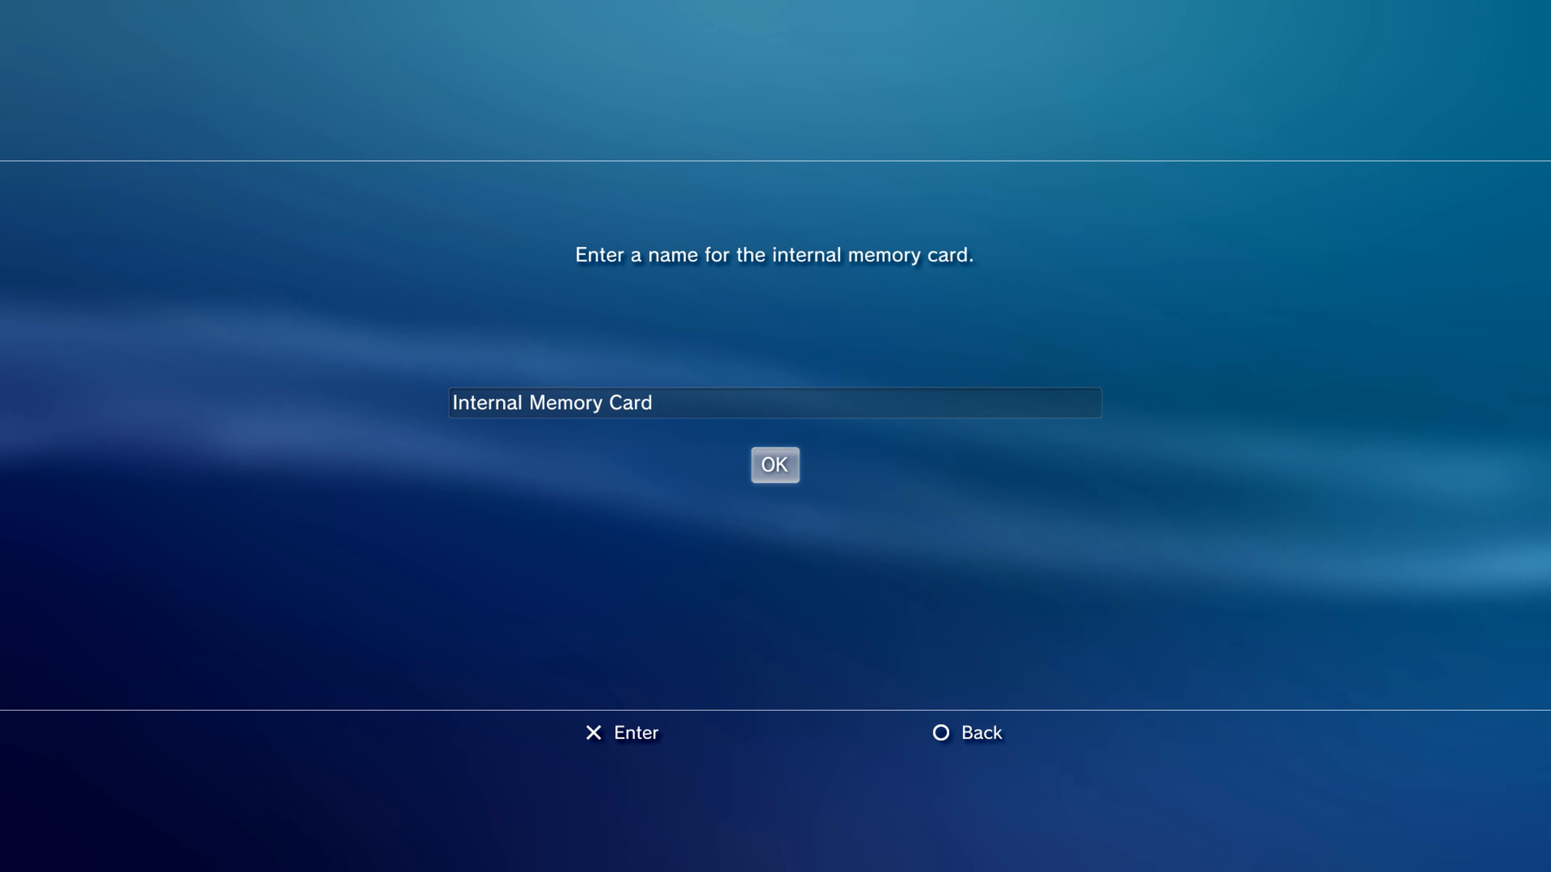
left_click(774, 465)
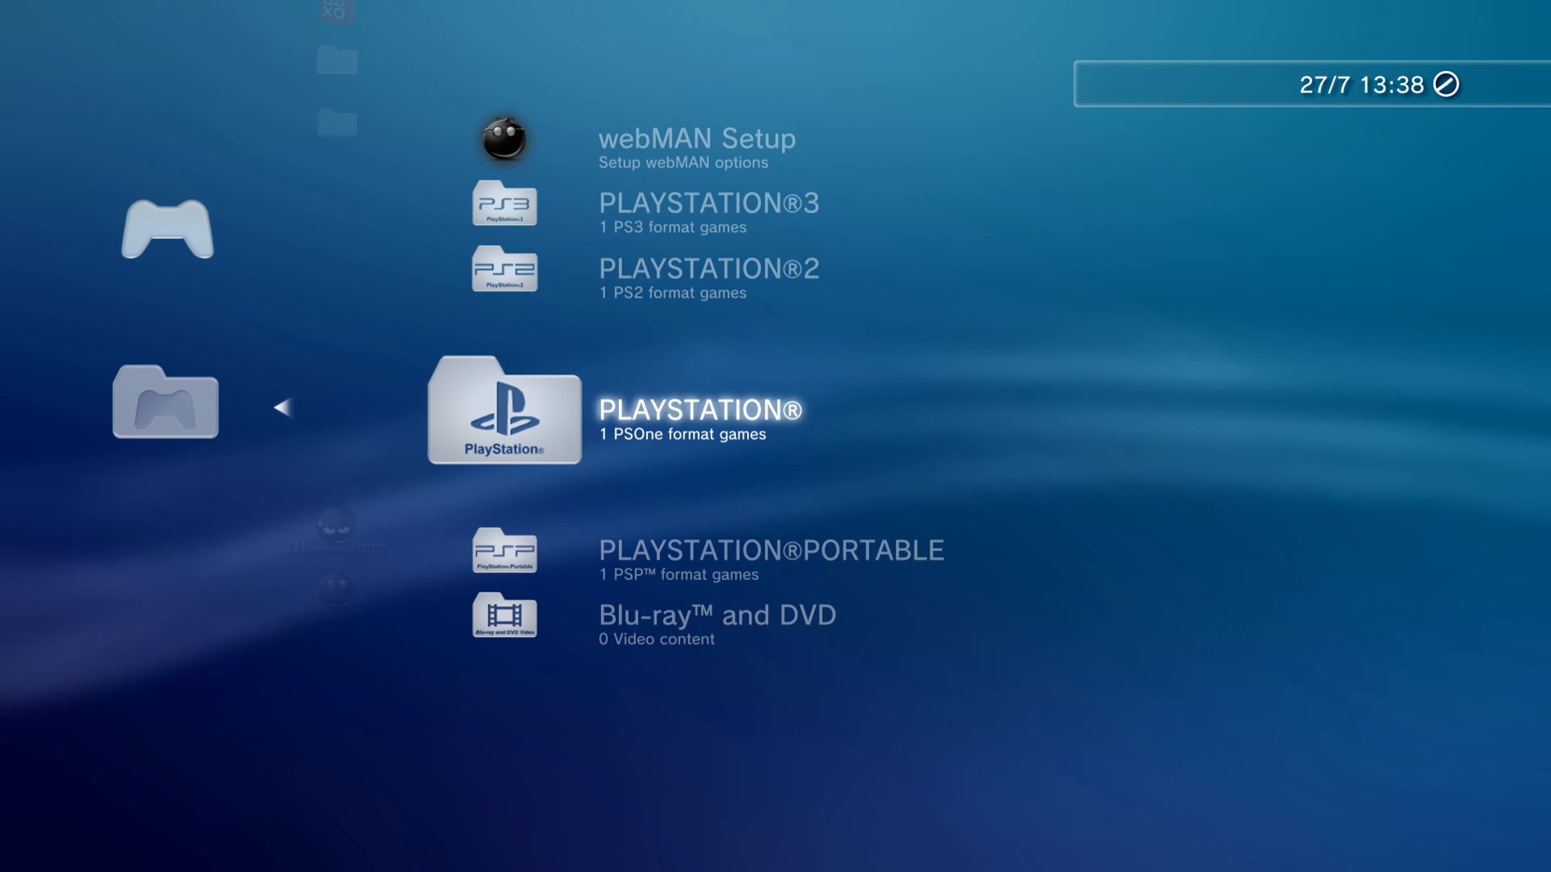
From the webMAN Games list, select Crash of the Titans.iso and attempt to mount it
key("Down")
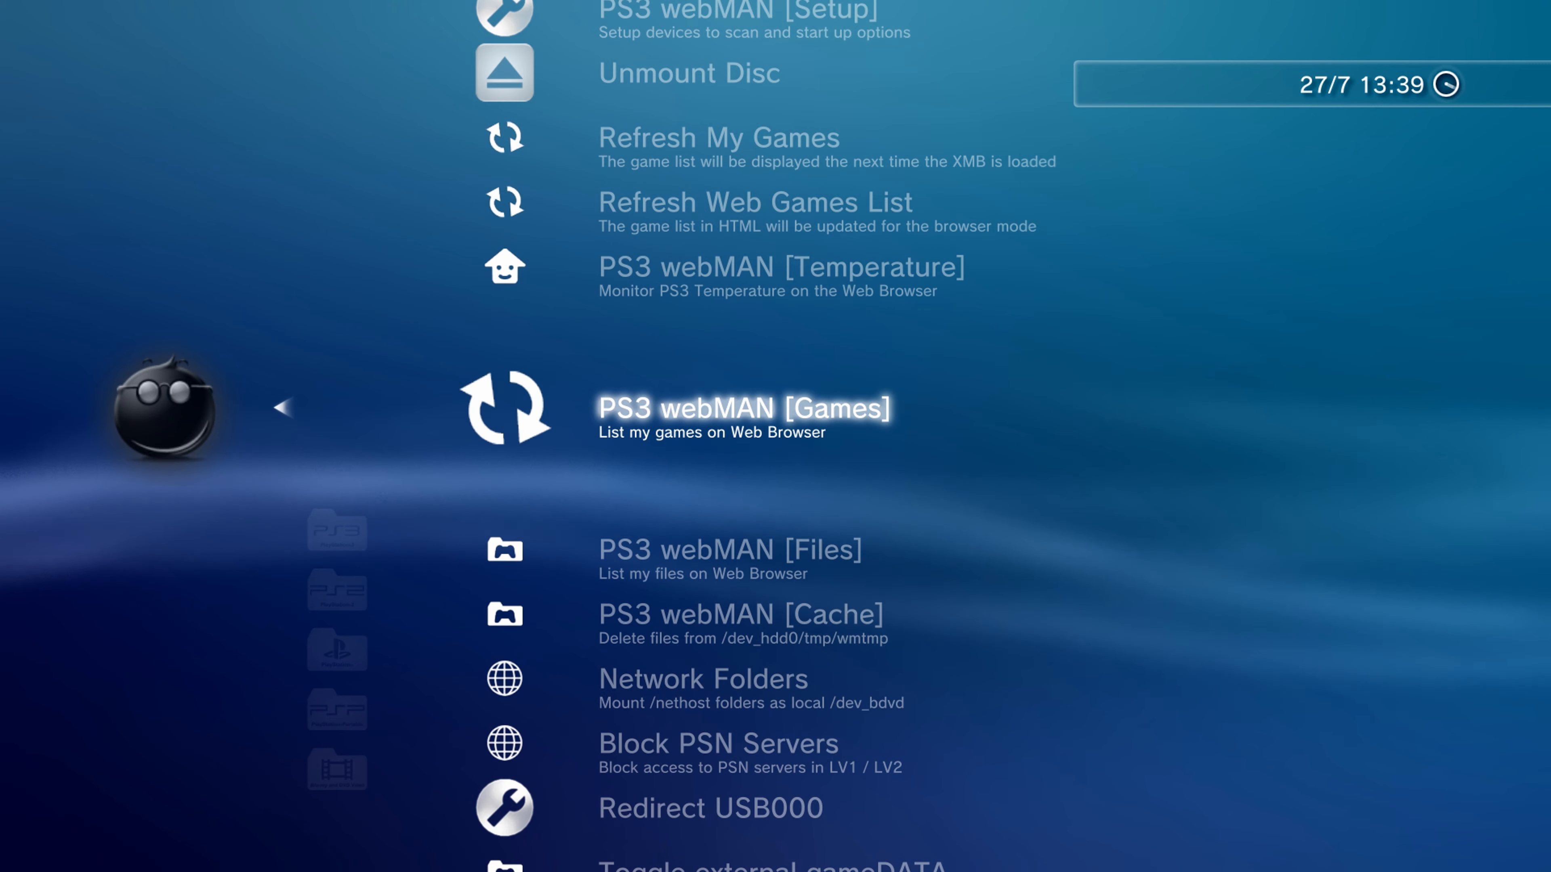
left_click(741, 409)
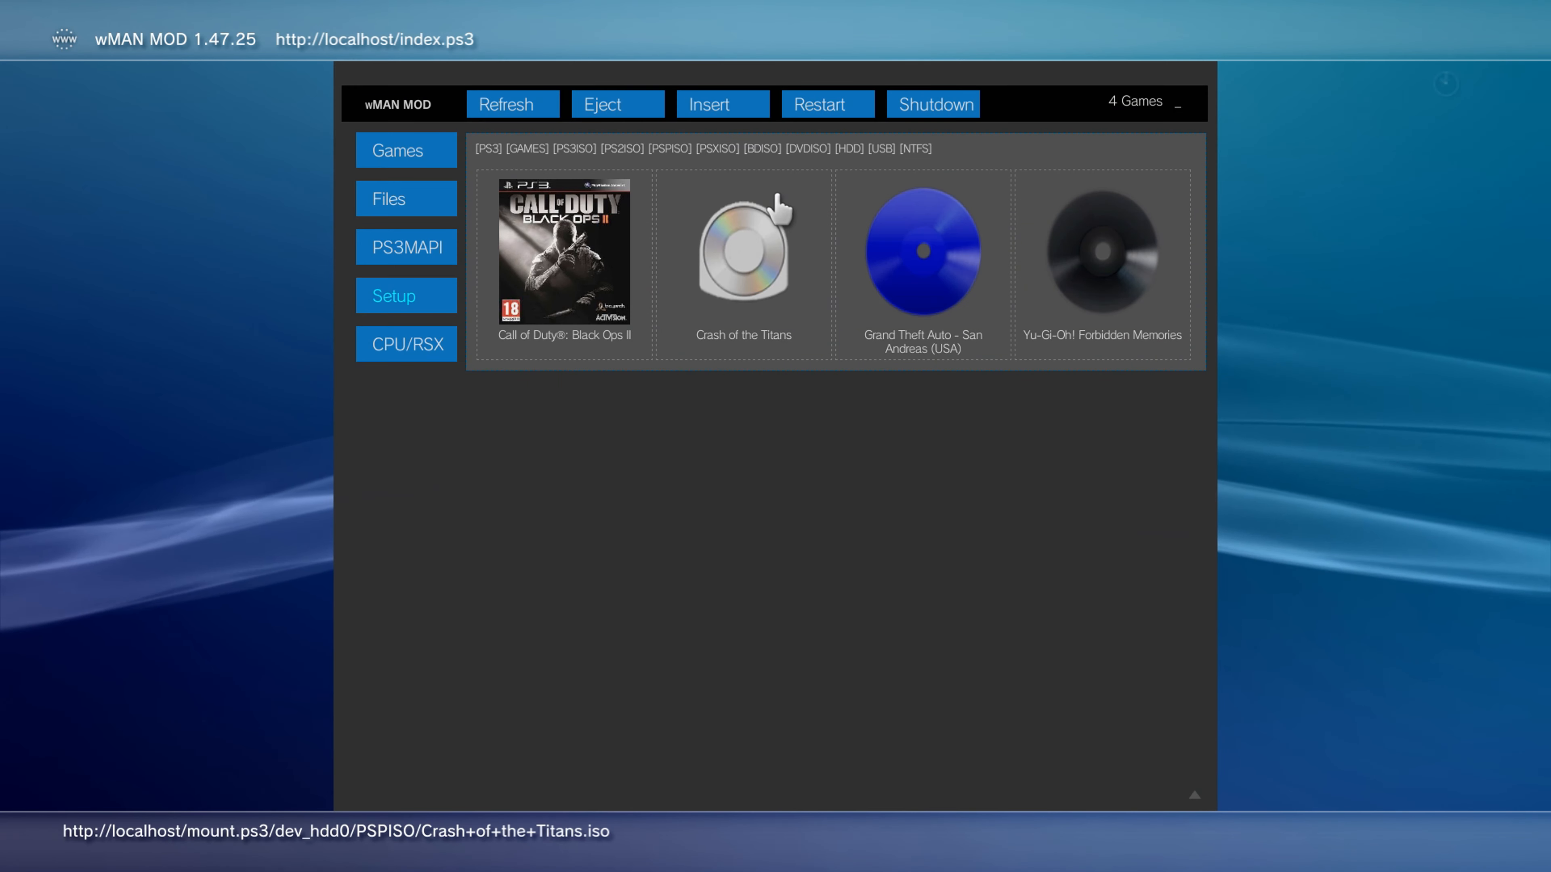
left_click(744, 250)
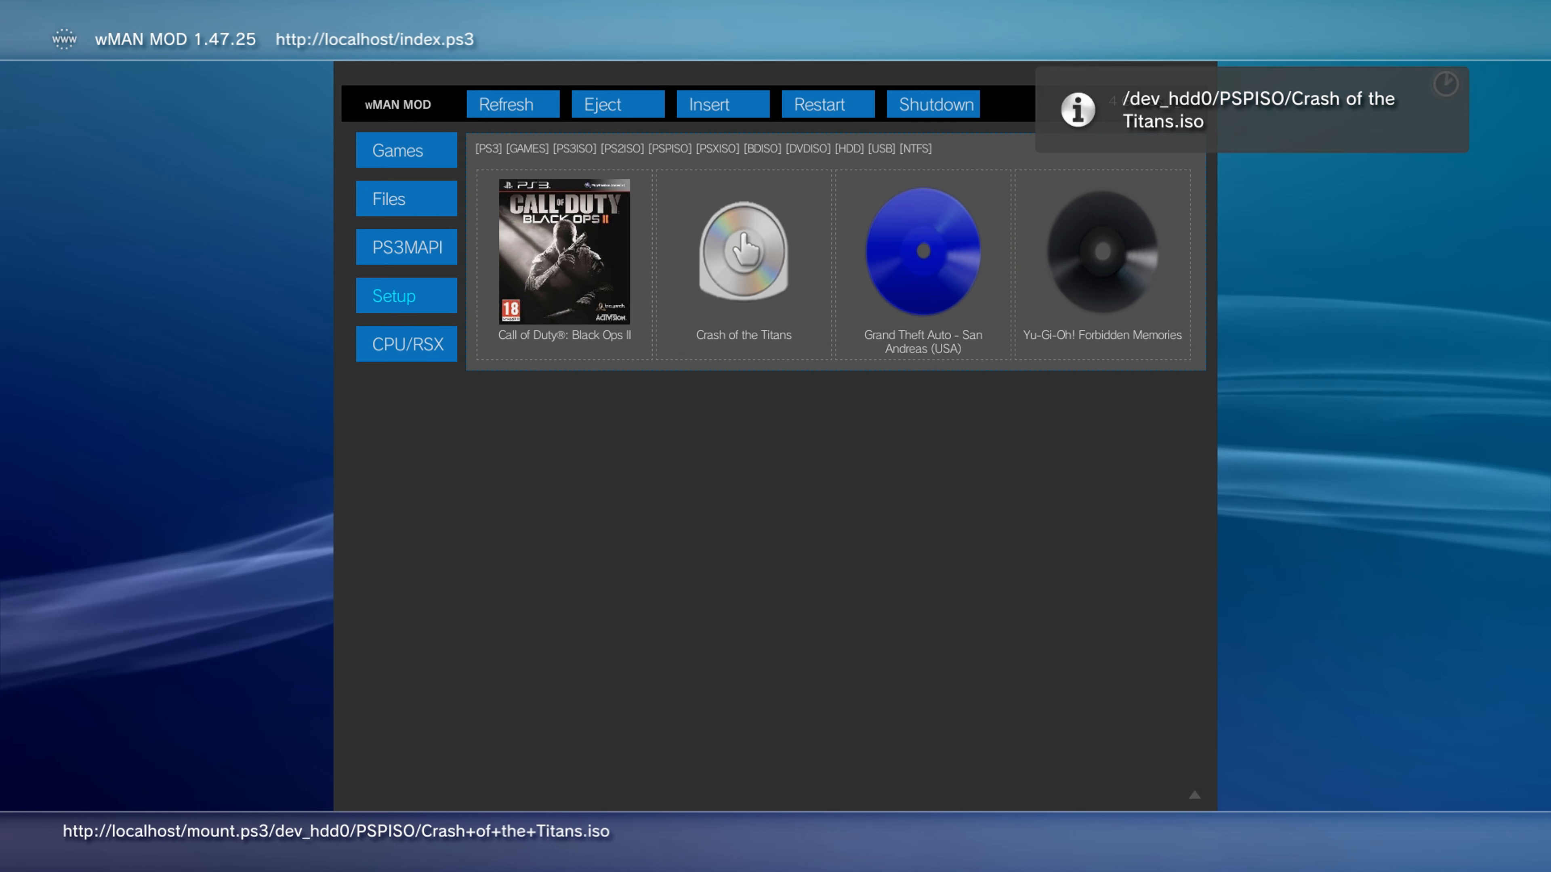
left_click(743, 250)
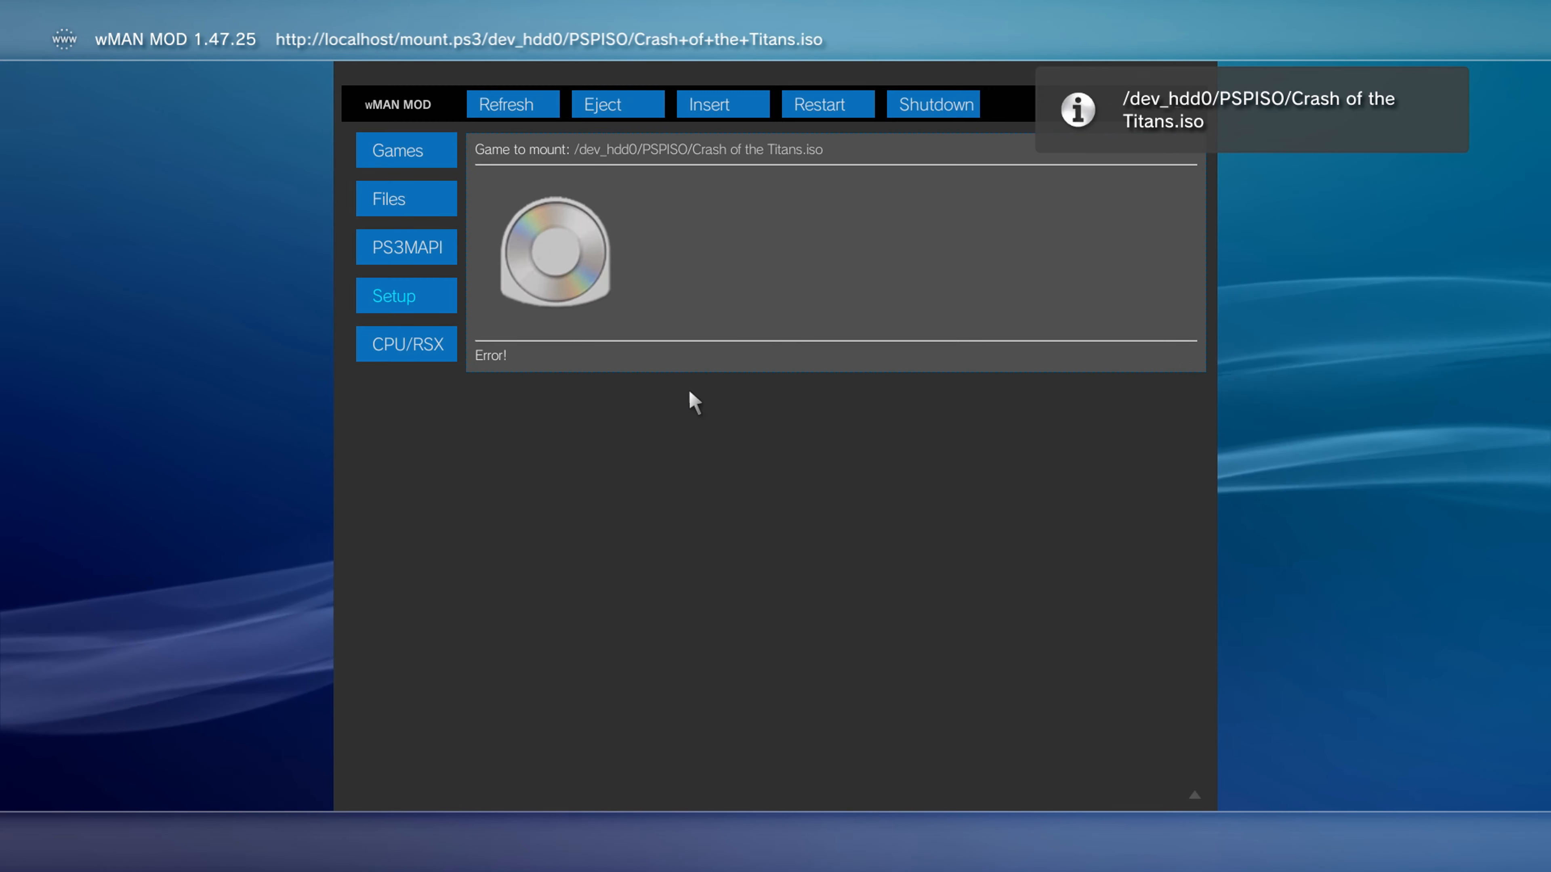
mouse_move(525, 397)
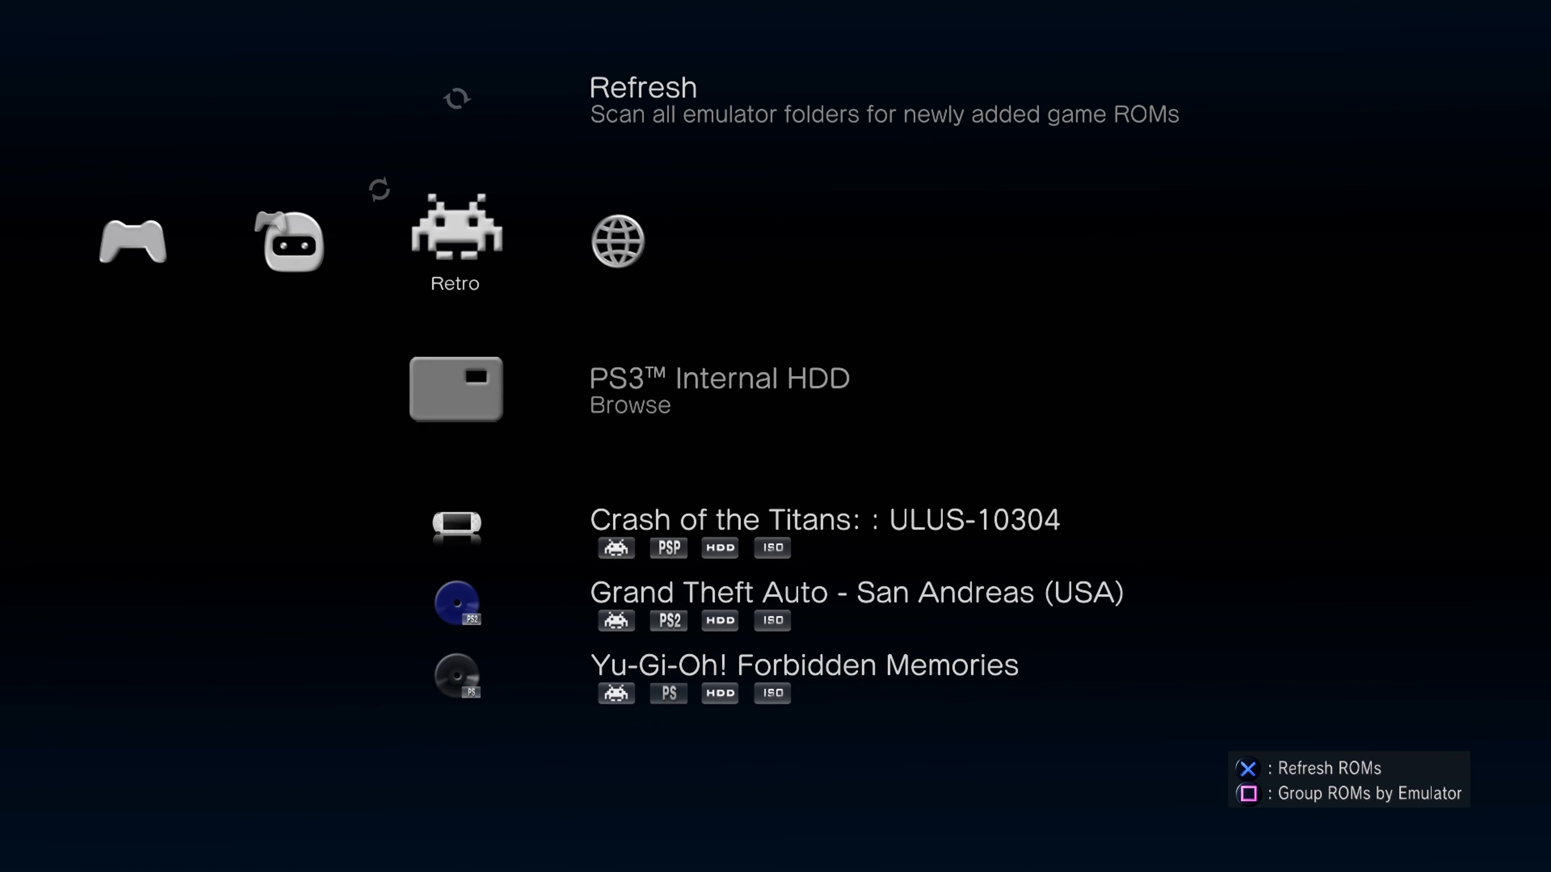
Load Crash of the Titans from multiMAN's Retro column and acknowledge the PSP Launcher not installed warning
scroll("down", 3)
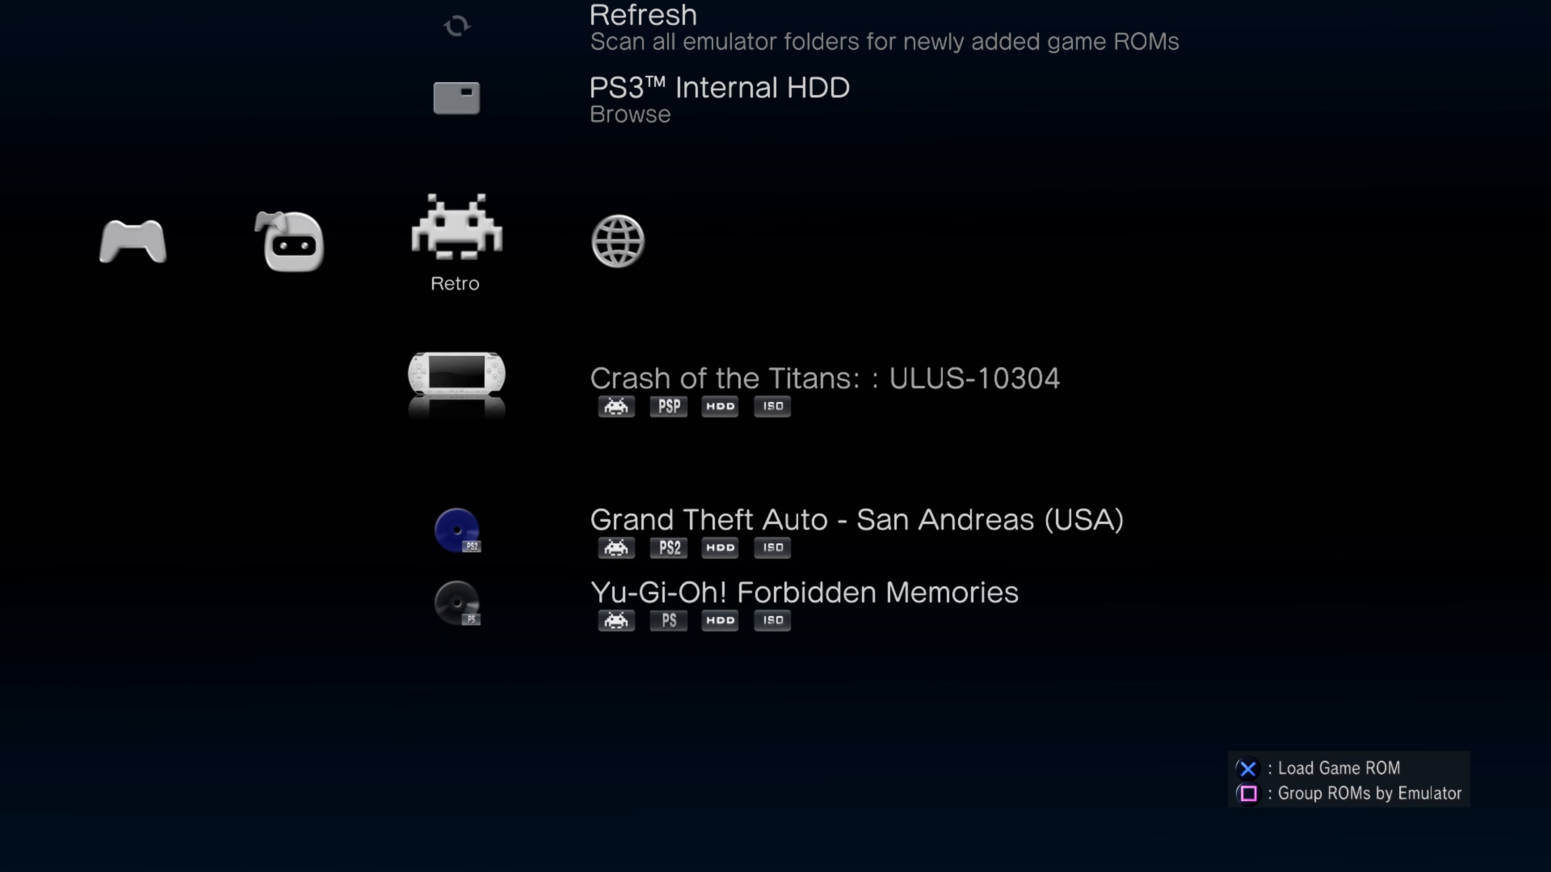
scroll("down", 3)
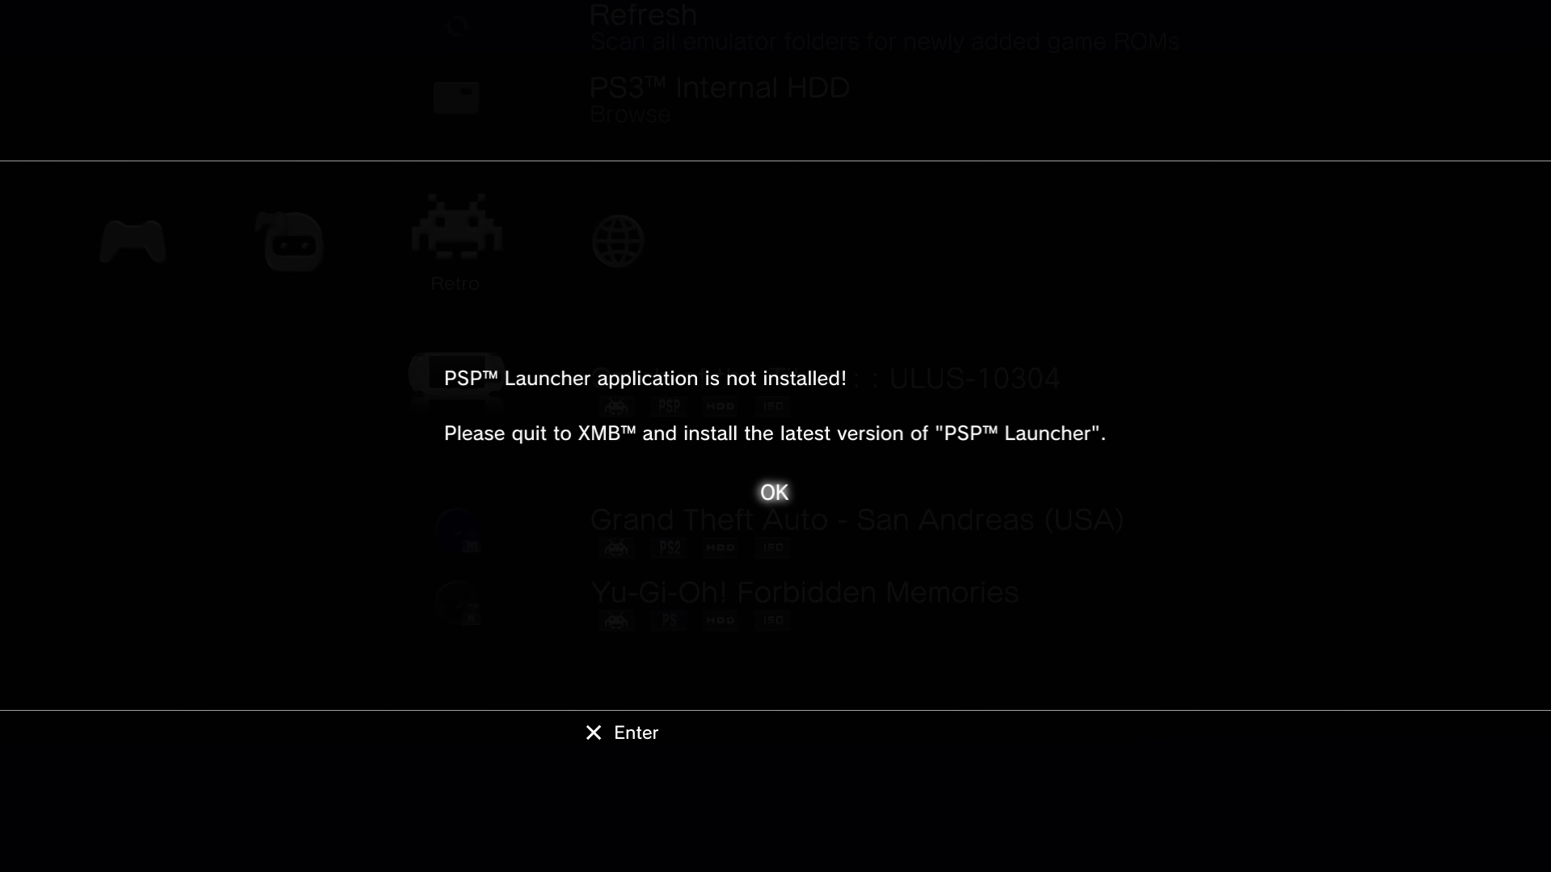
left_click(771, 492)
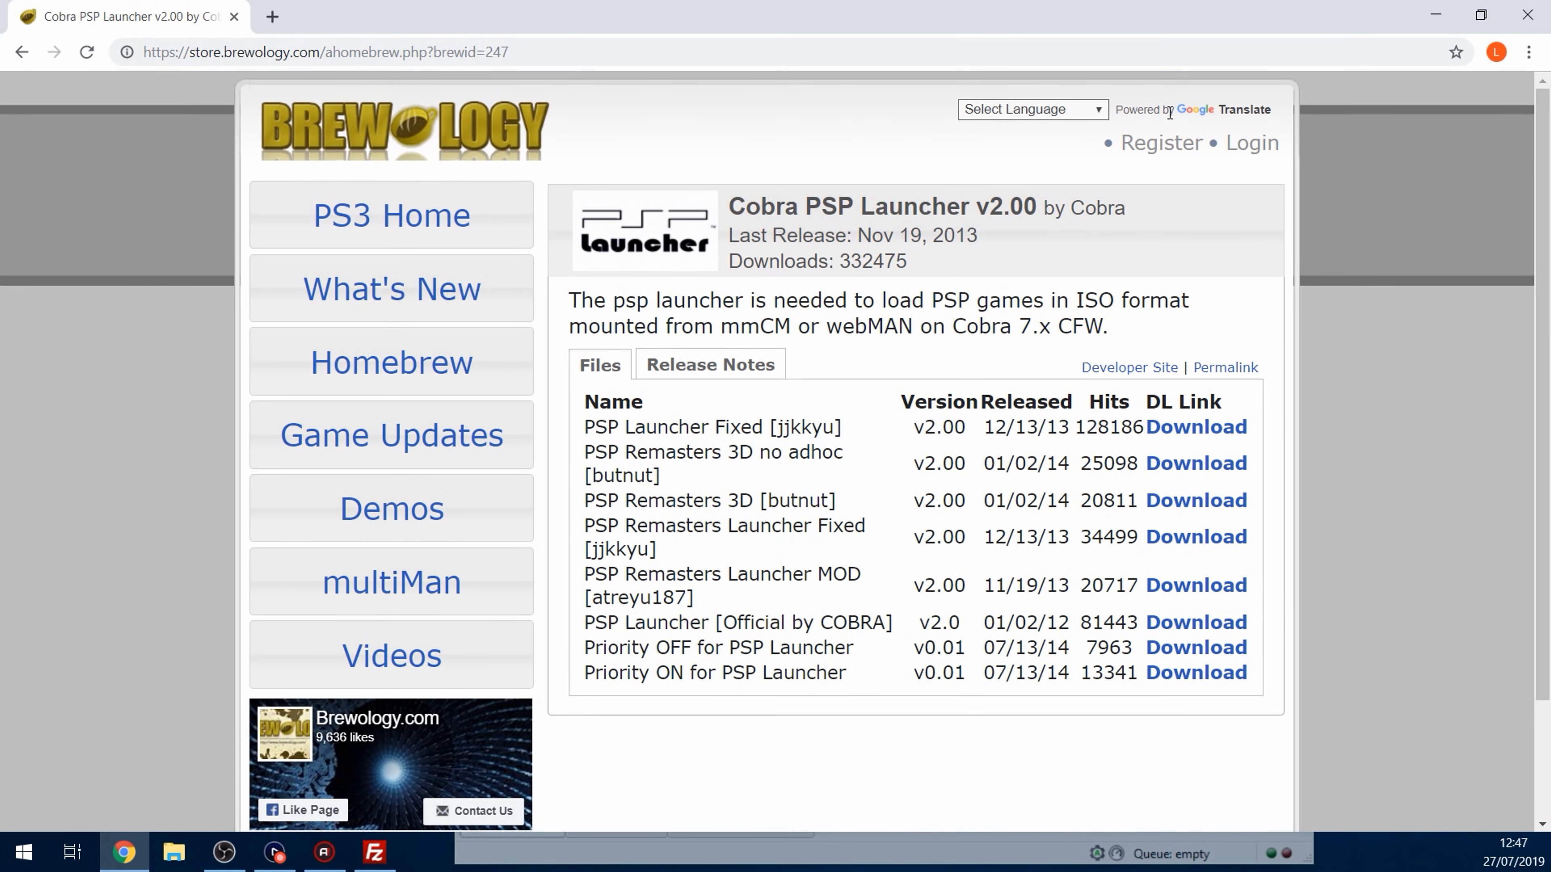
mouse_move(628, 409)
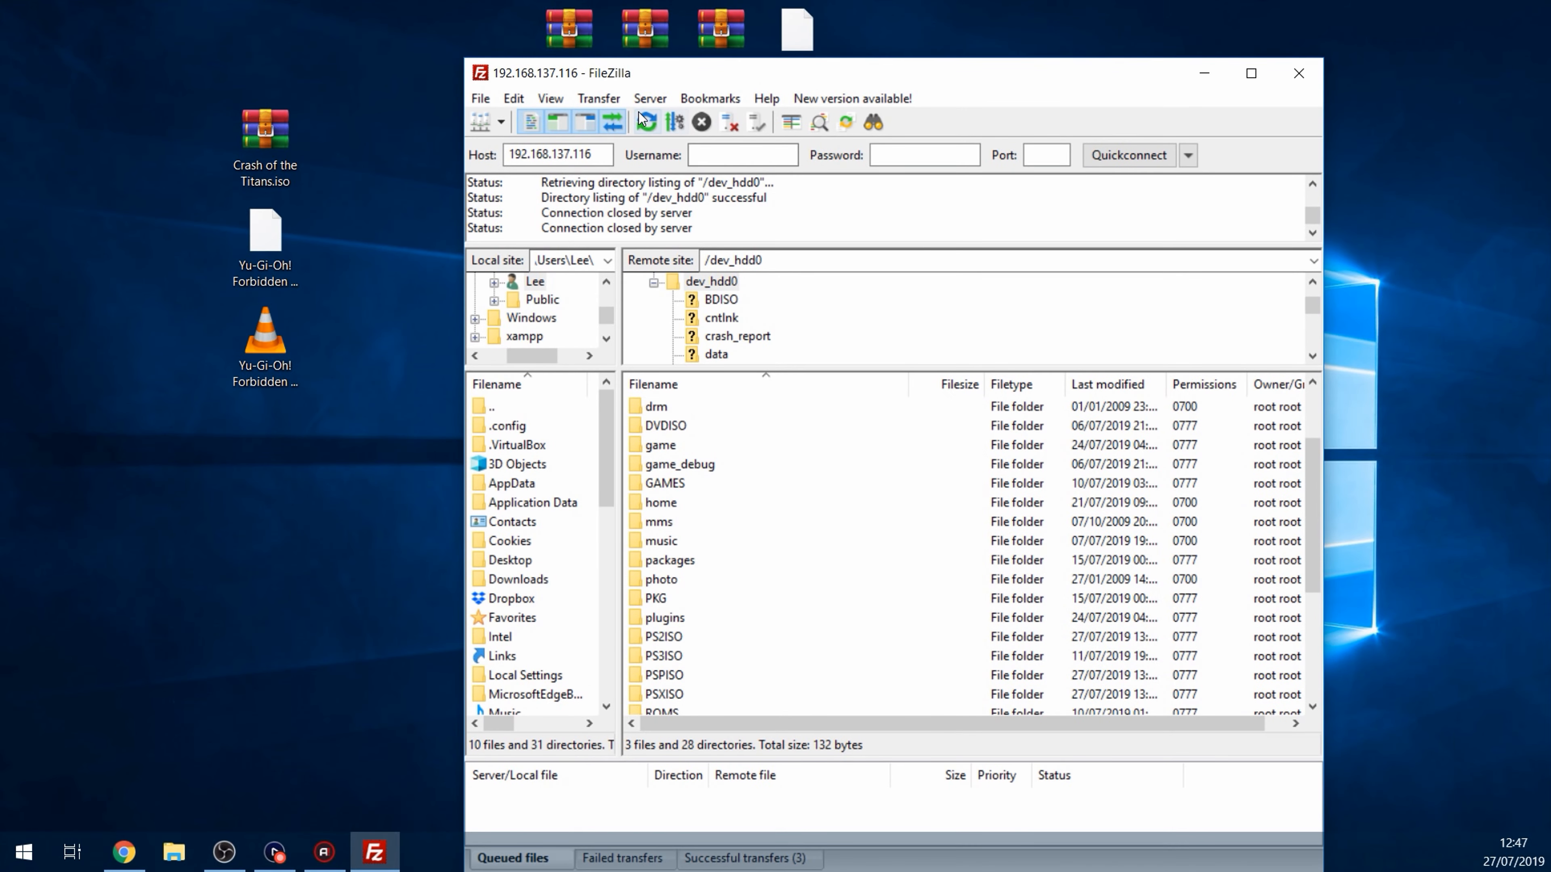
Reconnect FileZilla to the PS3 and refresh the /dev_hdd0 directory listing
left_click(647, 122)
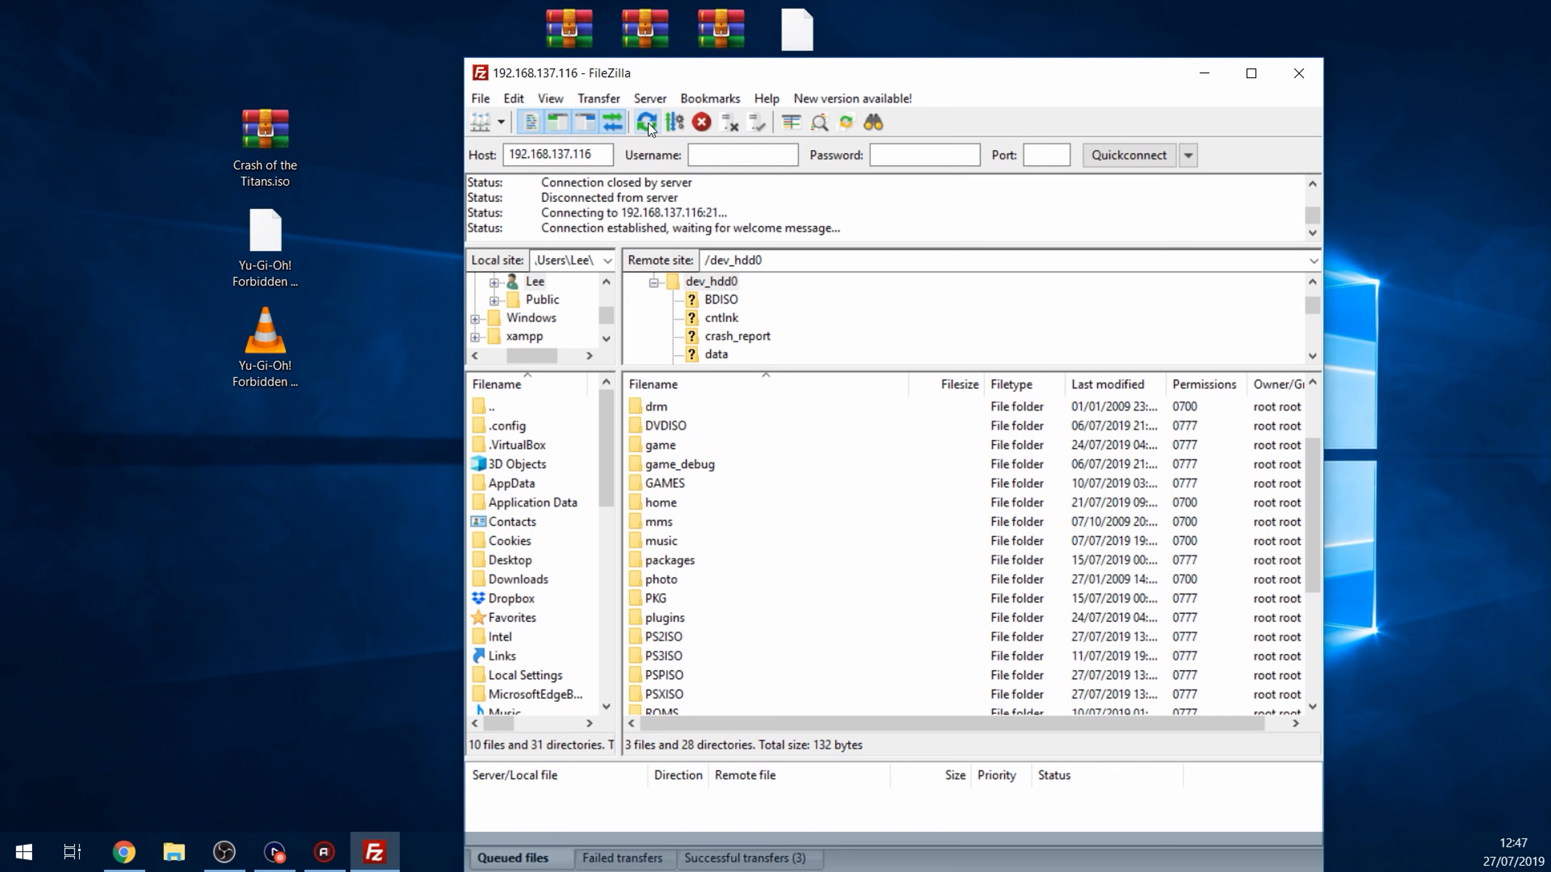
left_click(646, 122)
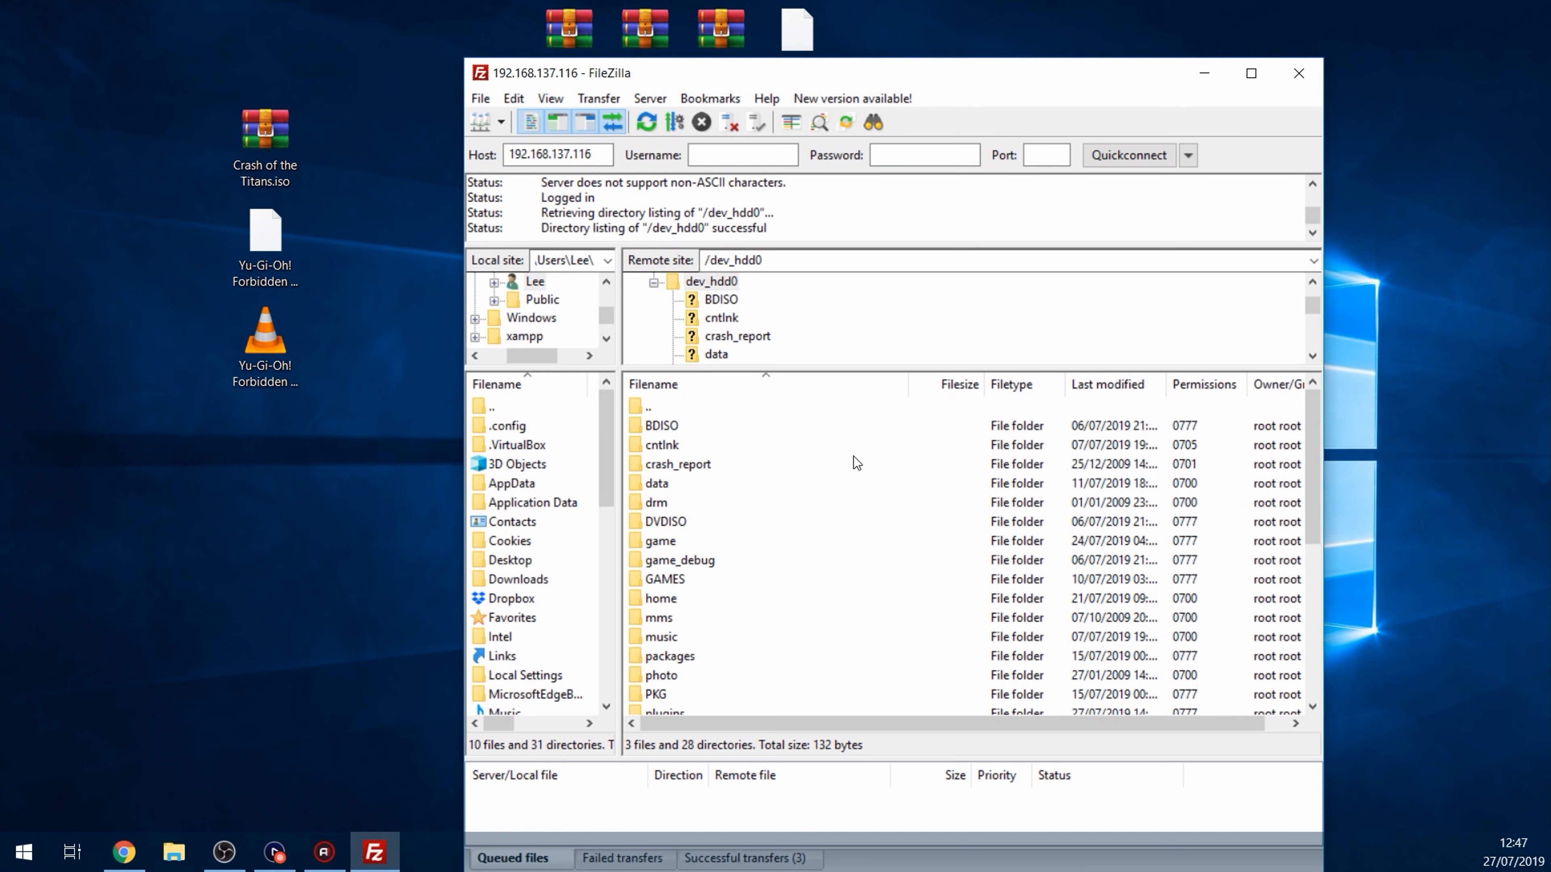
mouse_move(732, 493)
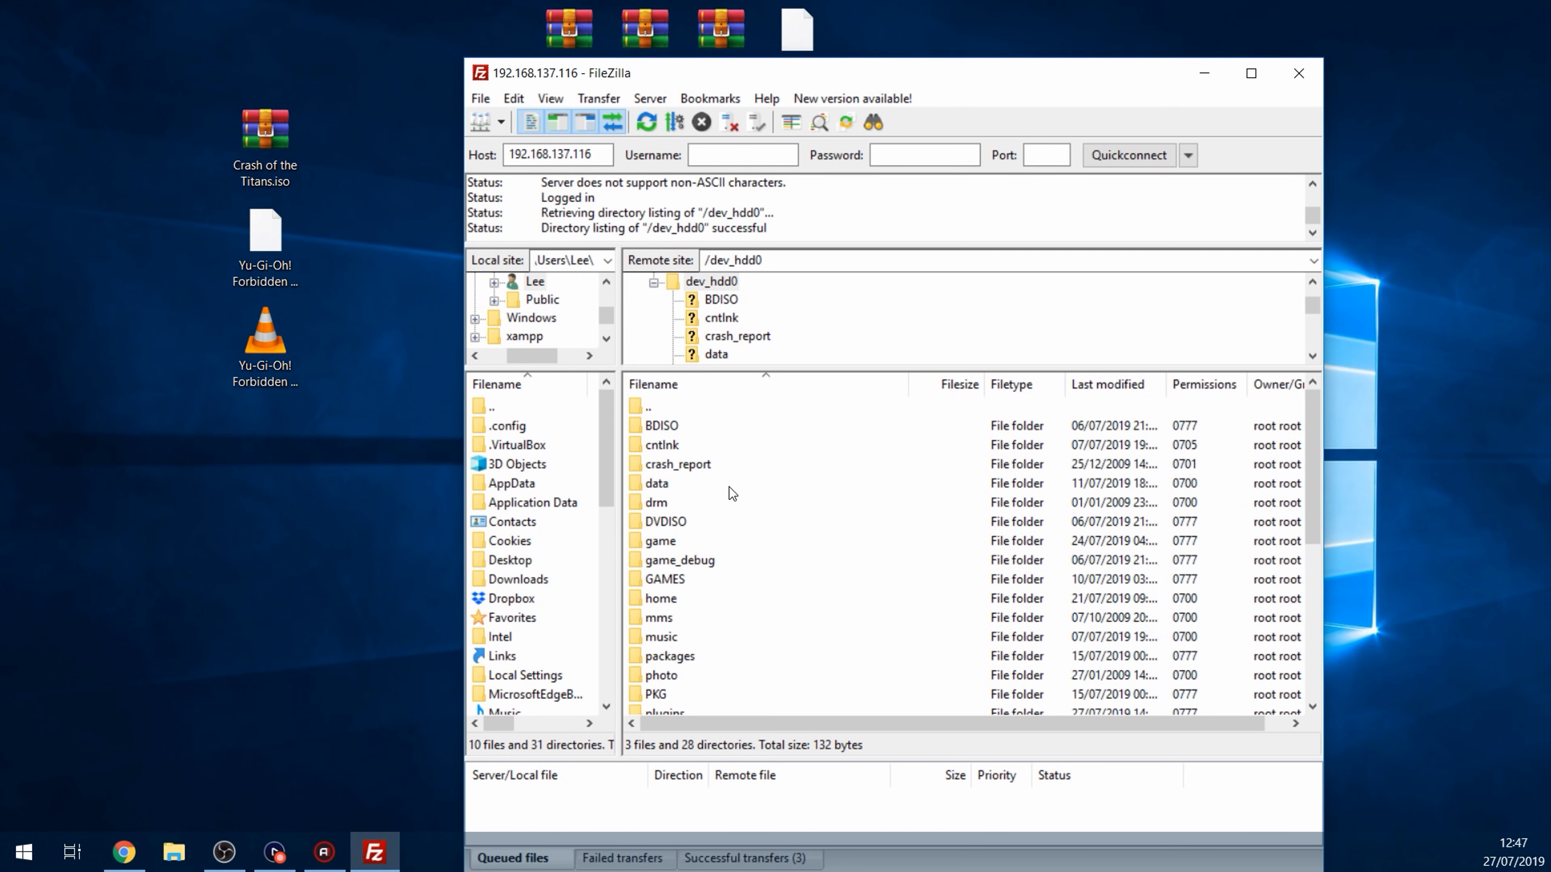
scroll("down", 3)
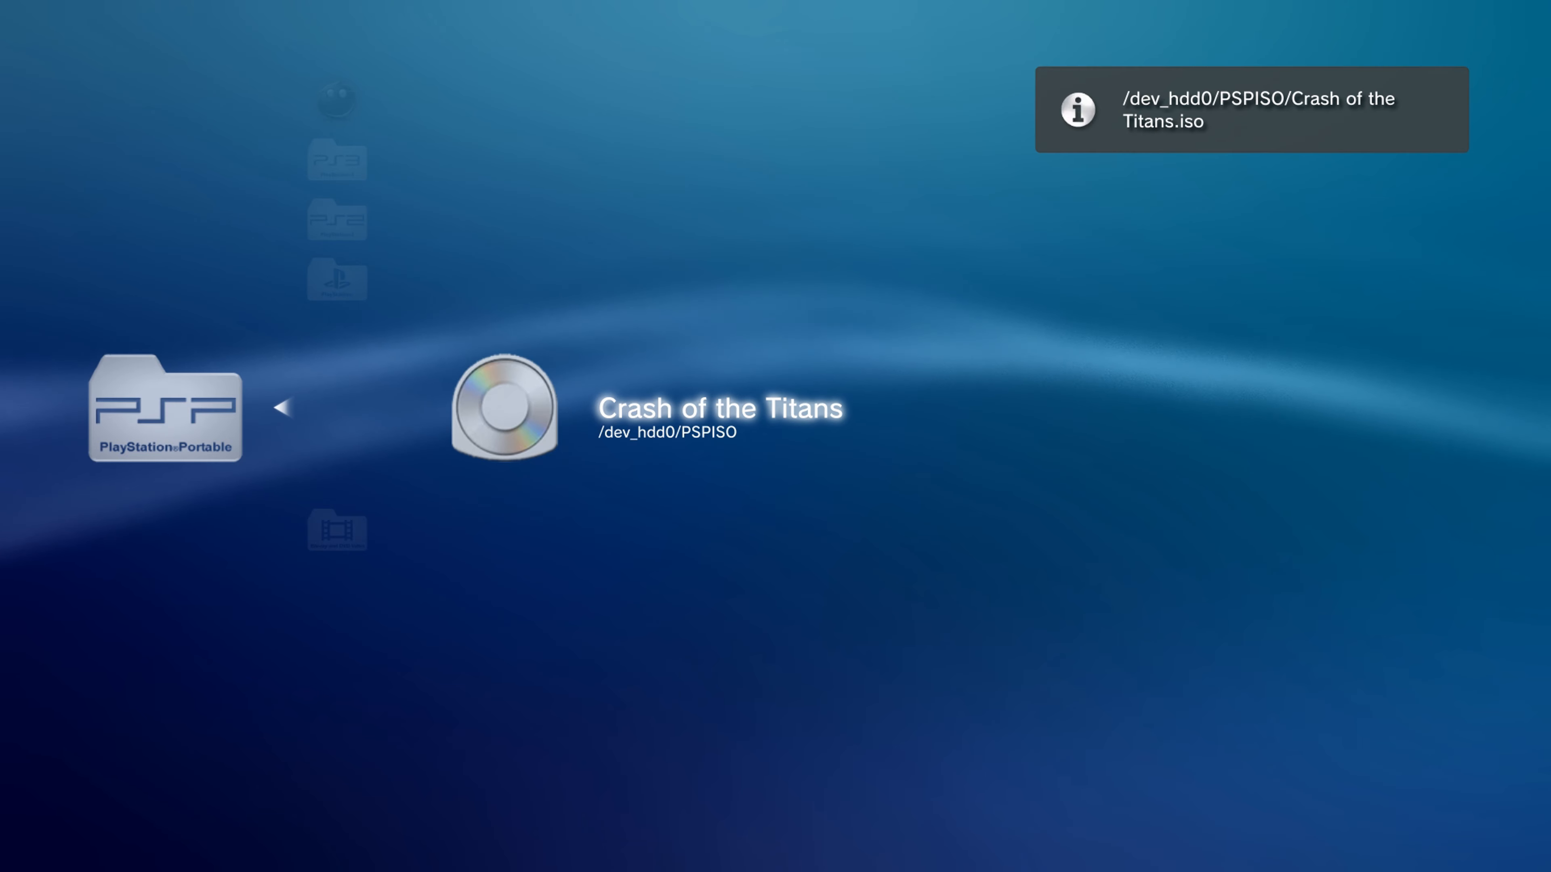
Leave the PSP games folder and start PSP Launcher from the Game column to play Crash of the Titans
key("enter")
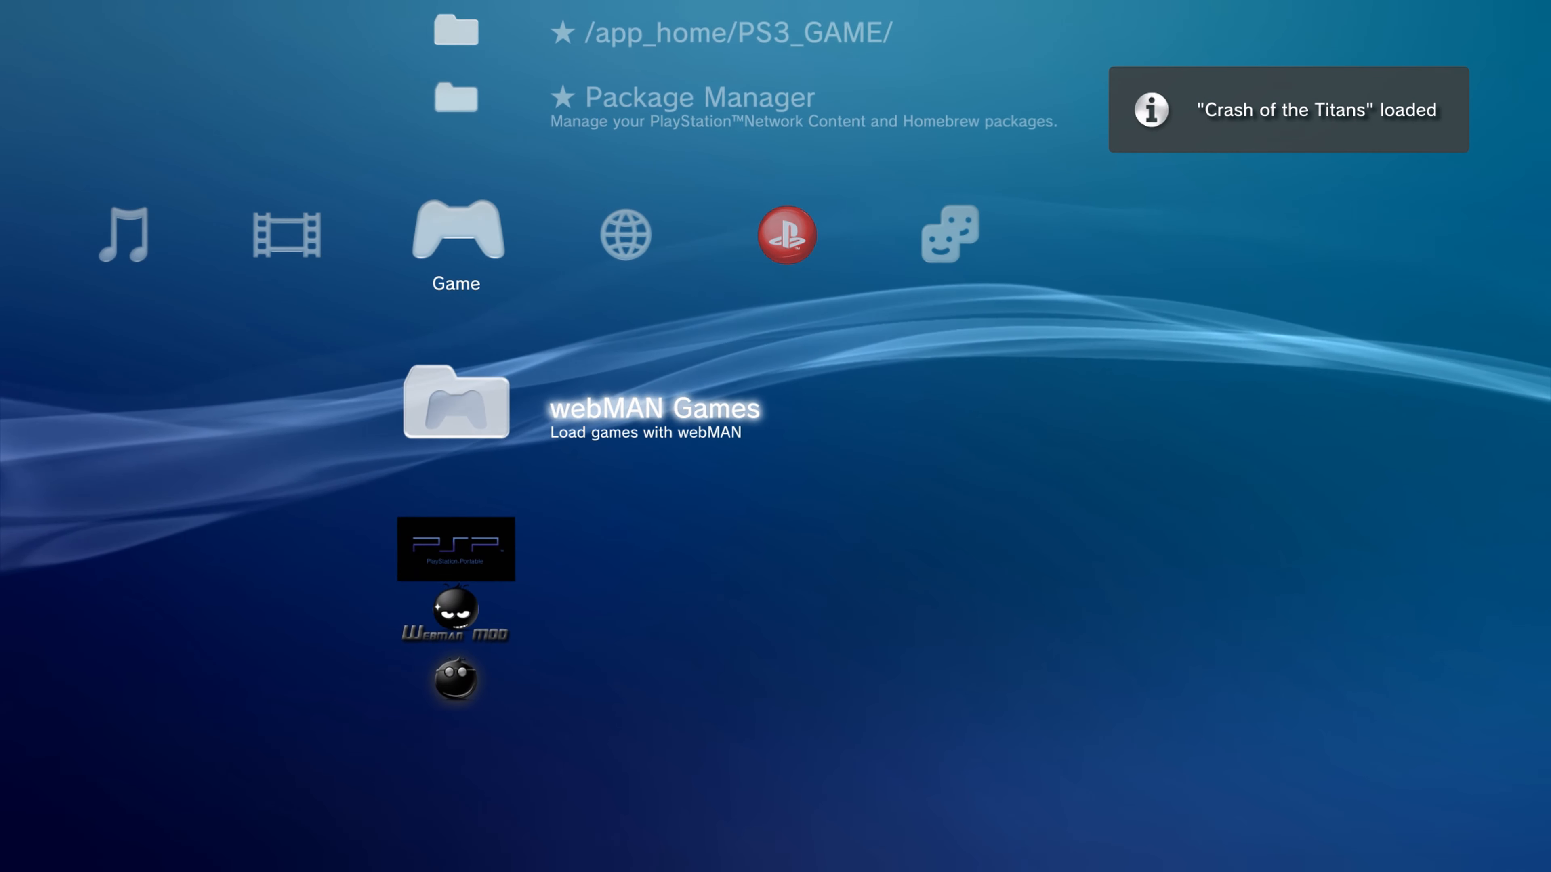
scroll("up", 3)
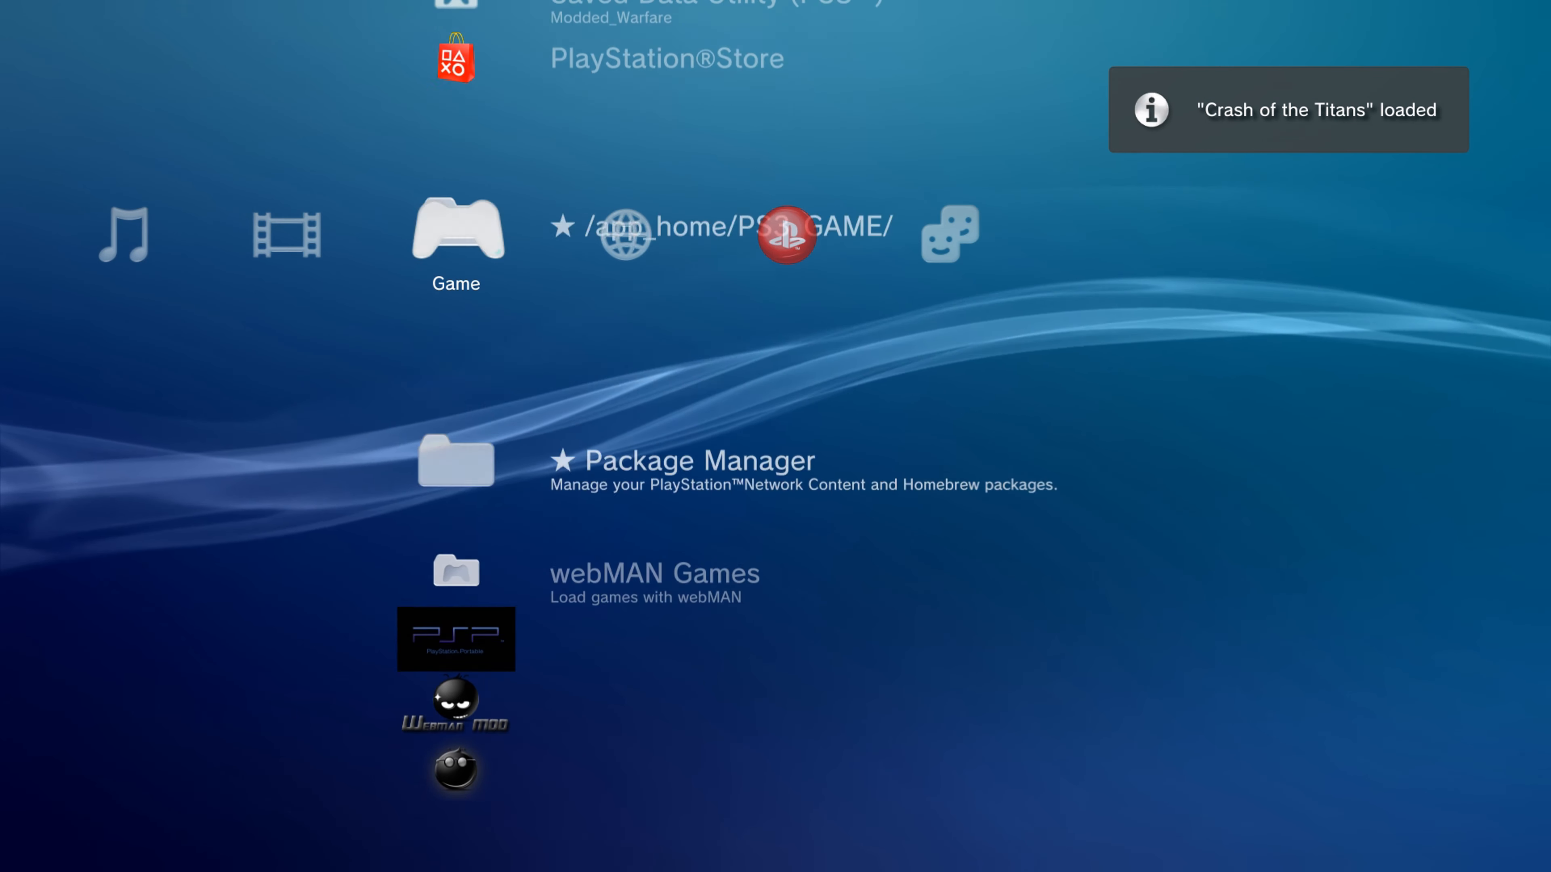
scroll("down", 3)
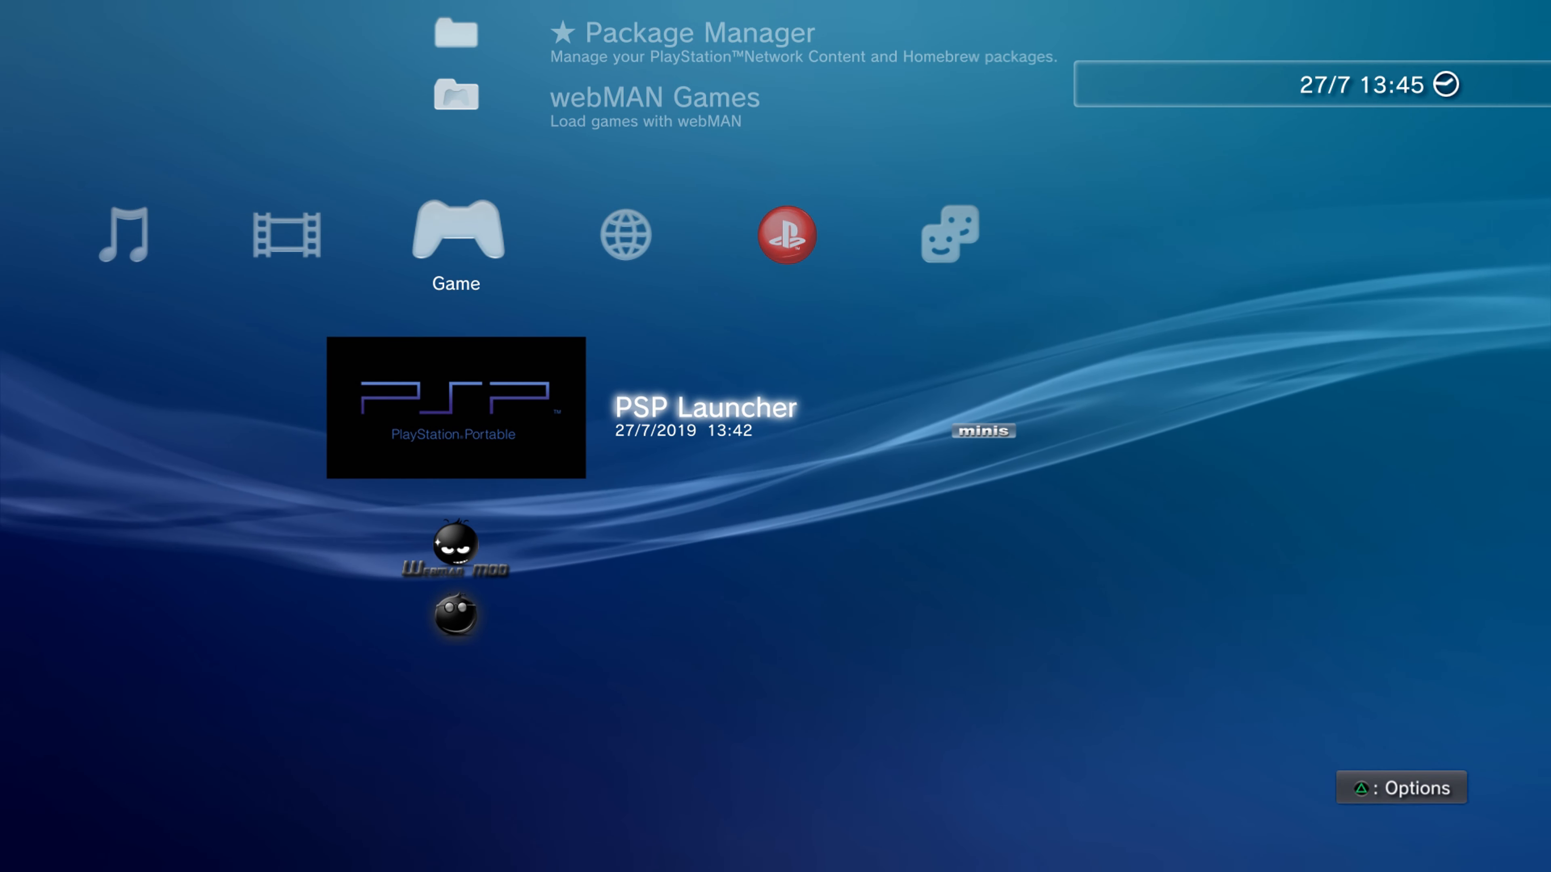
left_click(455, 407)
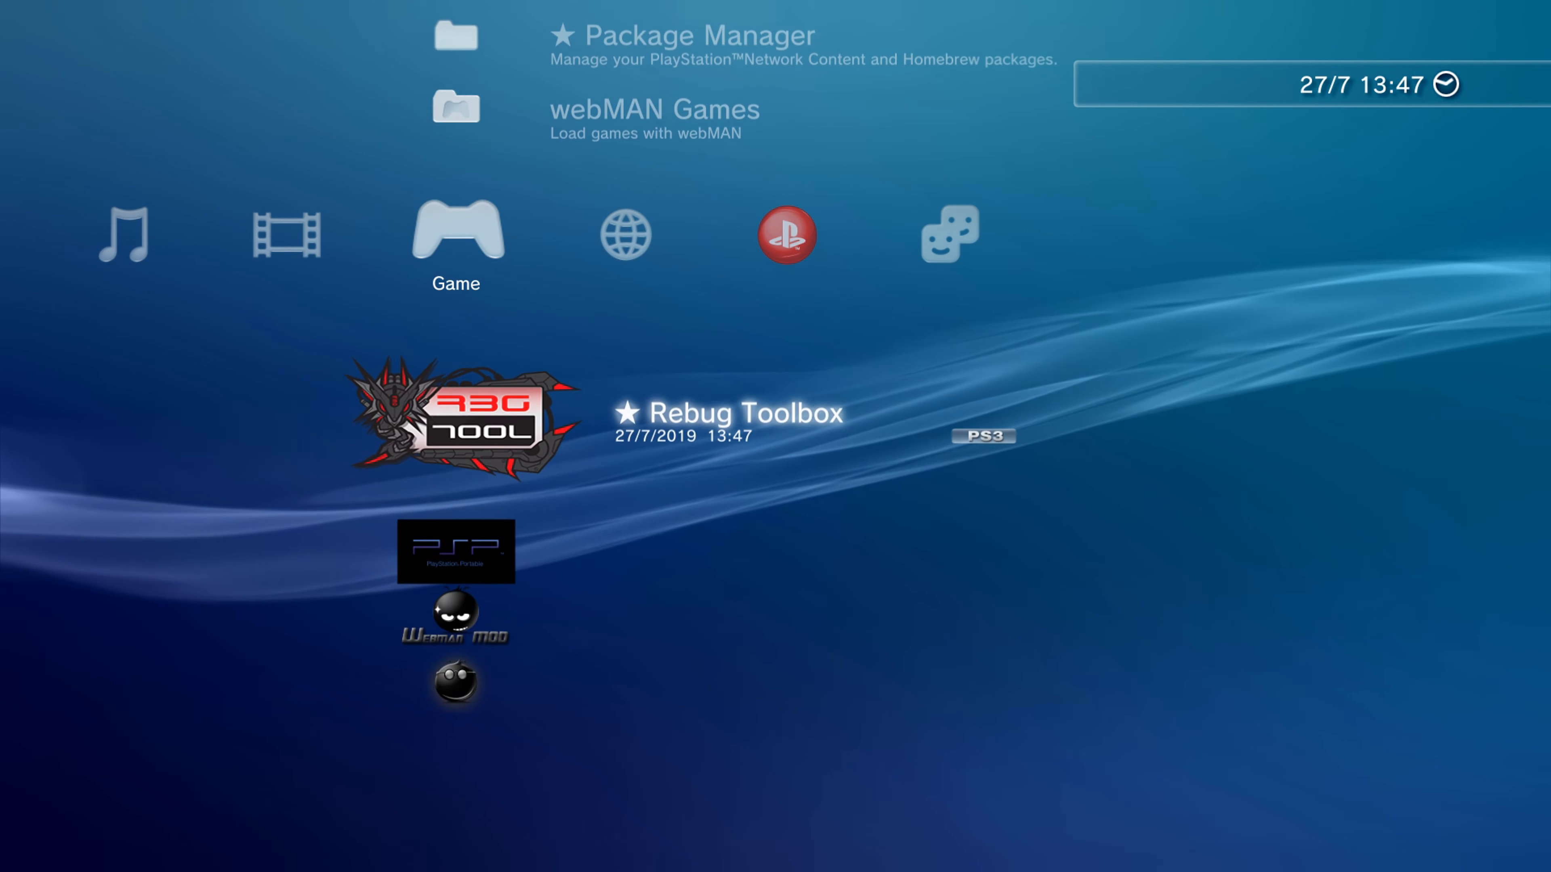
Launch Rebug Toolbox and review the Selector options, confirming System Mode Normal and COBRA Mode Enabled
left_click(455, 410)
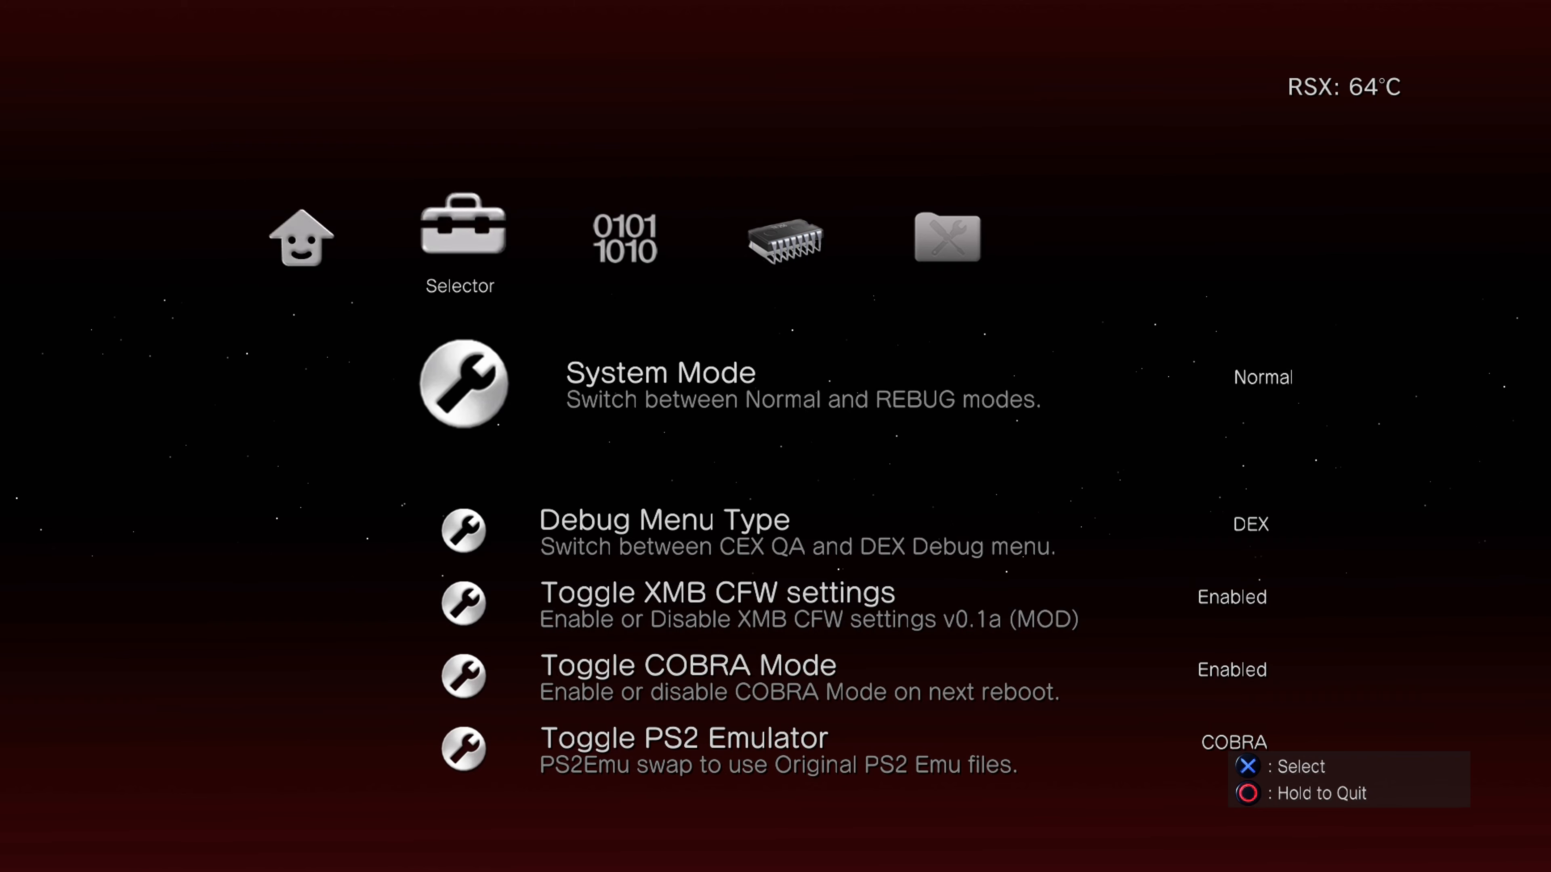
scroll("down", 3)
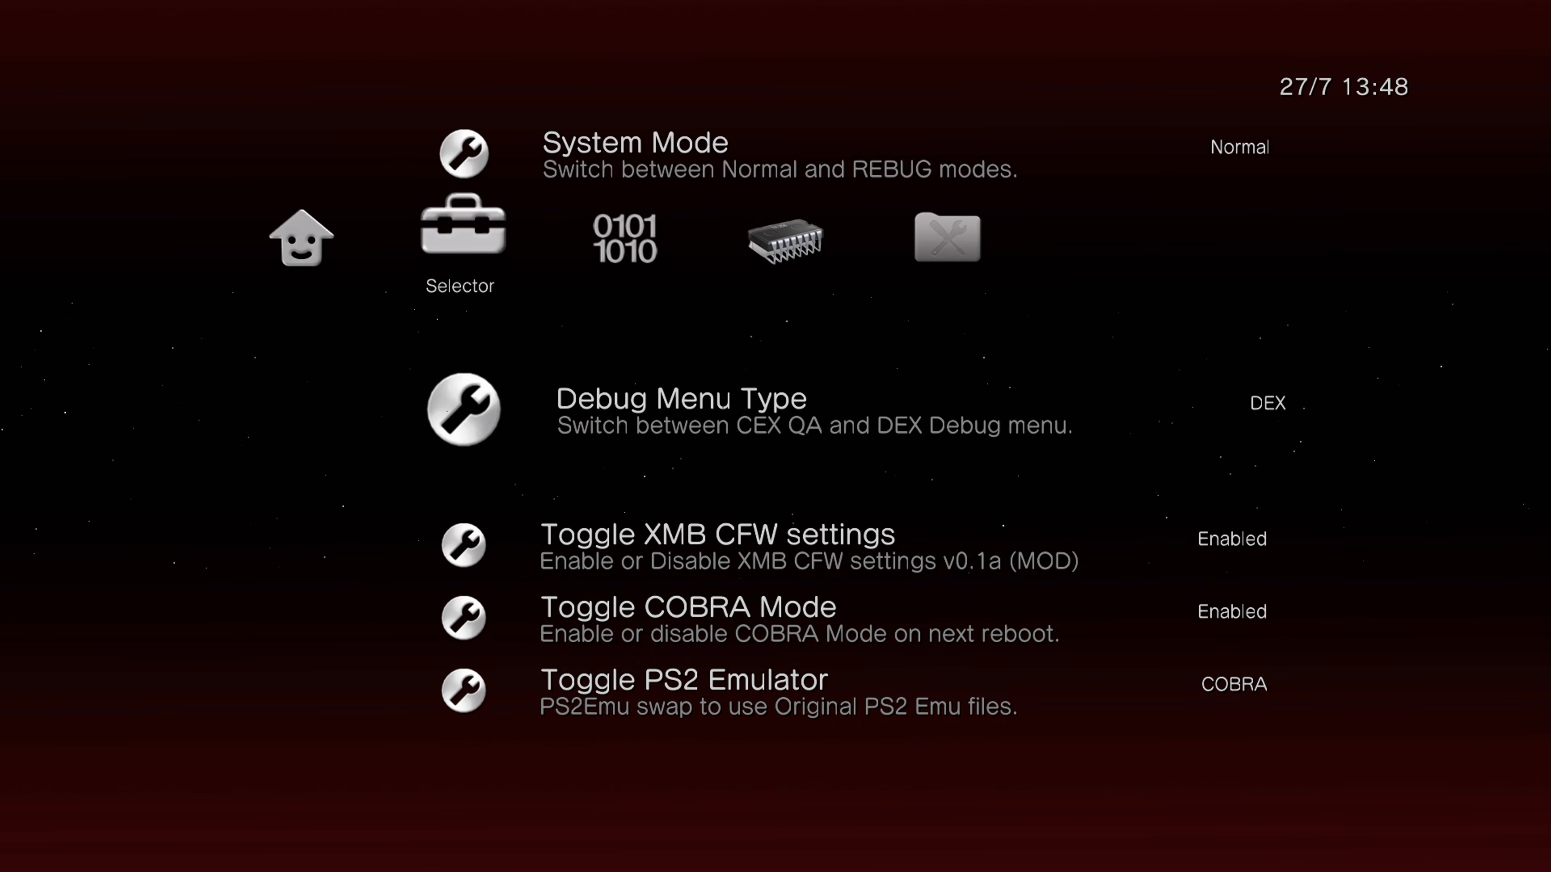
scroll("down", 3)
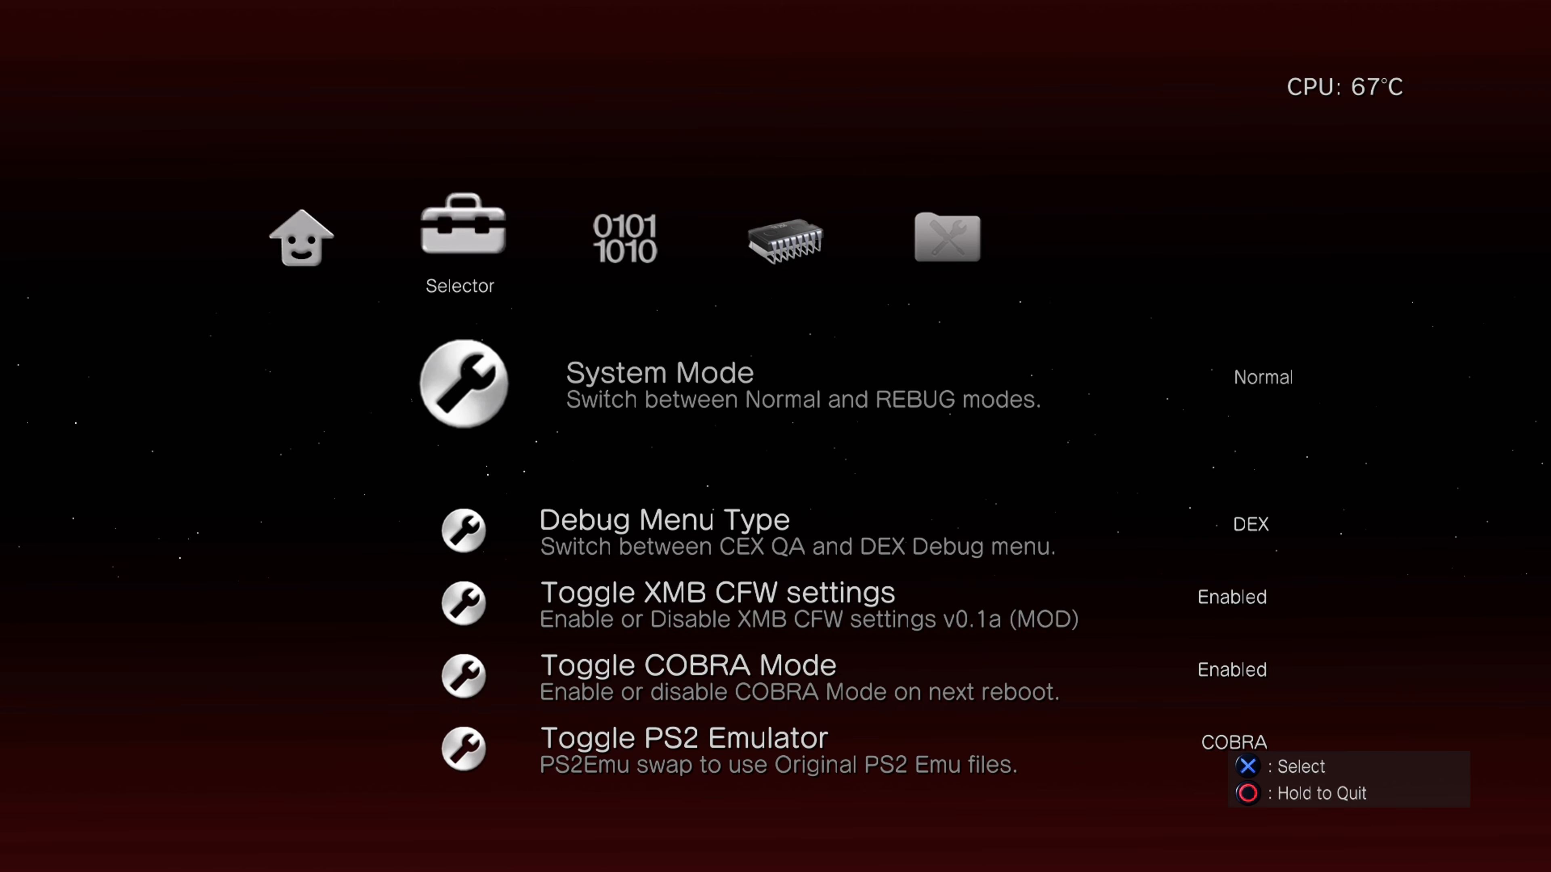
scroll("down", 3)
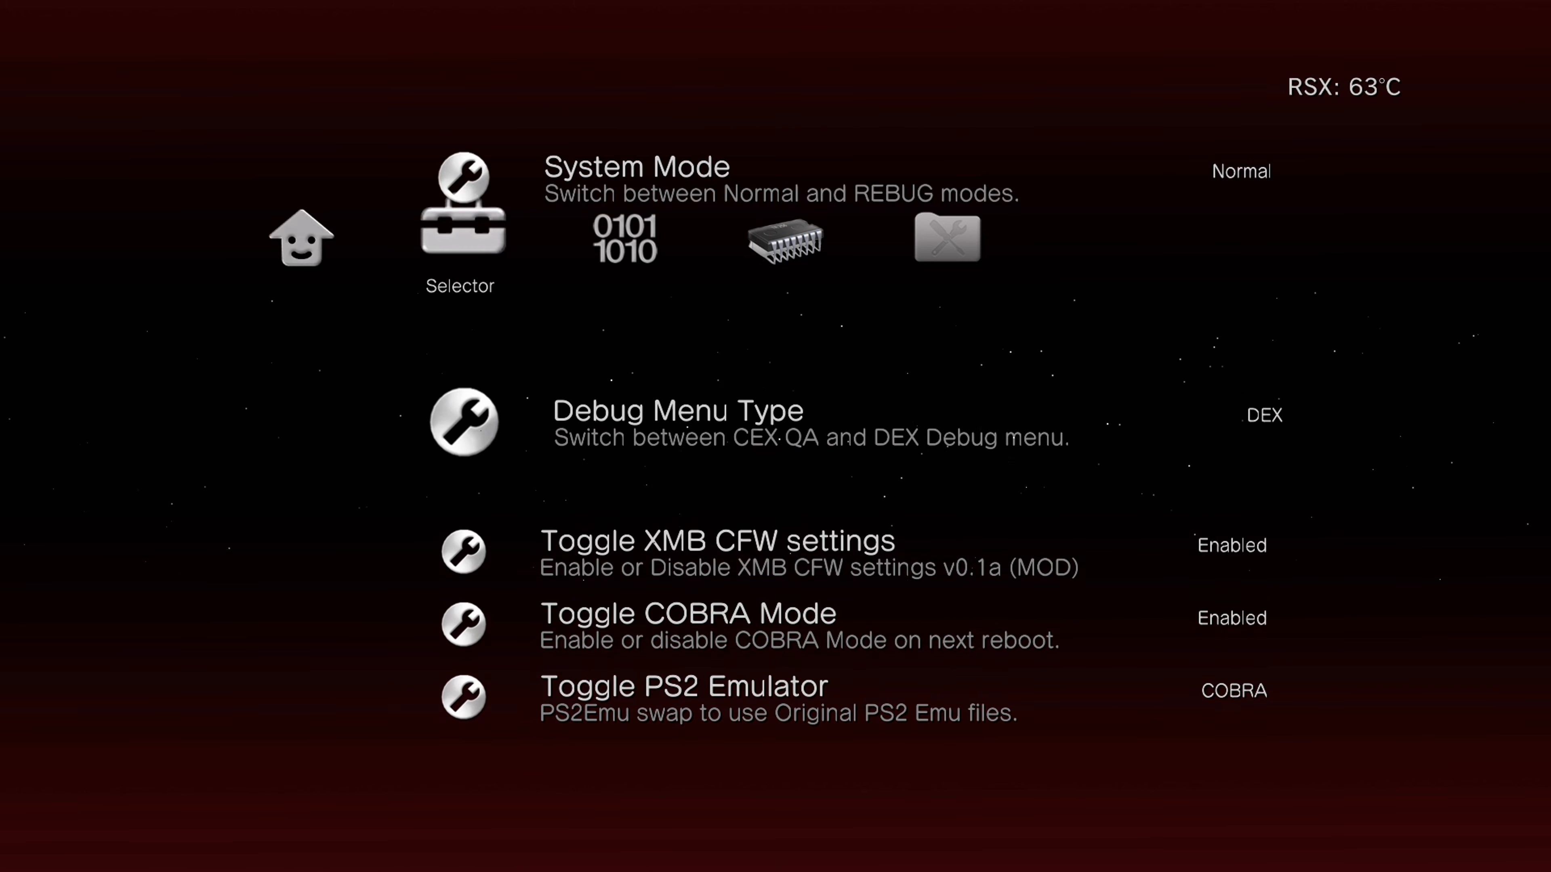
scroll("down", 3)
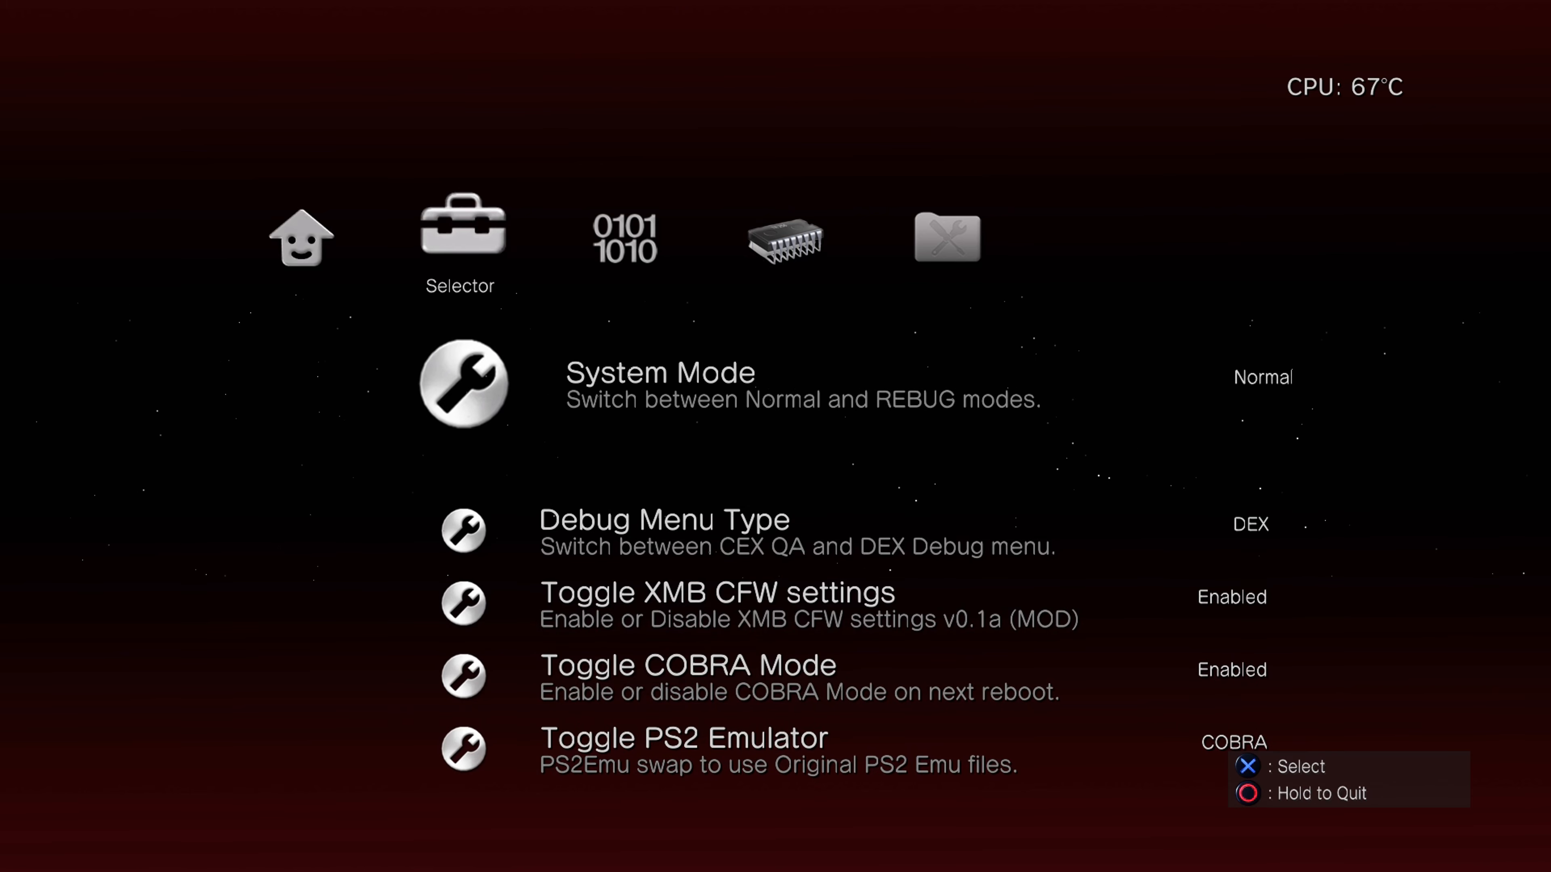
scroll("down", 3)
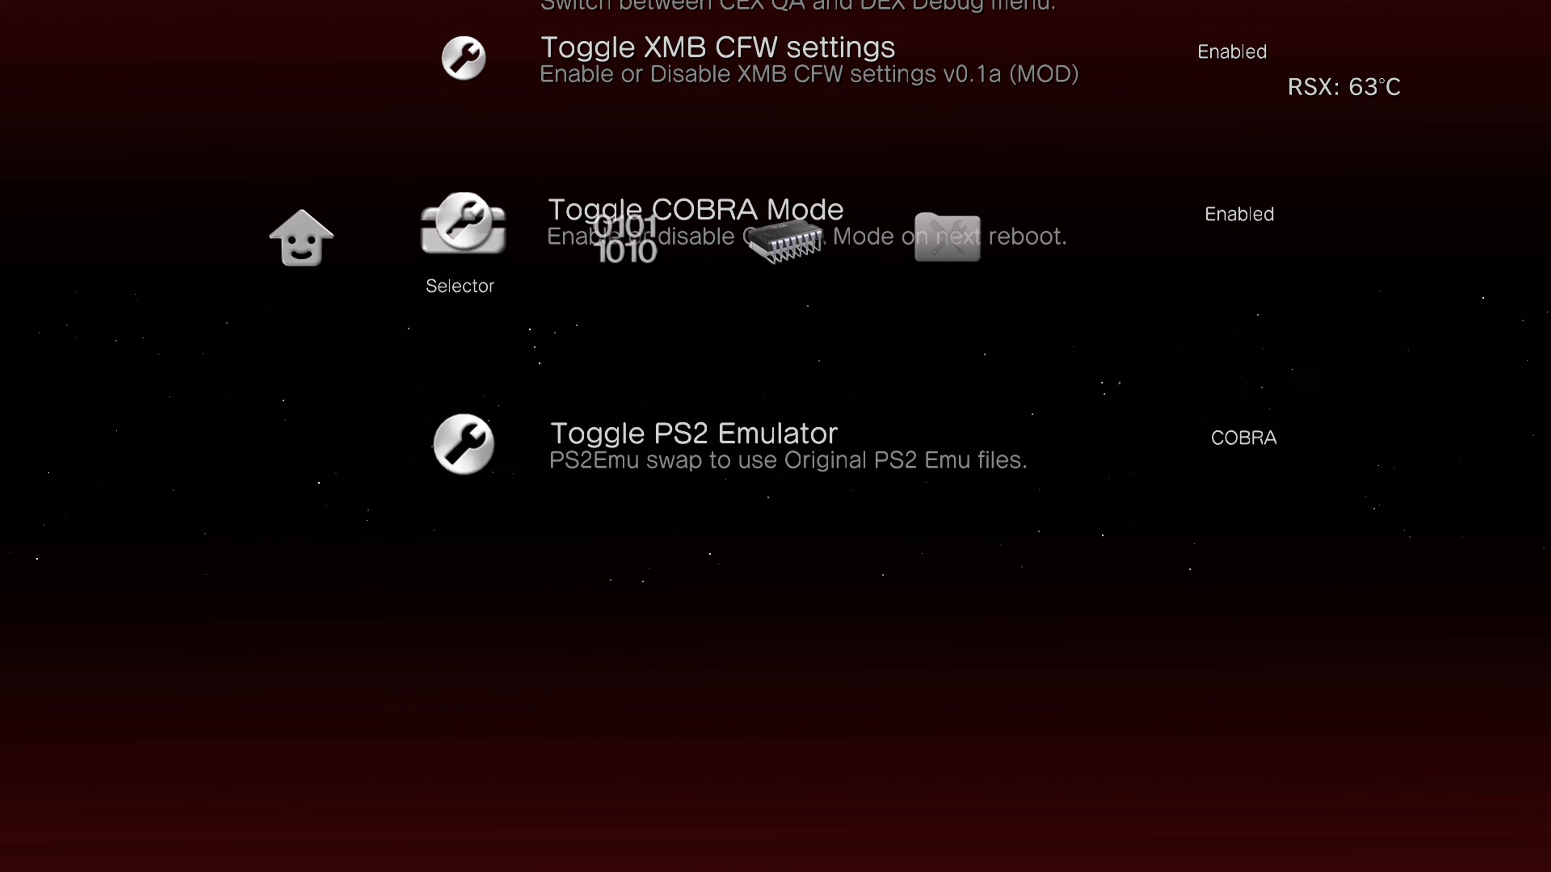